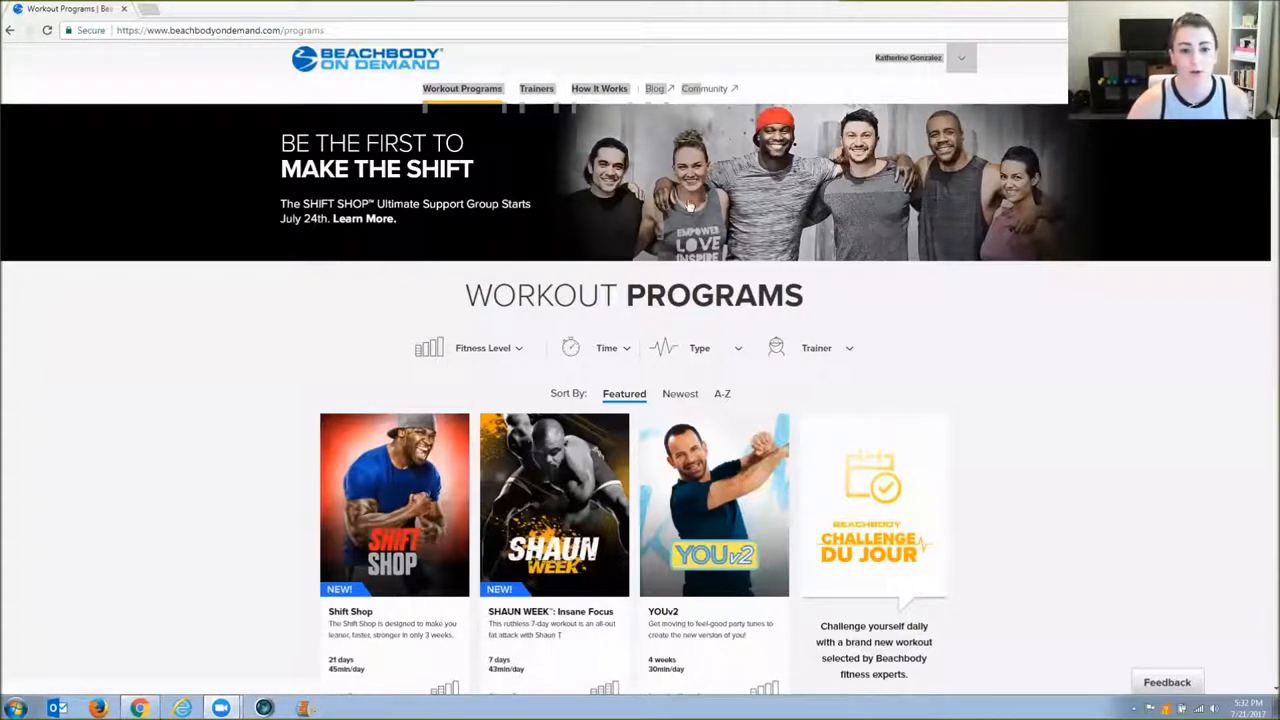
pyautogui.moveTo(918, 347)
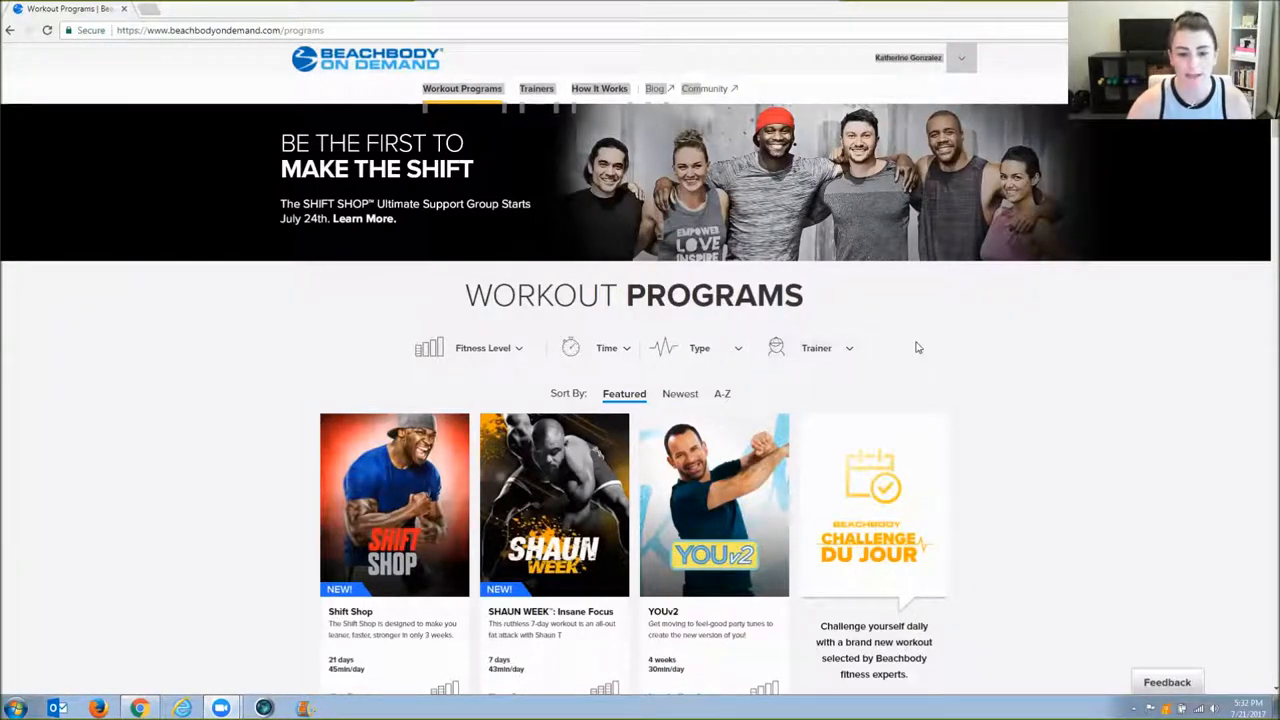
pyautogui.moveTo(978, 370)
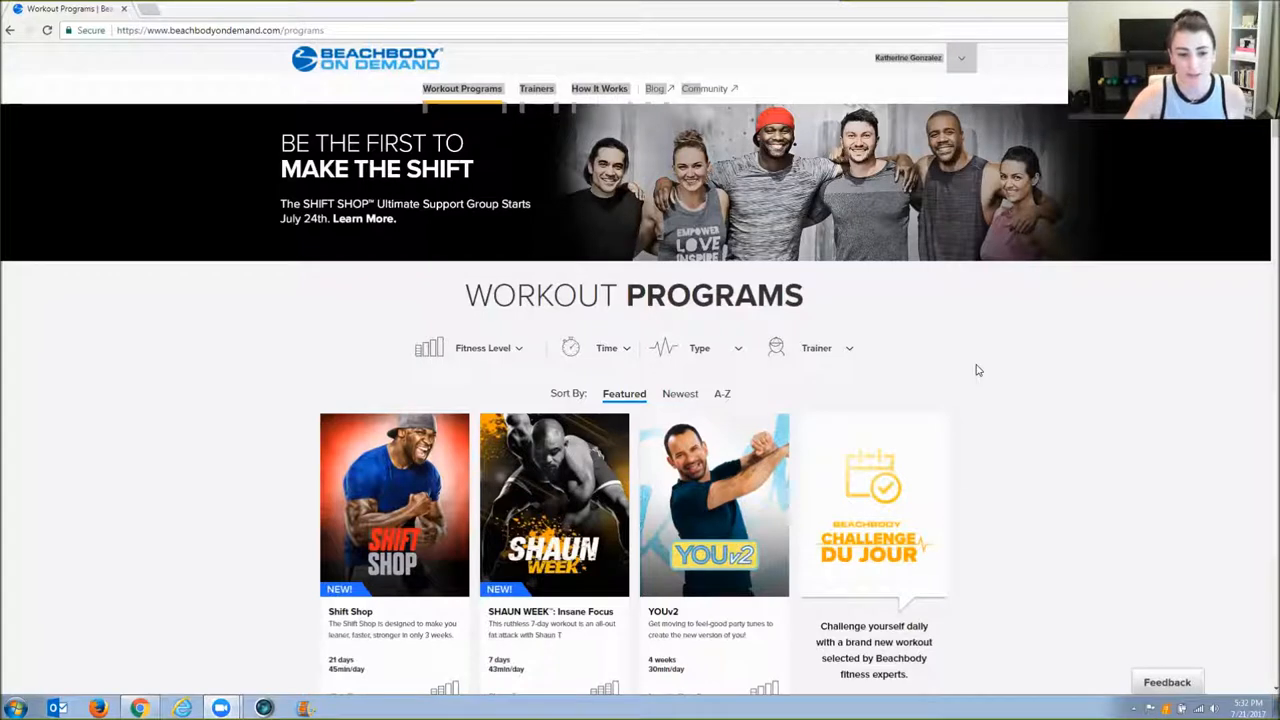
pyautogui.moveTo(320, 303)
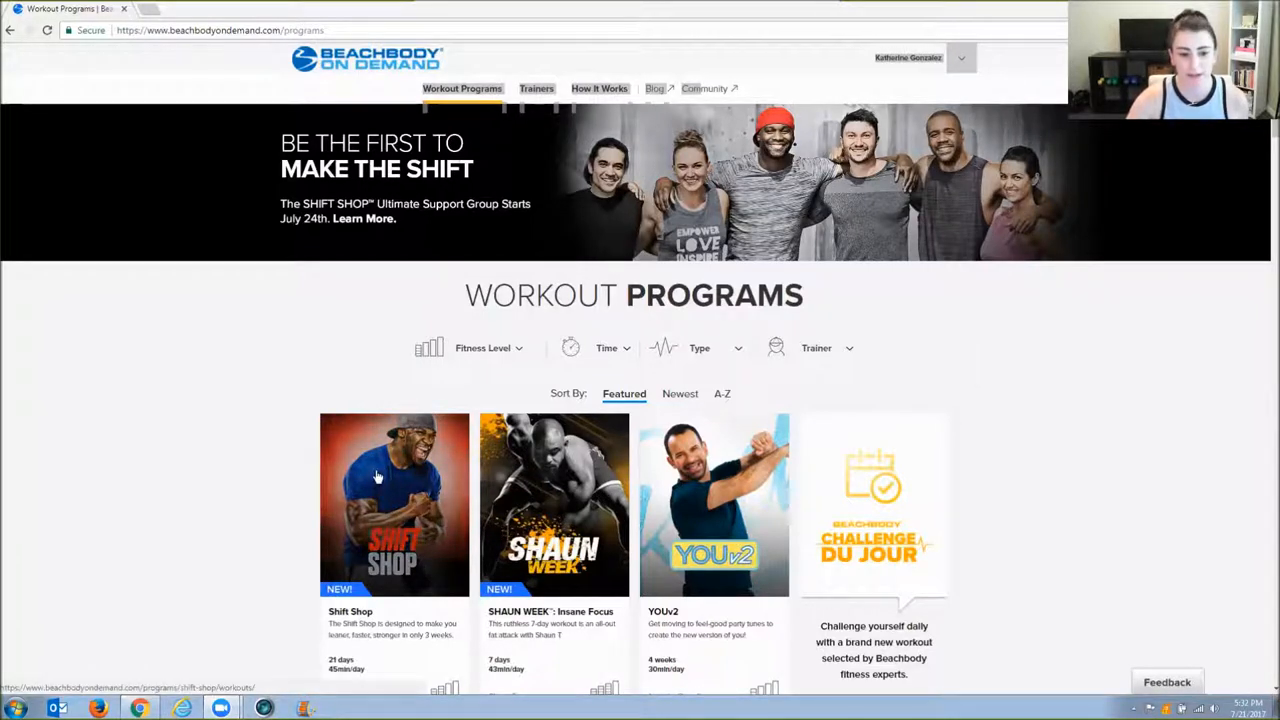
# Open the Shift Shop program card to see its workout list.
pyautogui.click(394, 505)
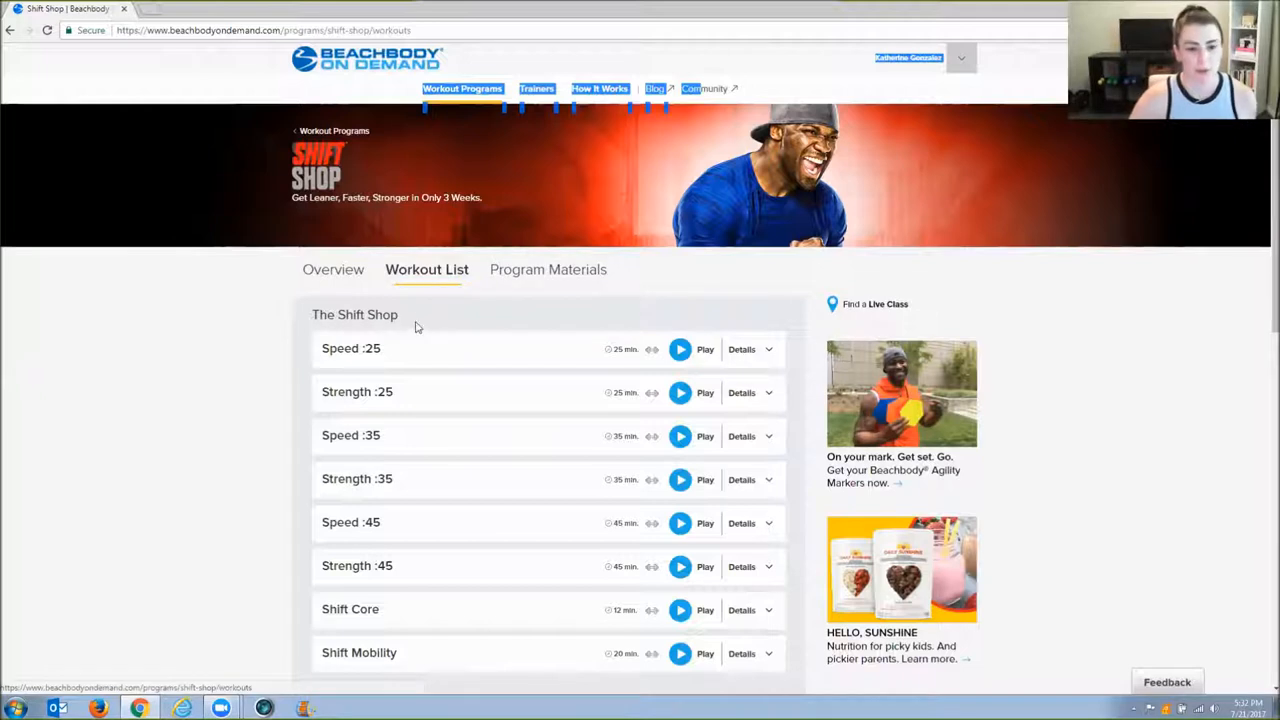
pyautogui.moveTo(512, 285)
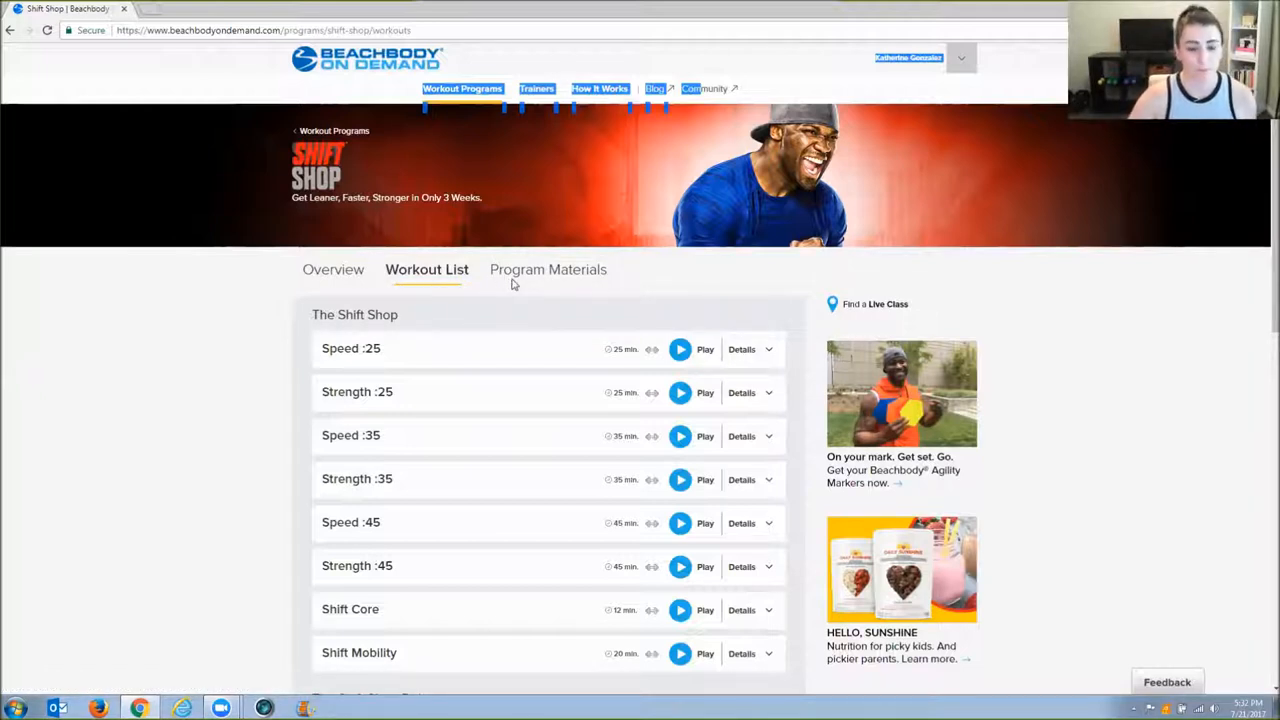
pyautogui.moveTo(547, 269)
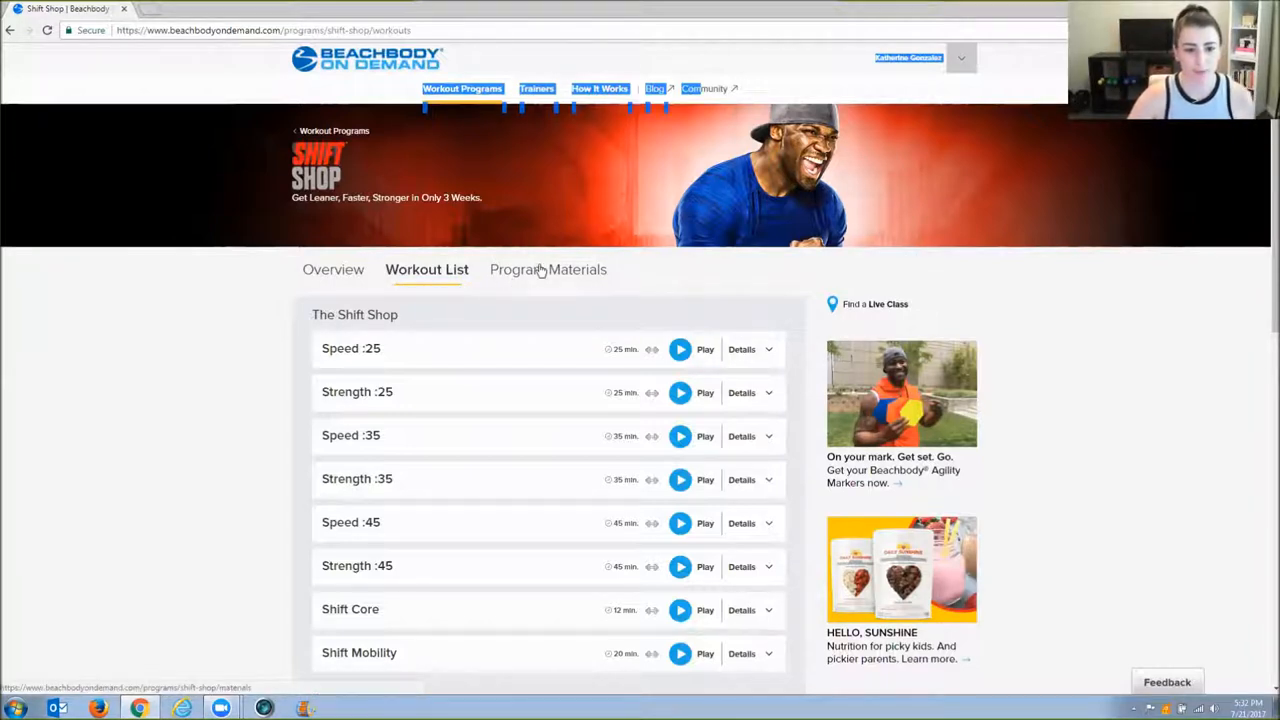
# Show Shift Shop's Program Materials and scroll through the guides, calendars and Spanish/French PDFs.
pyautogui.click(547, 269)
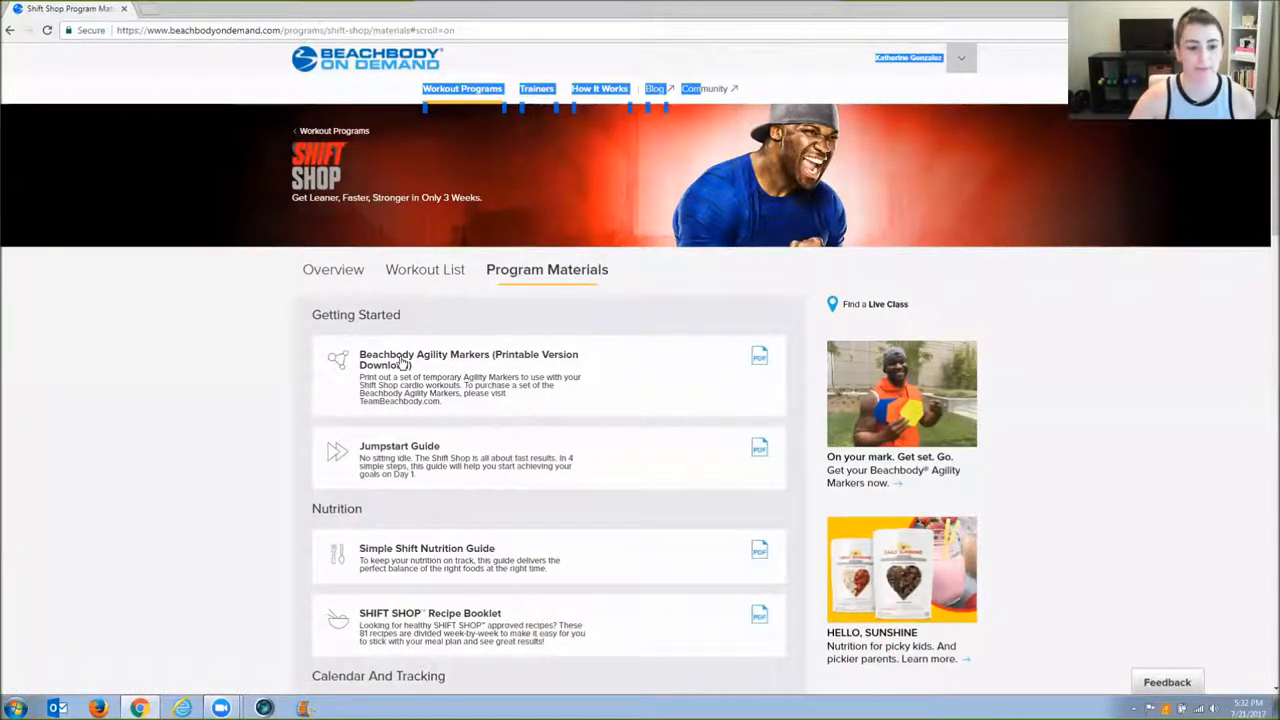
pyautogui.moveTo(370, 430)
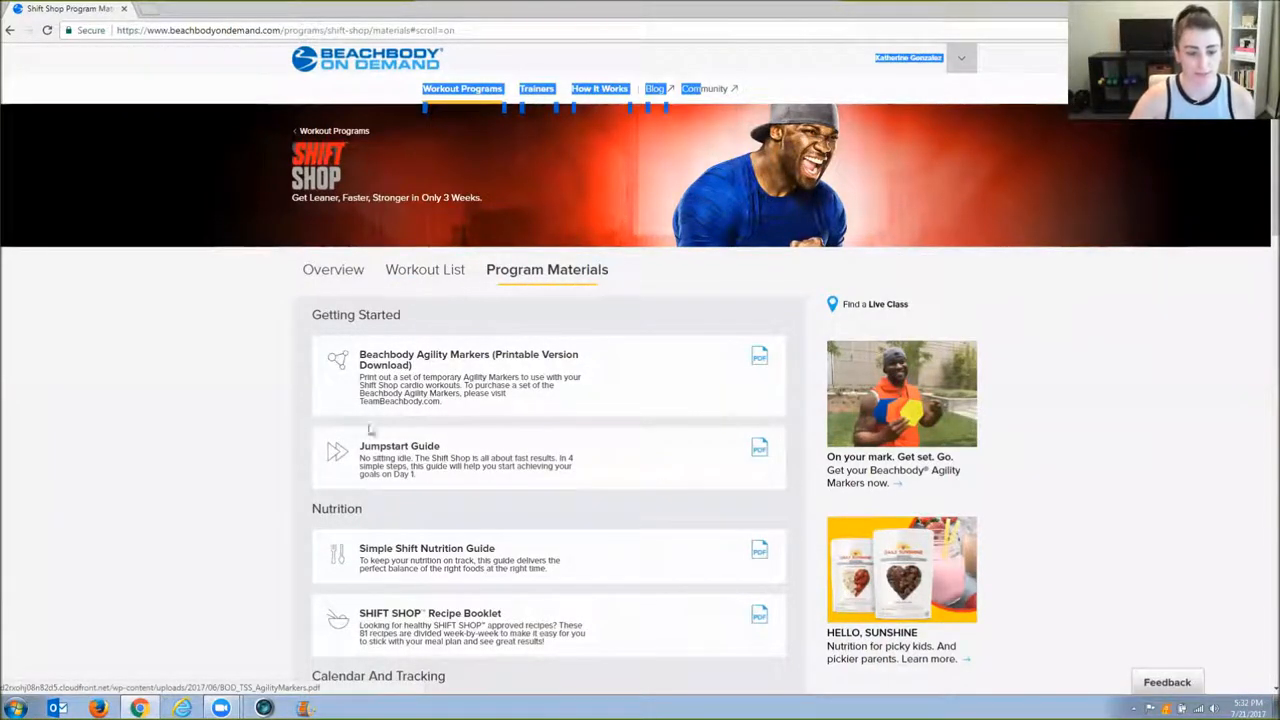
pyautogui.scroll(-3)
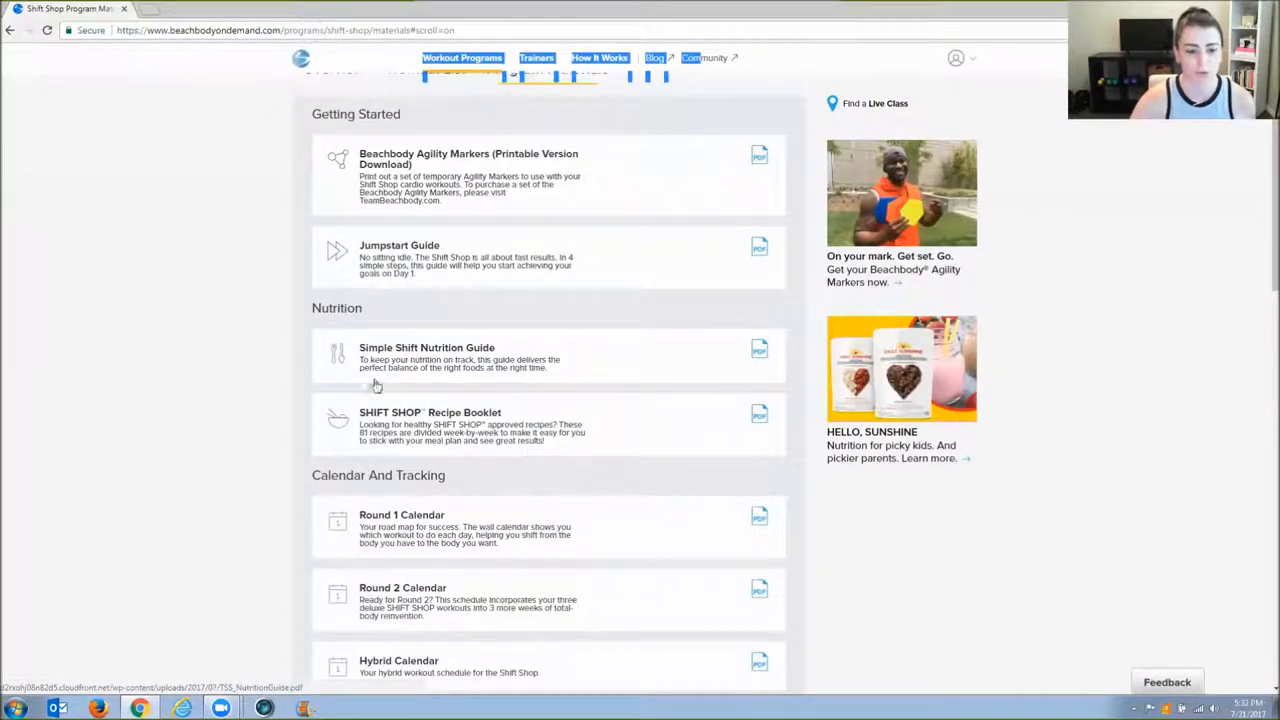
pyautogui.scroll(-3)
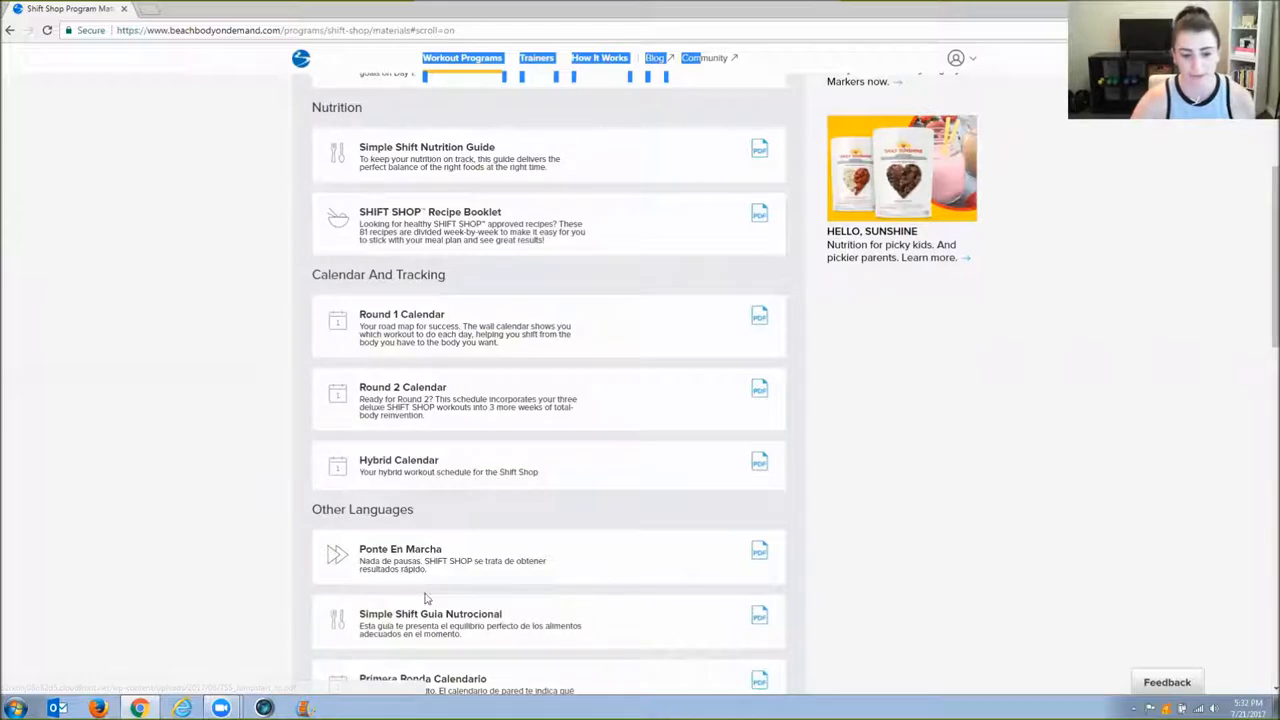
pyautogui.scroll(-3)
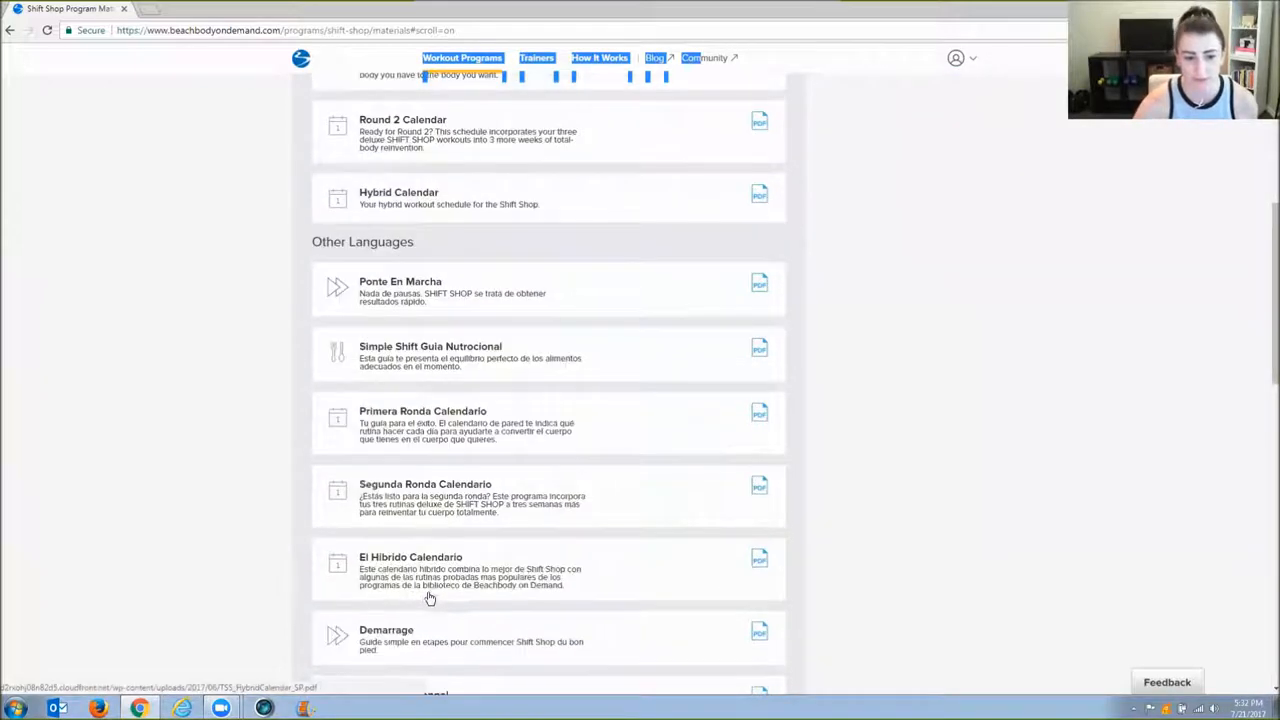
pyautogui.scroll(-3)
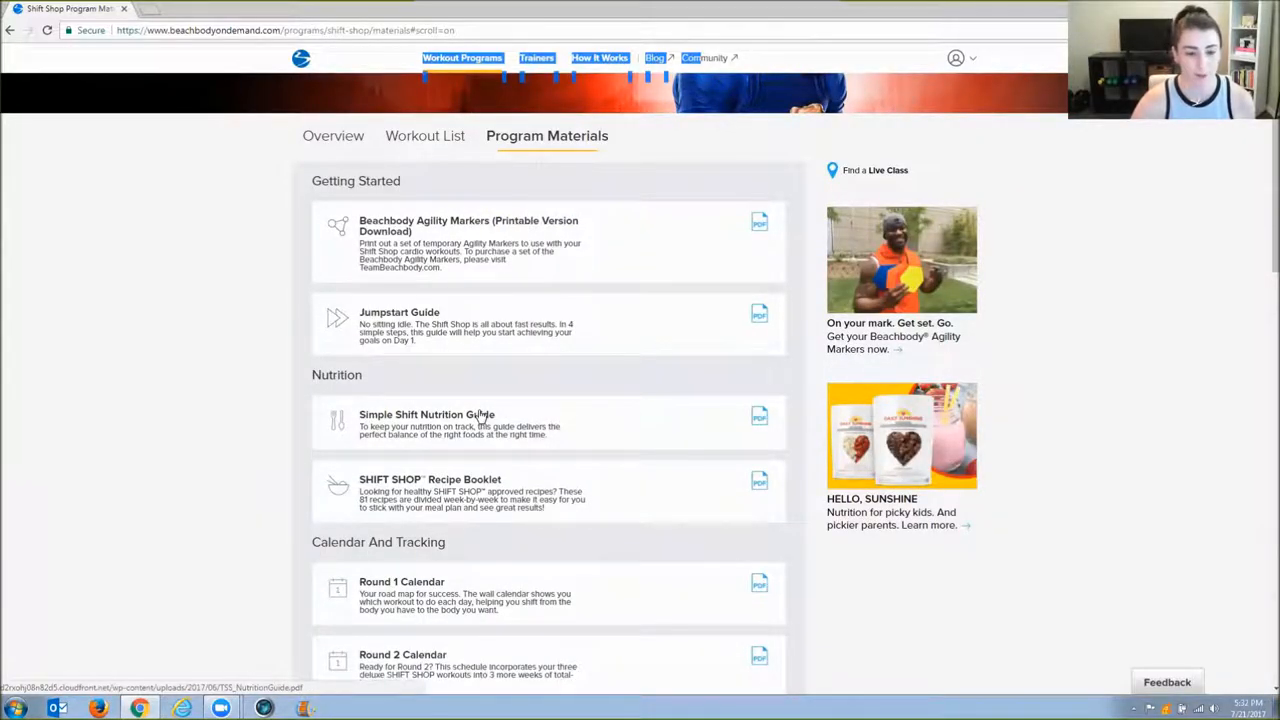
# Open the Simple Shift Nutrition Guide PDF and scroll to its table of contents.
pyautogui.click(425, 414)
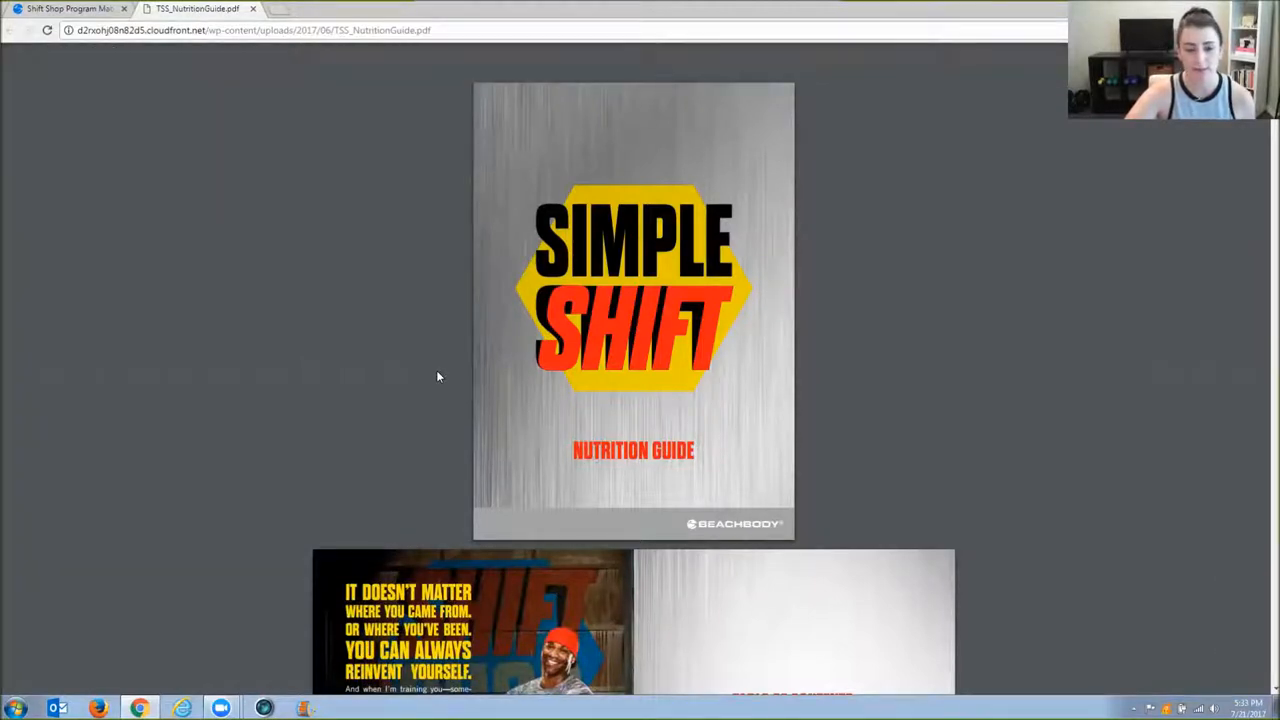
pyautogui.moveTo(840, 413)
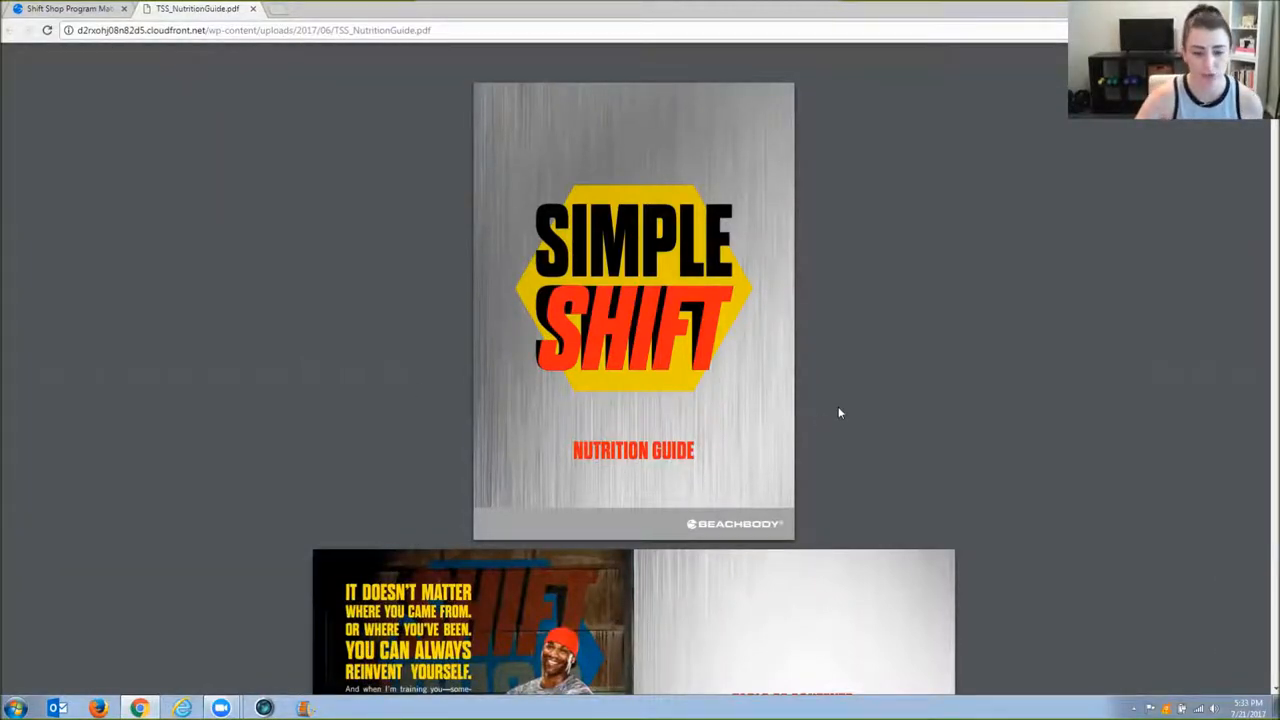
pyautogui.scroll(-3)
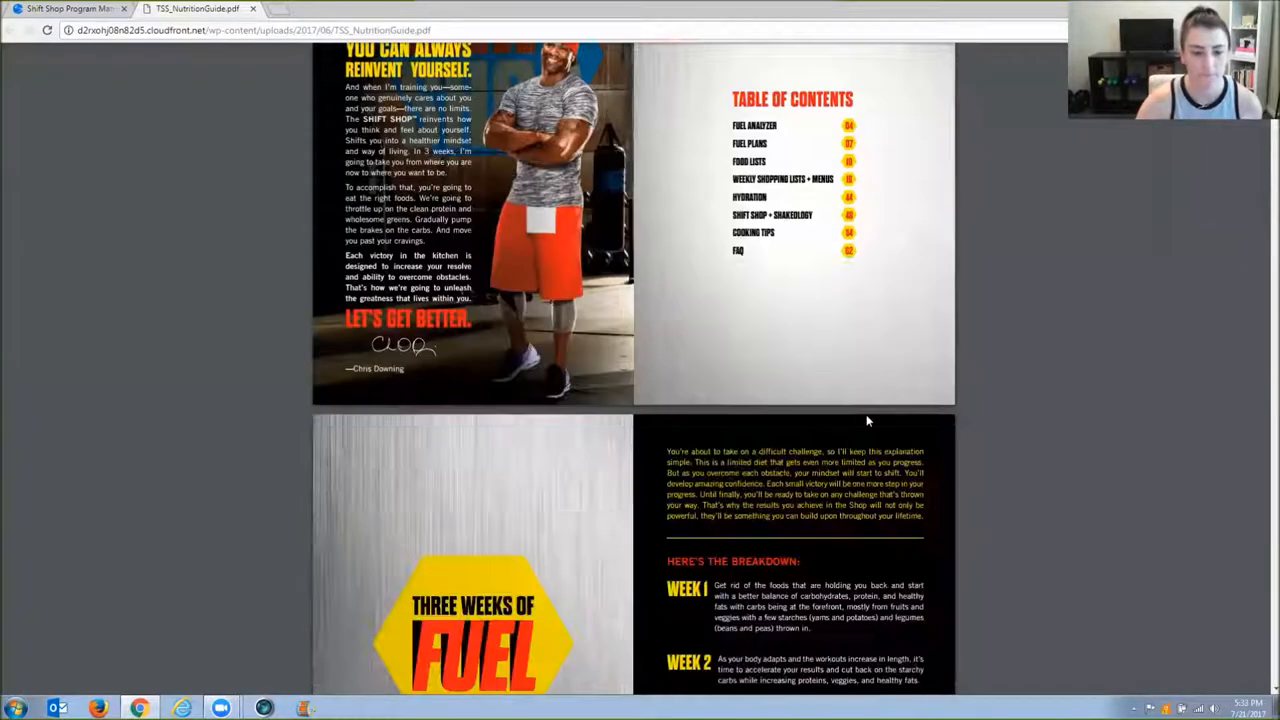
pyautogui.scroll(-3)
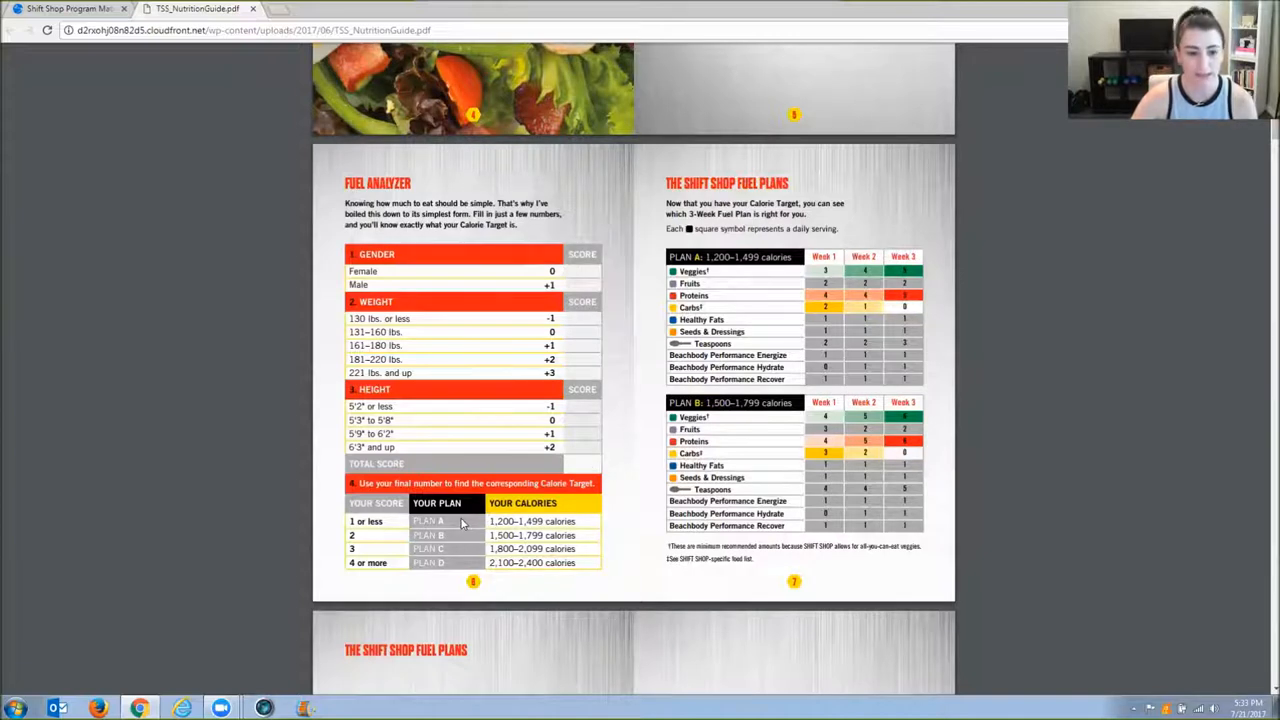
pyautogui.moveTo(457, 570)
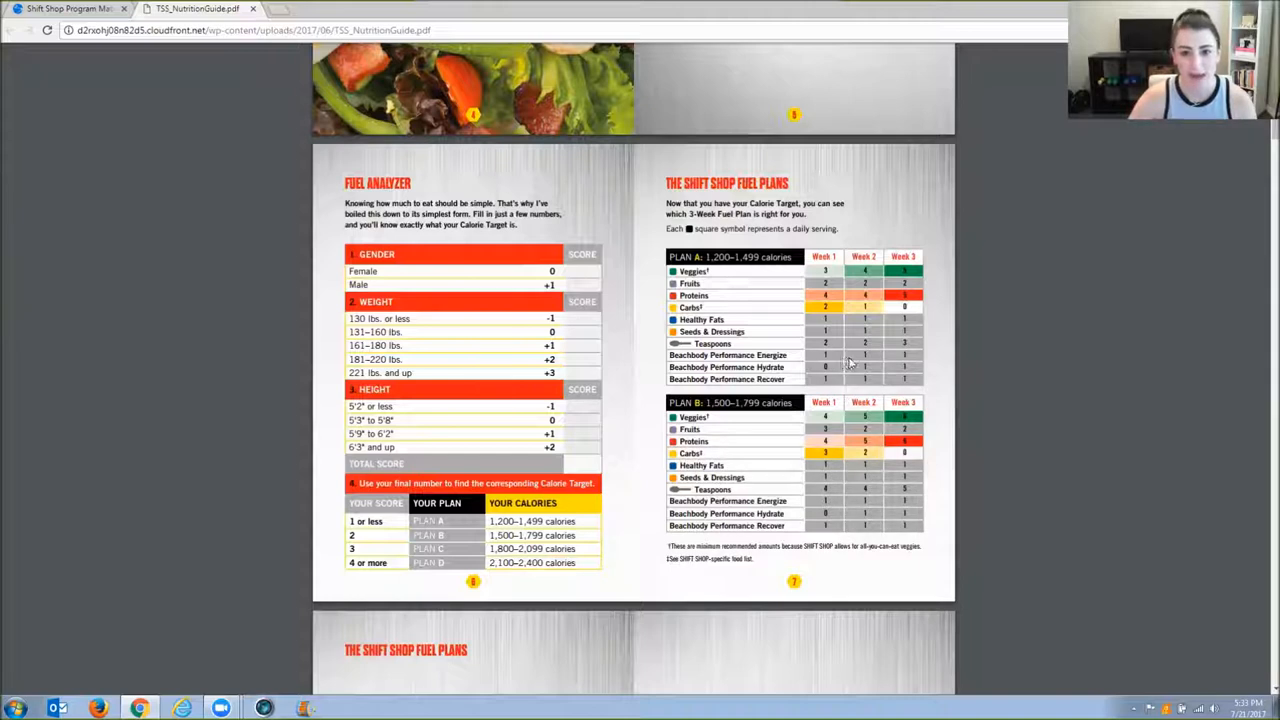
pyautogui.moveTo(537, 471)
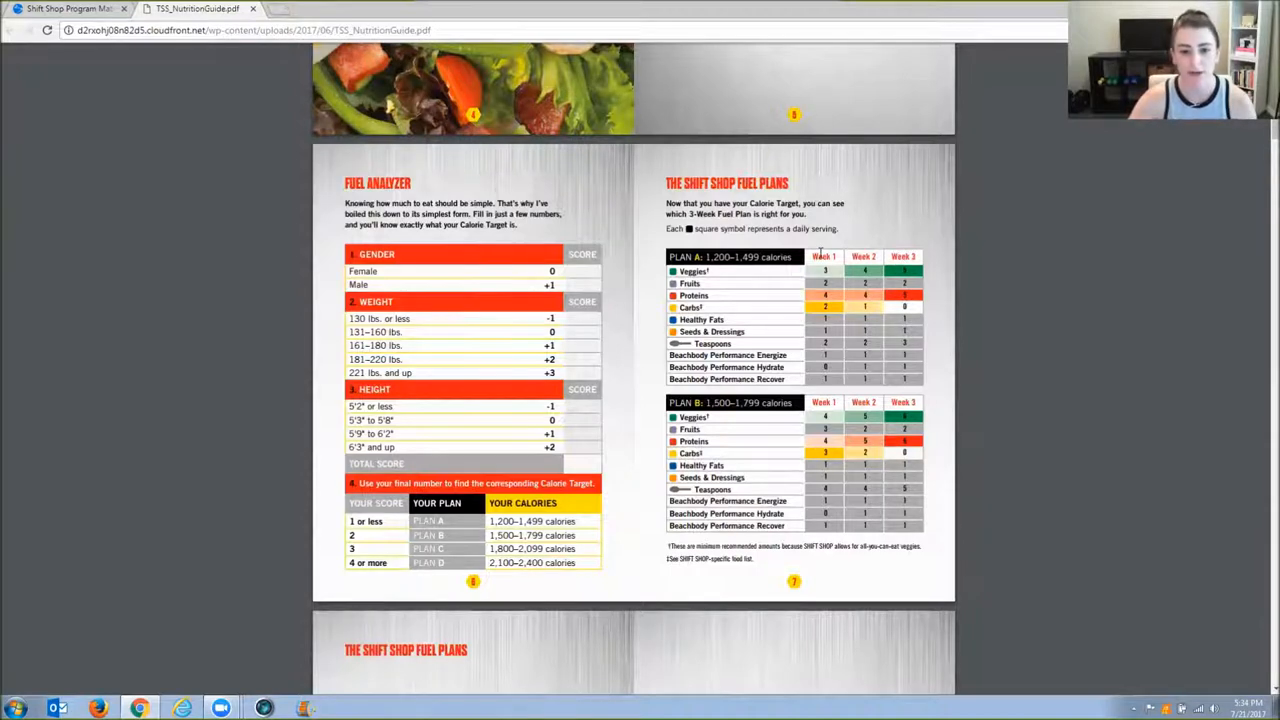
pyautogui.moveTo(905, 256)
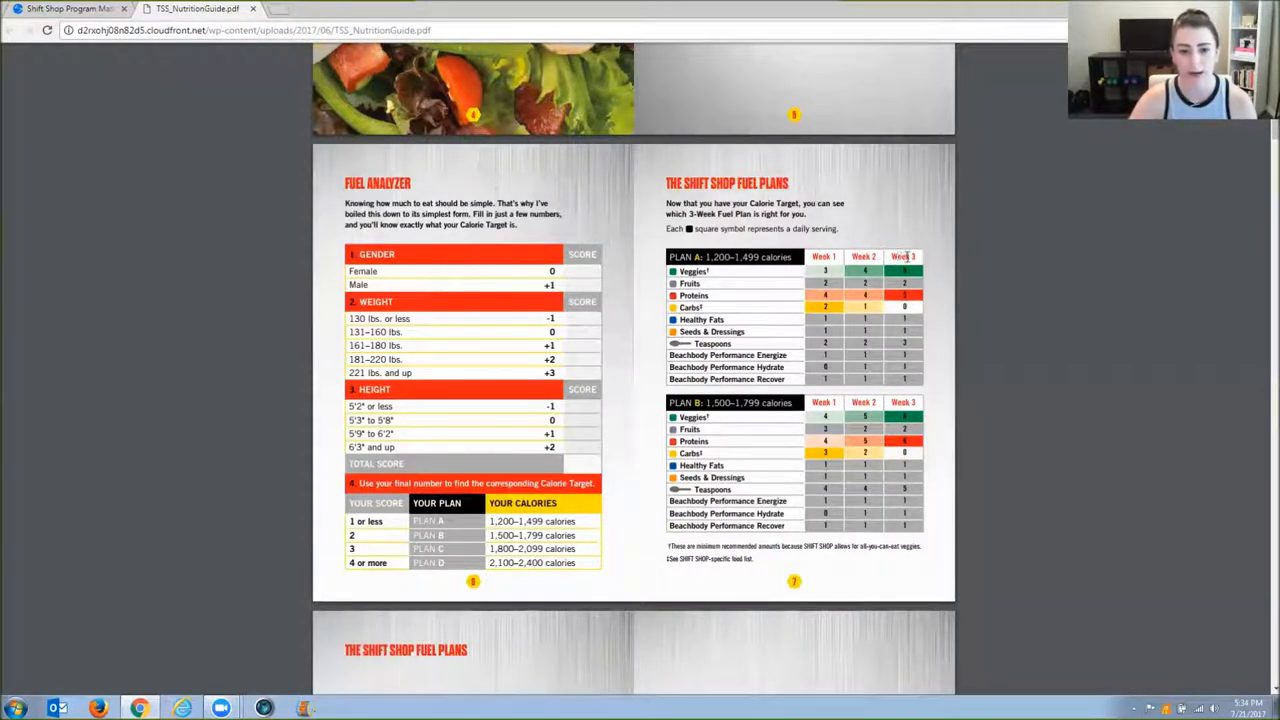
pyautogui.moveTo(832, 273)
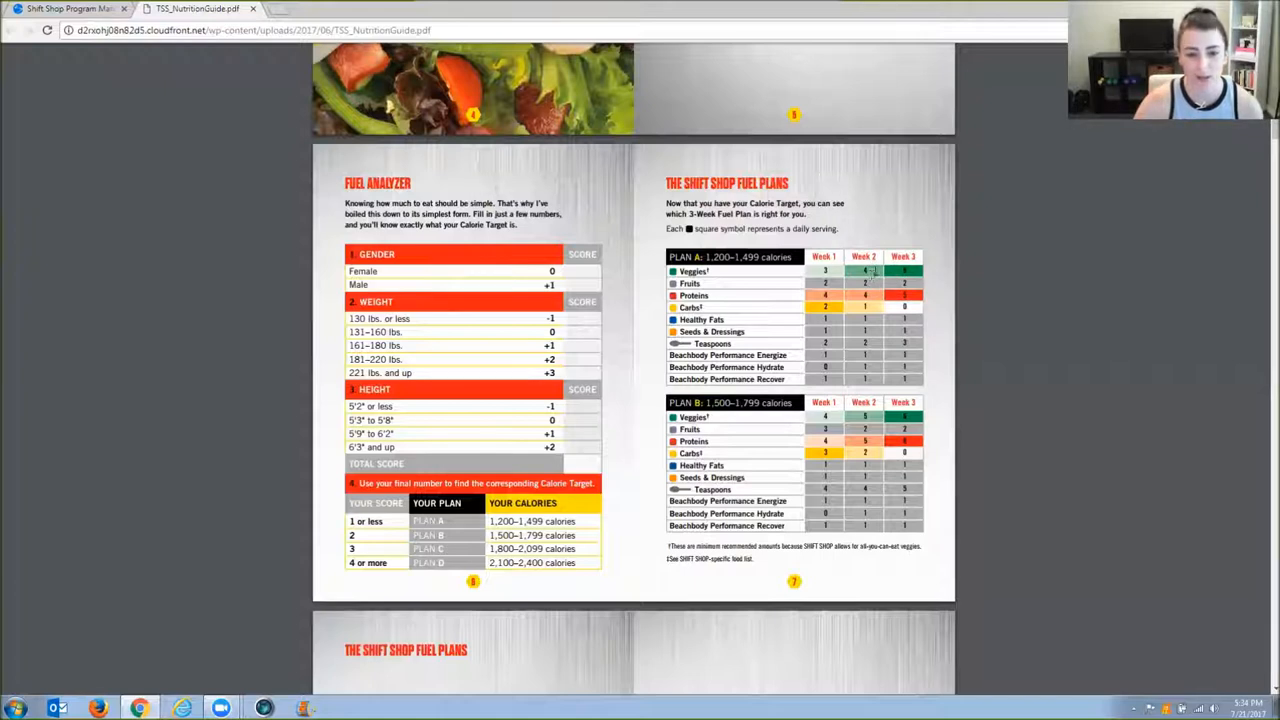
pyautogui.moveTo(872, 290)
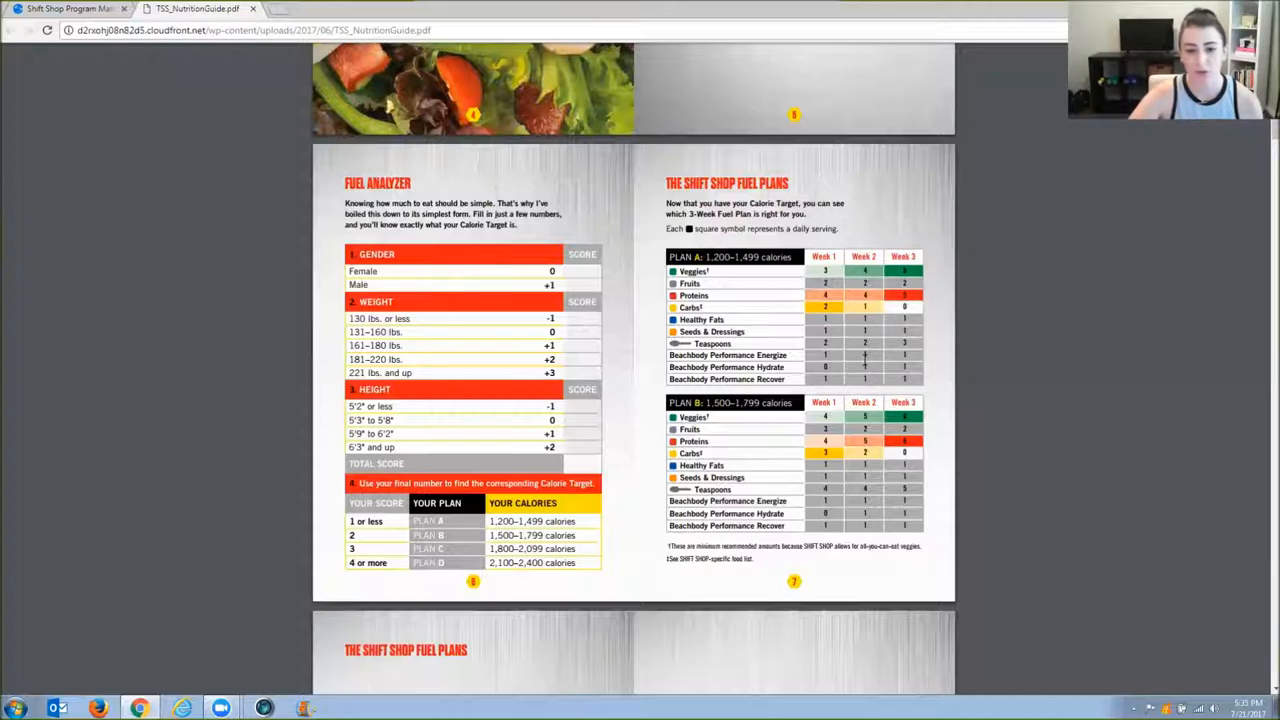
pyautogui.moveTo(879, 380)
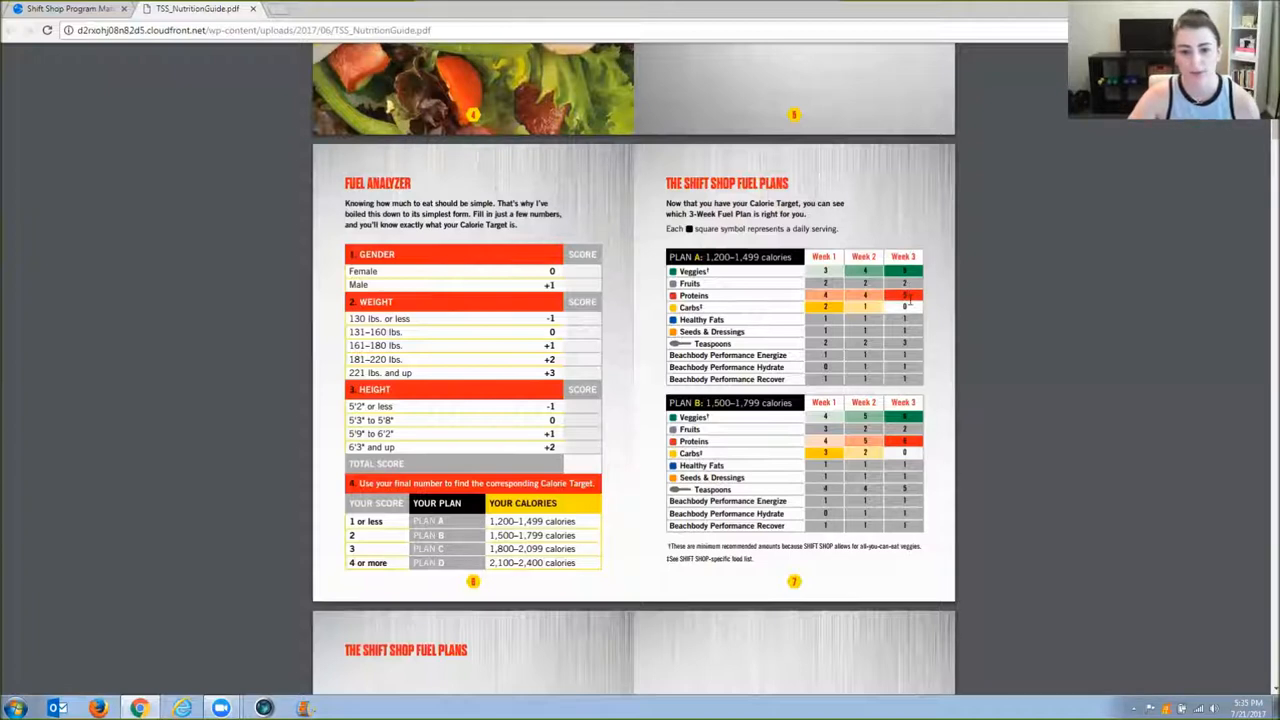
pyautogui.moveTo(897, 313)
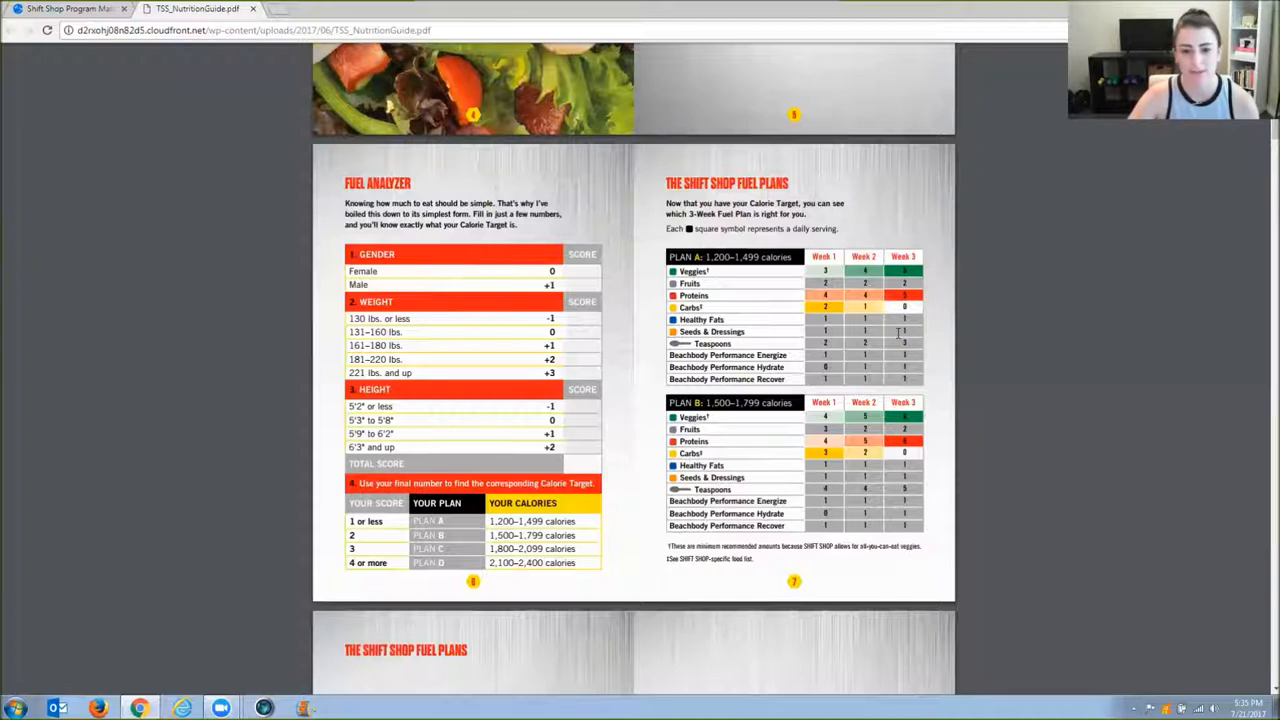
pyautogui.moveTo(900, 341)
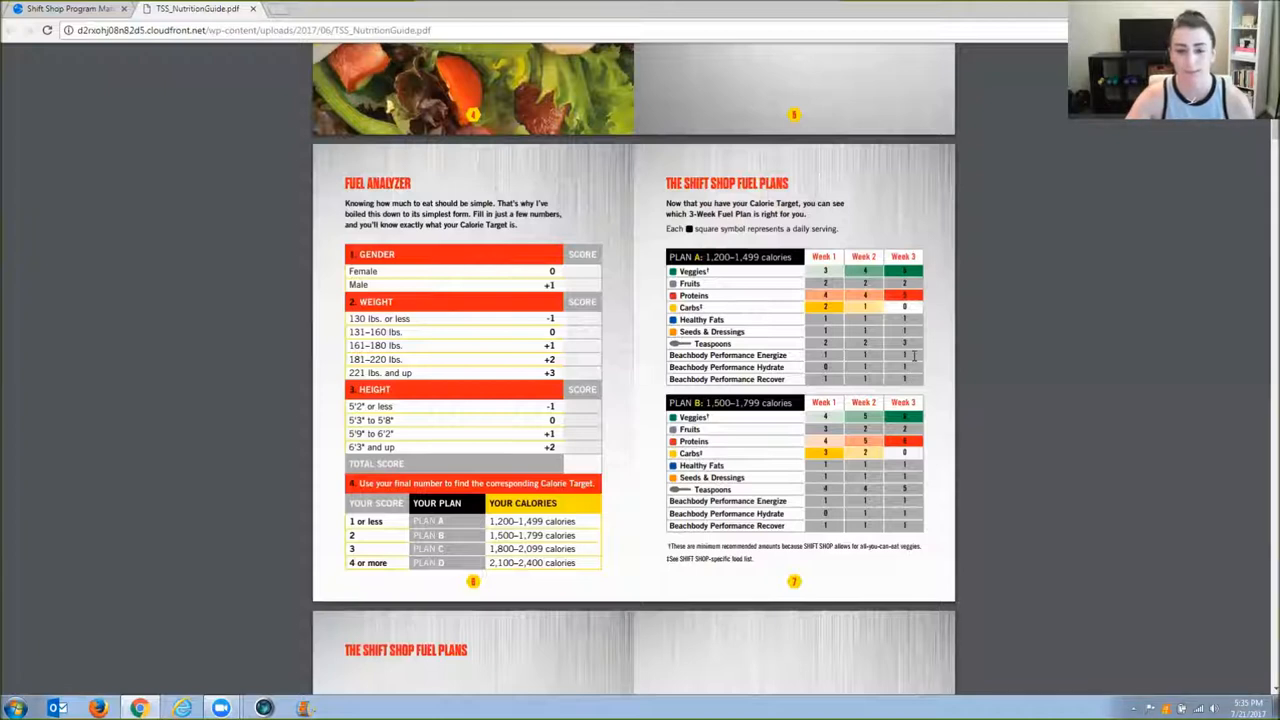
pyautogui.moveTo(912, 379)
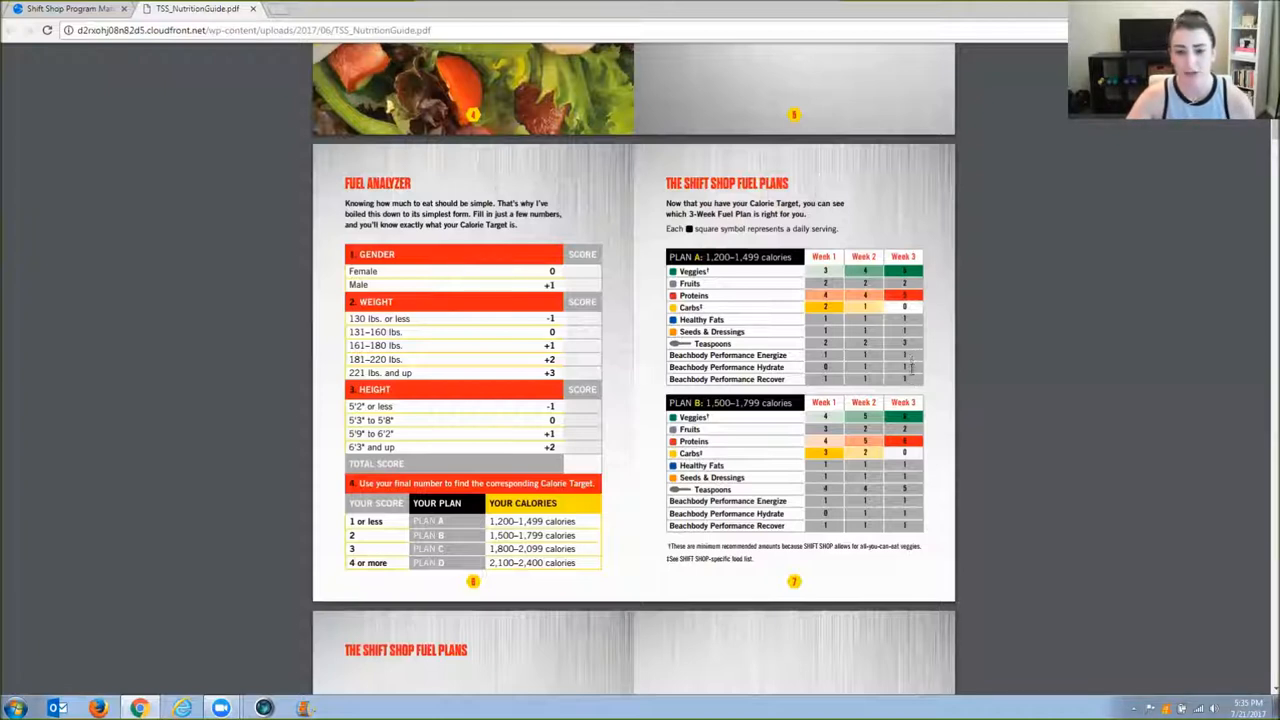
pyautogui.moveTo(905, 370)
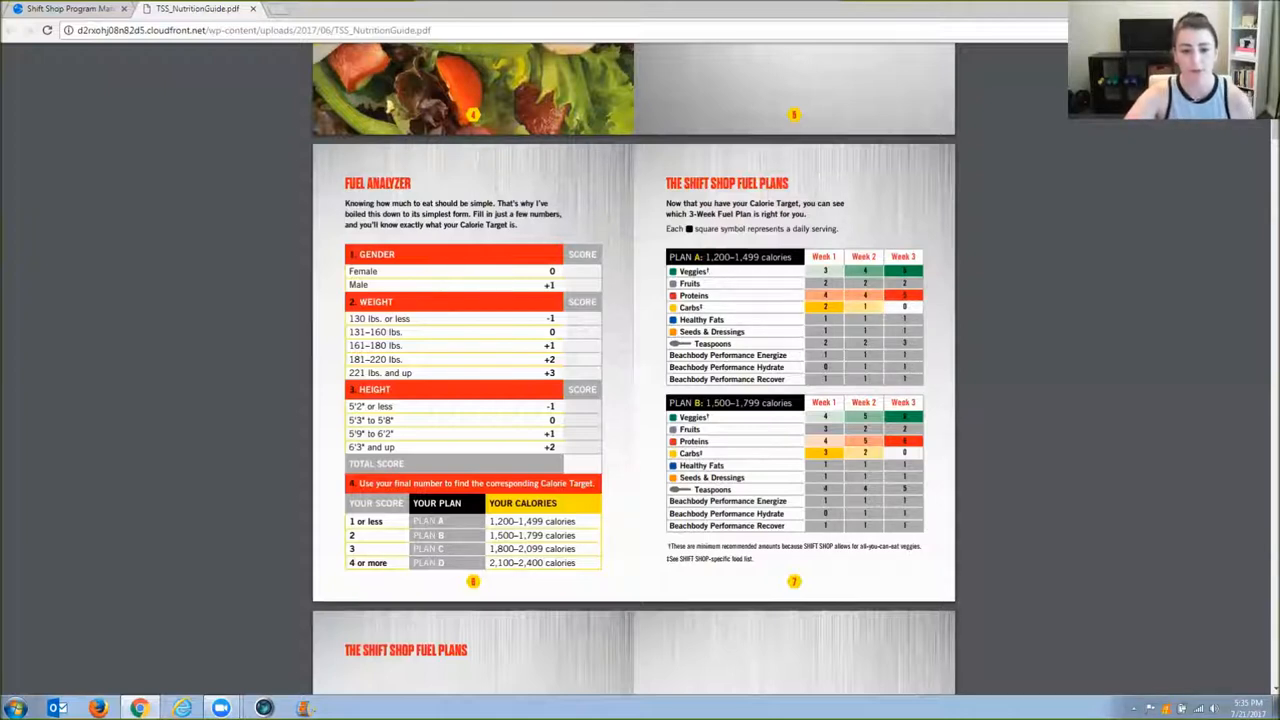
pyautogui.moveTo(897, 362)
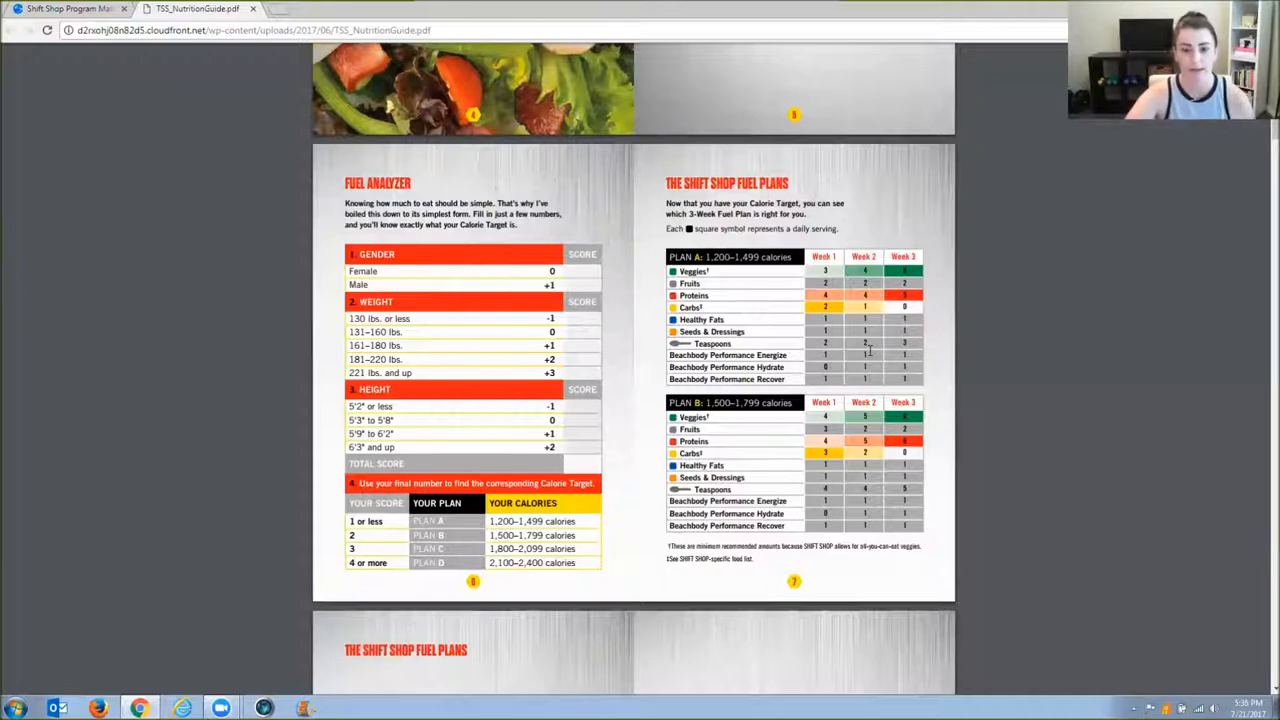
# Scroll past the Fuel Analyzer to the Plan C and Plan D fuel plans.
pyautogui.scroll(-3)
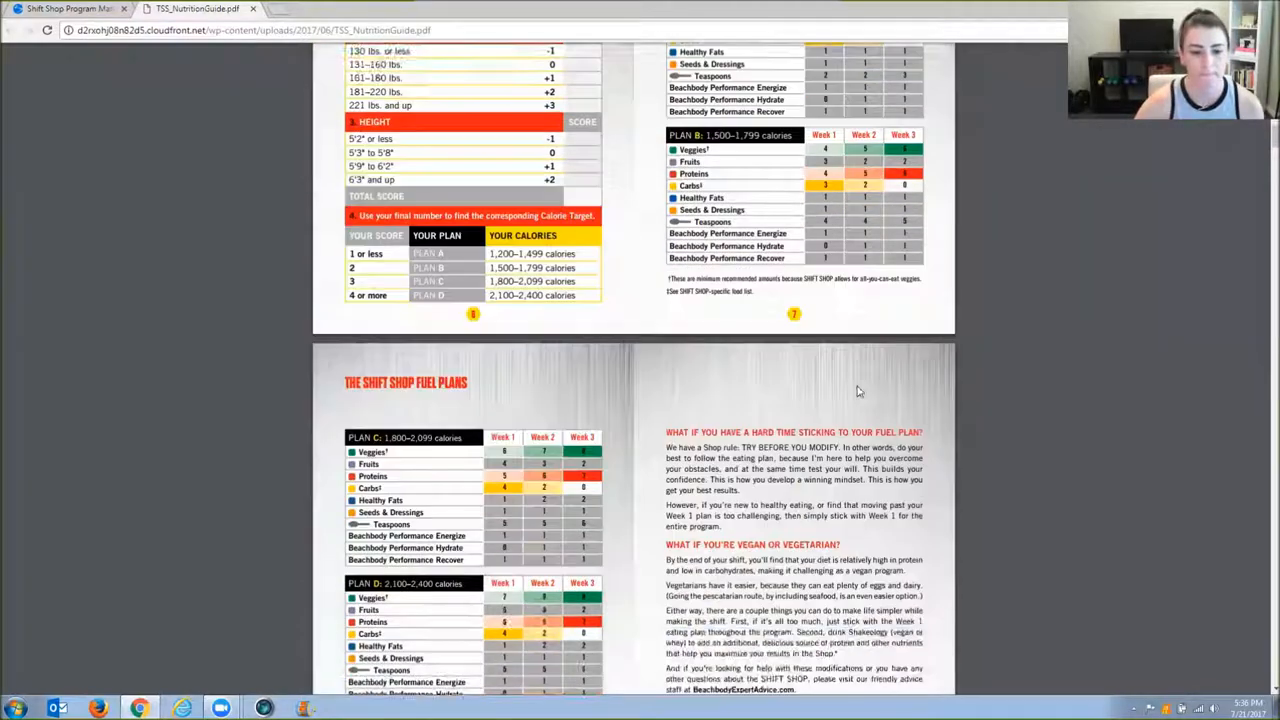
pyautogui.scroll(-3)
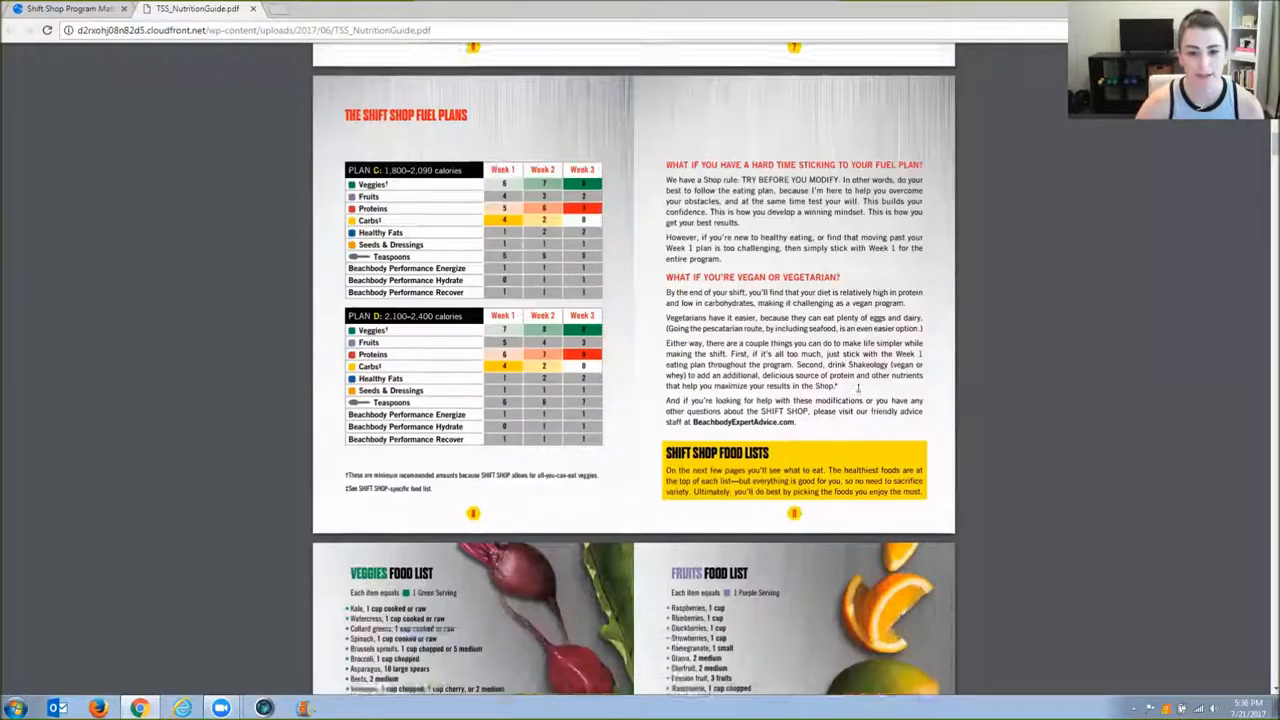
pyautogui.scroll(-3)
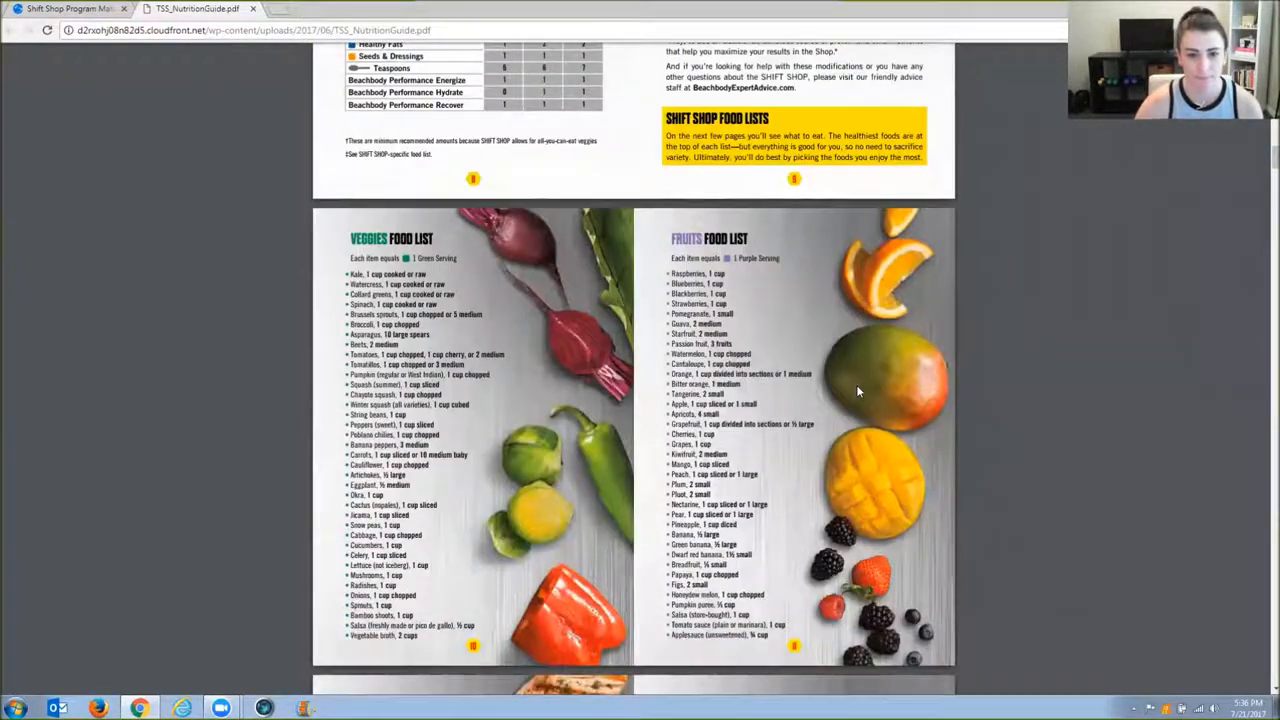
pyautogui.scroll(-3)
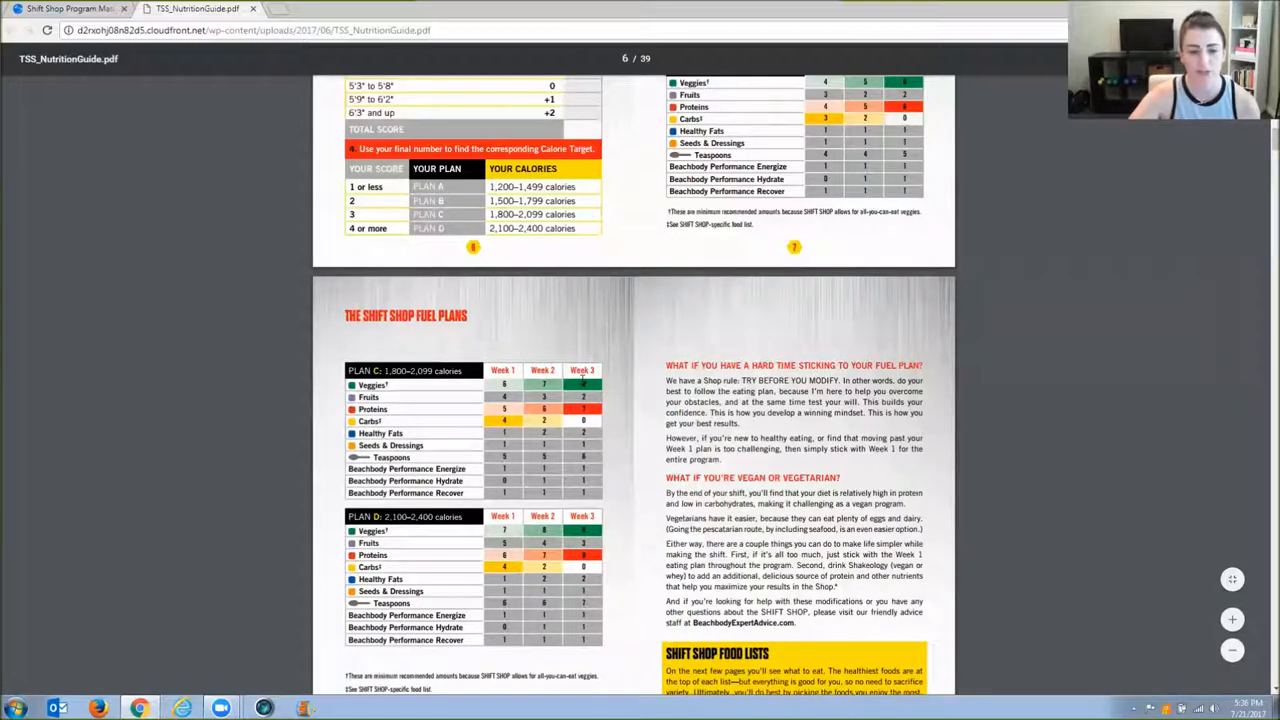
# Scroll past the Veggies and Fruits lists to the Proteins and Carbs food lists.
pyautogui.scroll(-3)
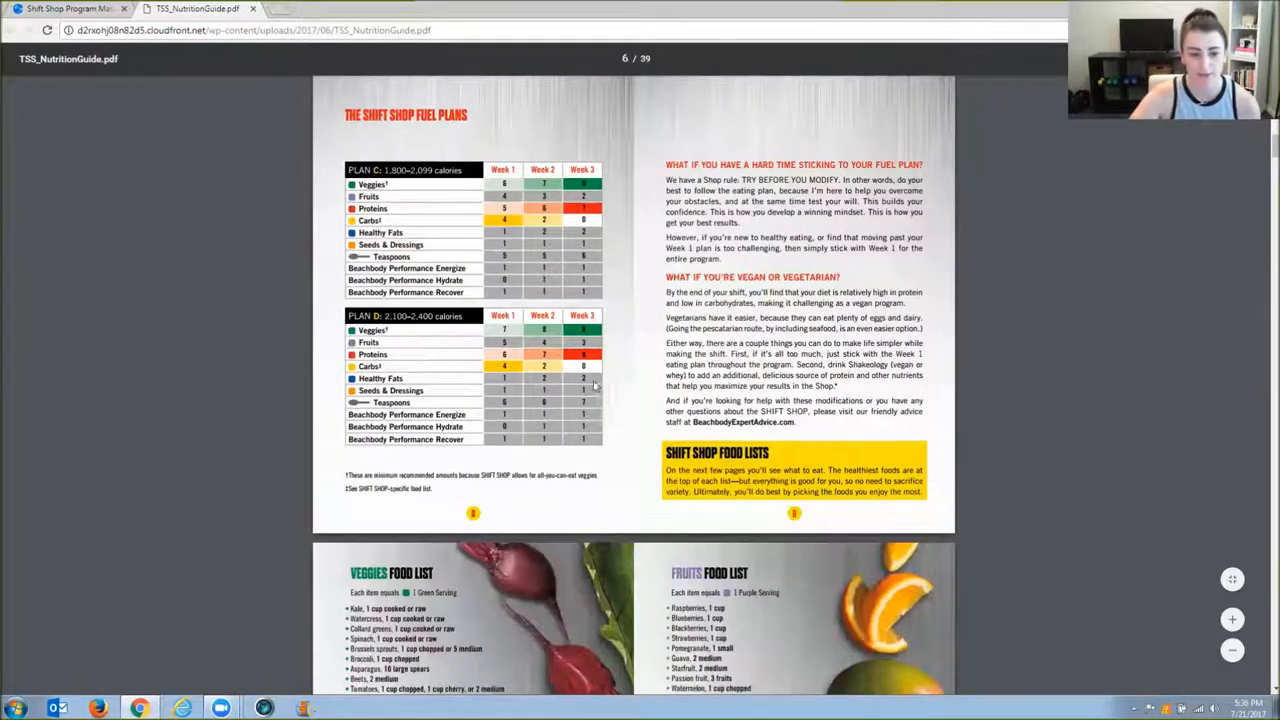
pyautogui.scroll(-3)
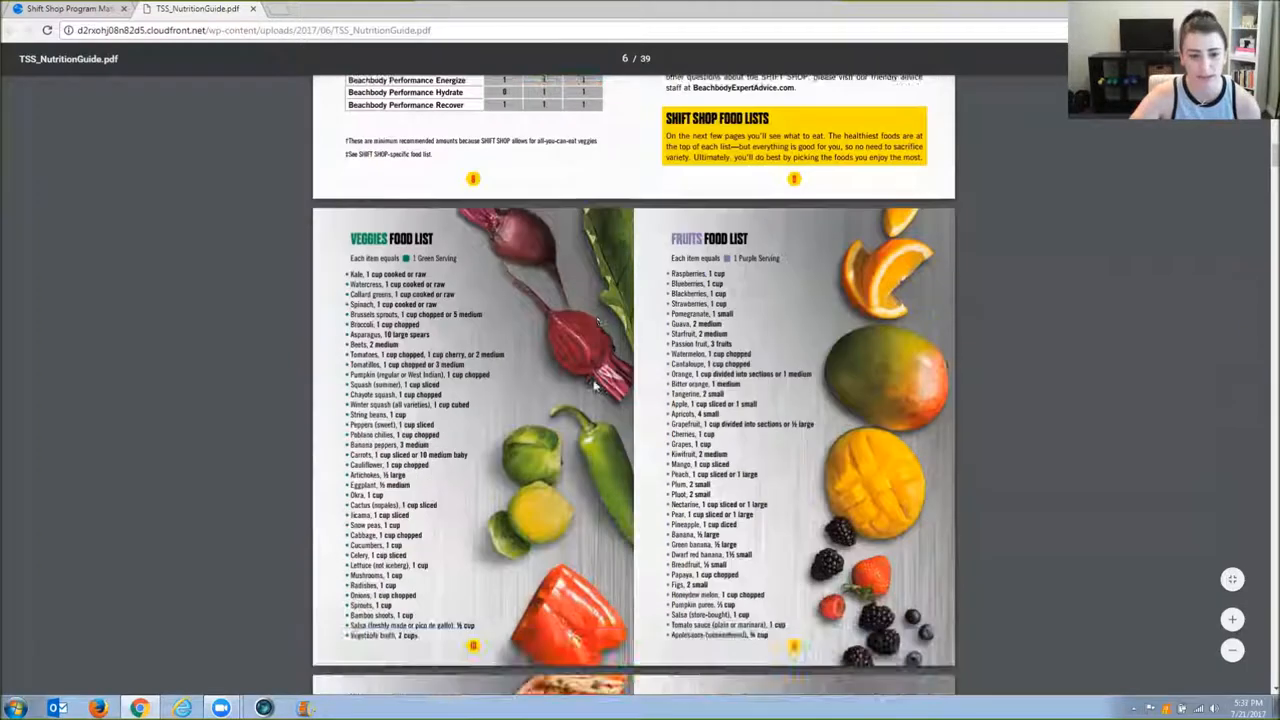
pyautogui.scroll(-3)
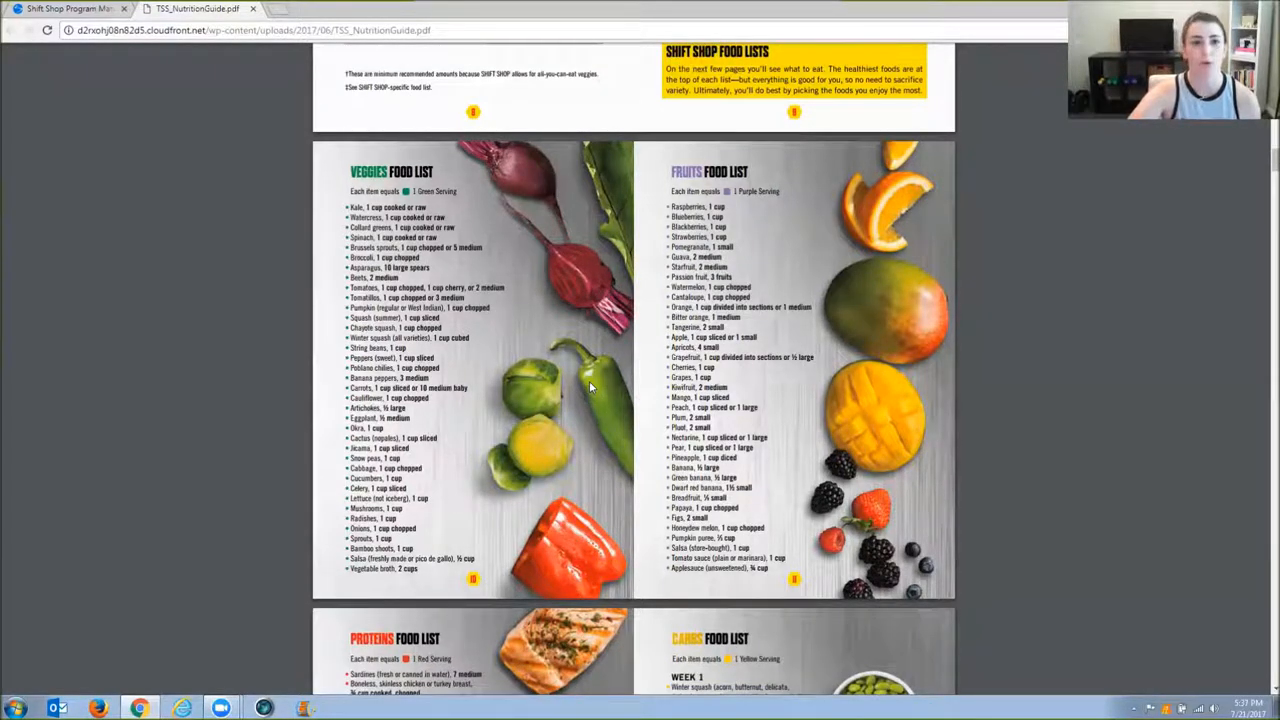
pyautogui.moveTo(566, 350)
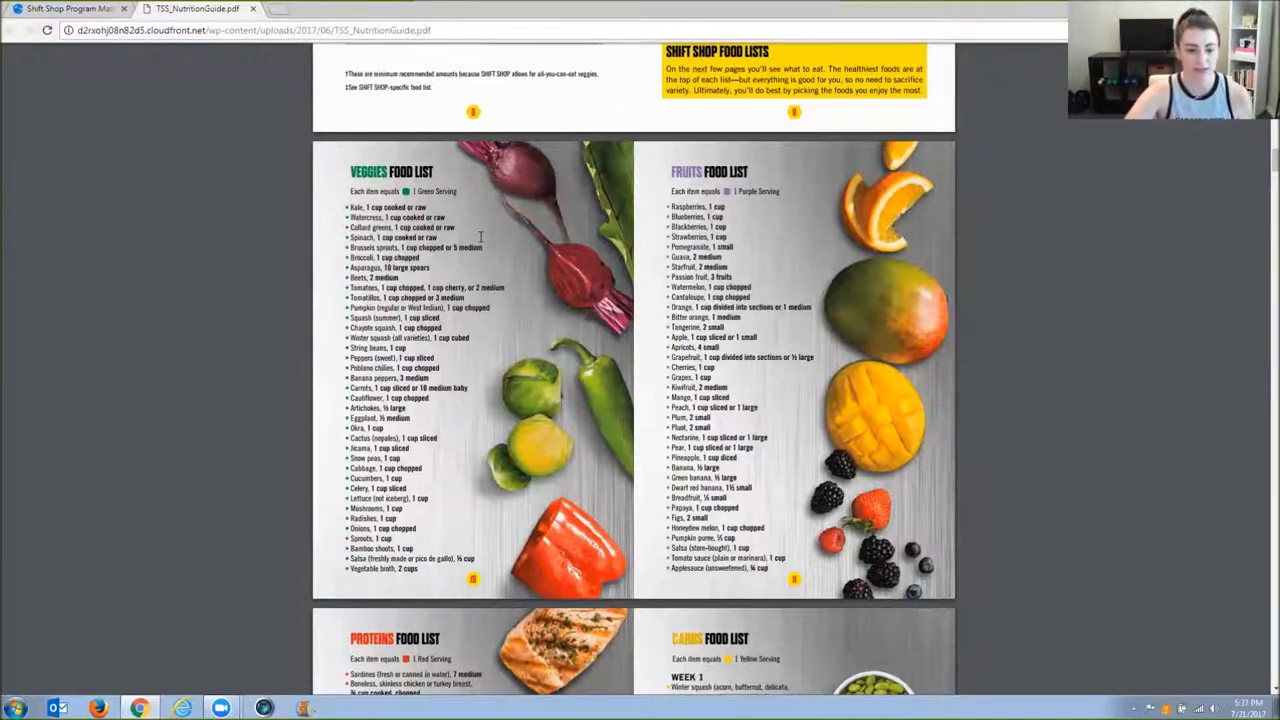
pyautogui.moveTo(463, 252)
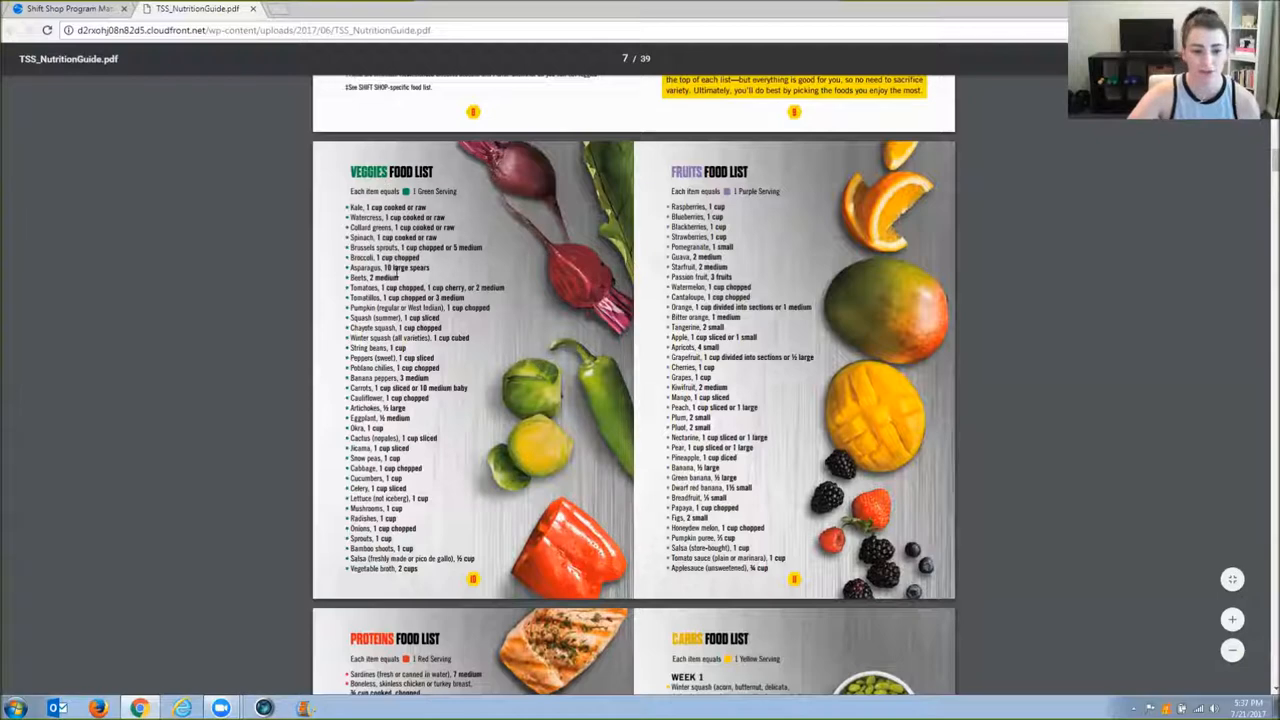
pyautogui.moveTo(430, 318)
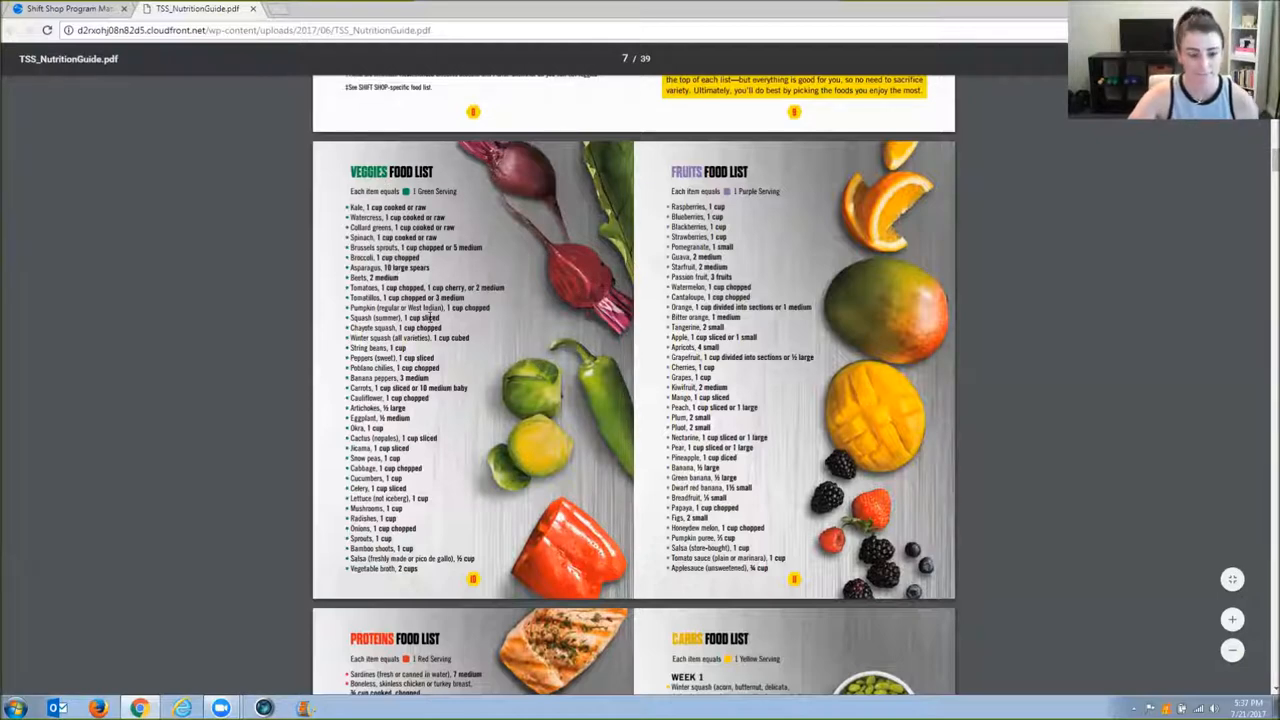
pyautogui.scroll(-3)
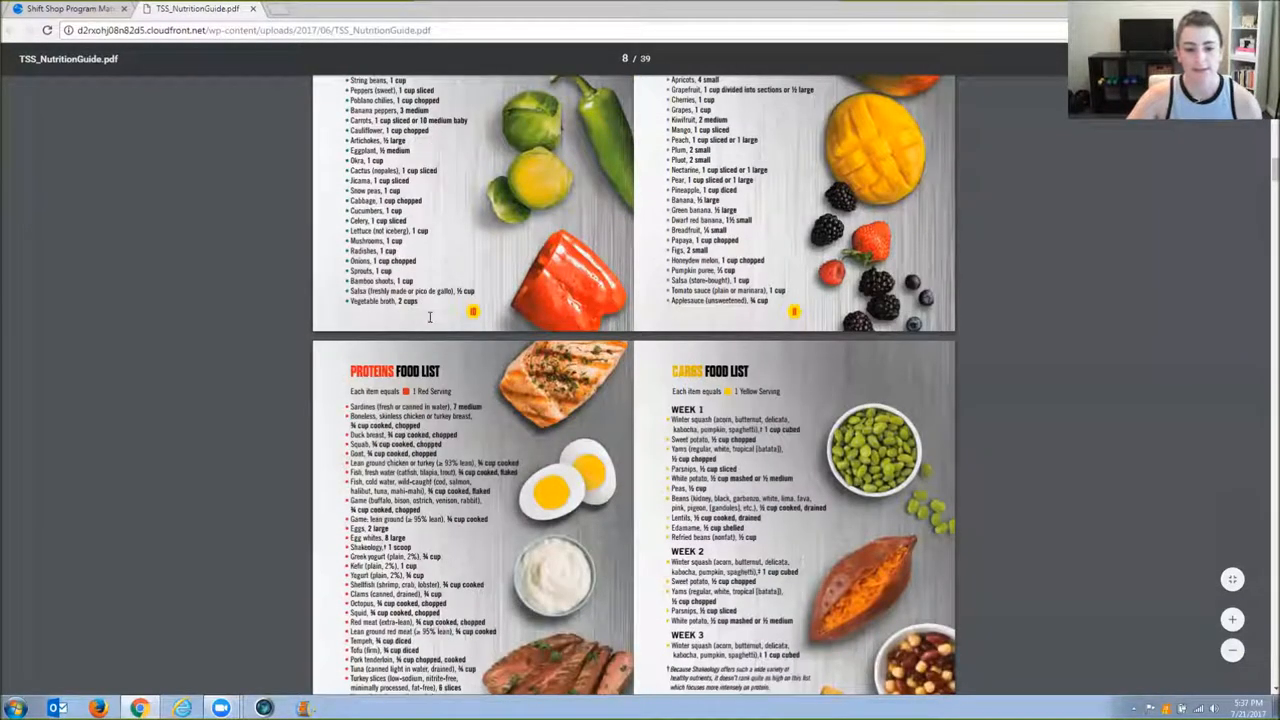
# Highlight the Week 2 items and the Week 3 winter squash line in the Carbs list.
pyautogui.scroll(-3)
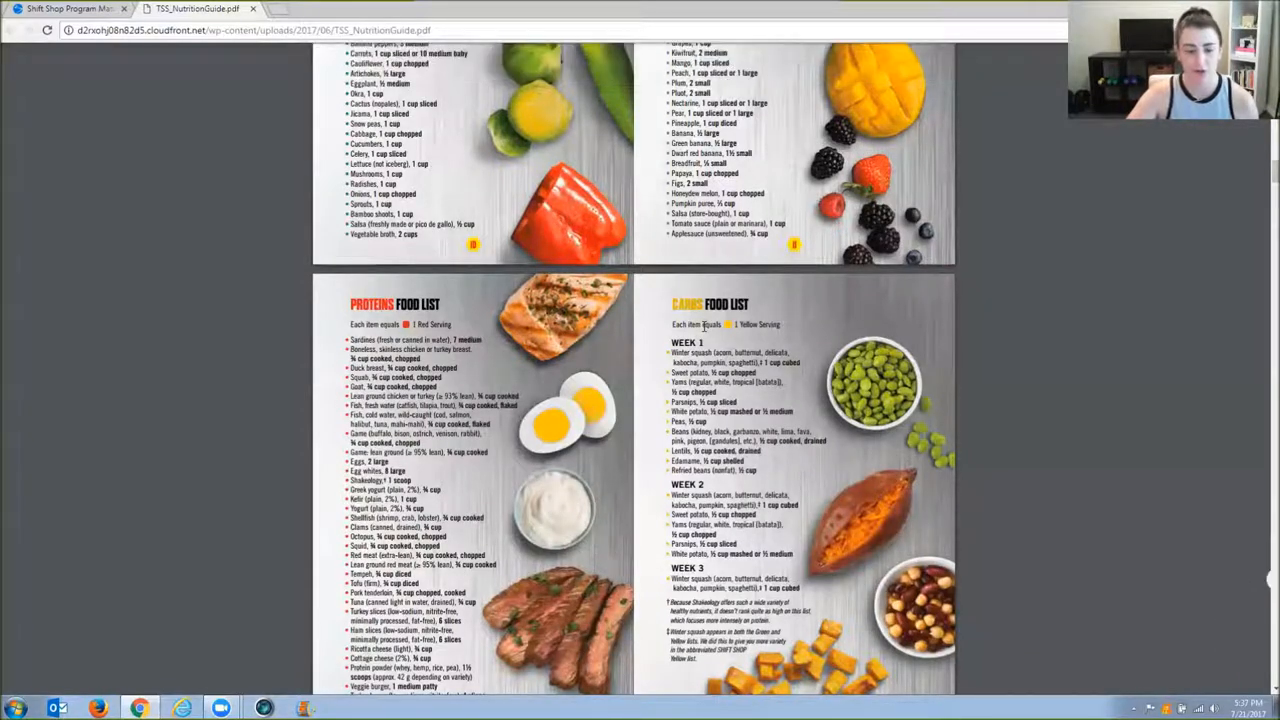
pyautogui.scroll(-3)
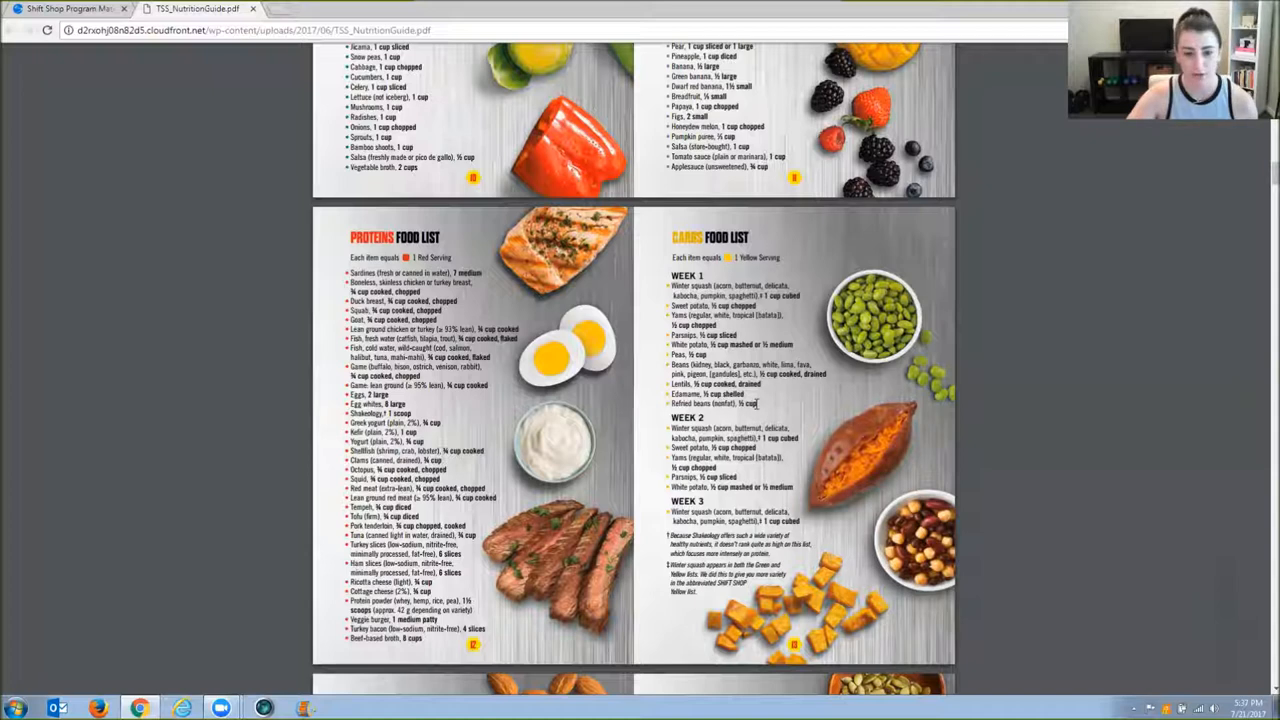
pyautogui.moveTo(670, 285); pyautogui.dragTo(757, 404)
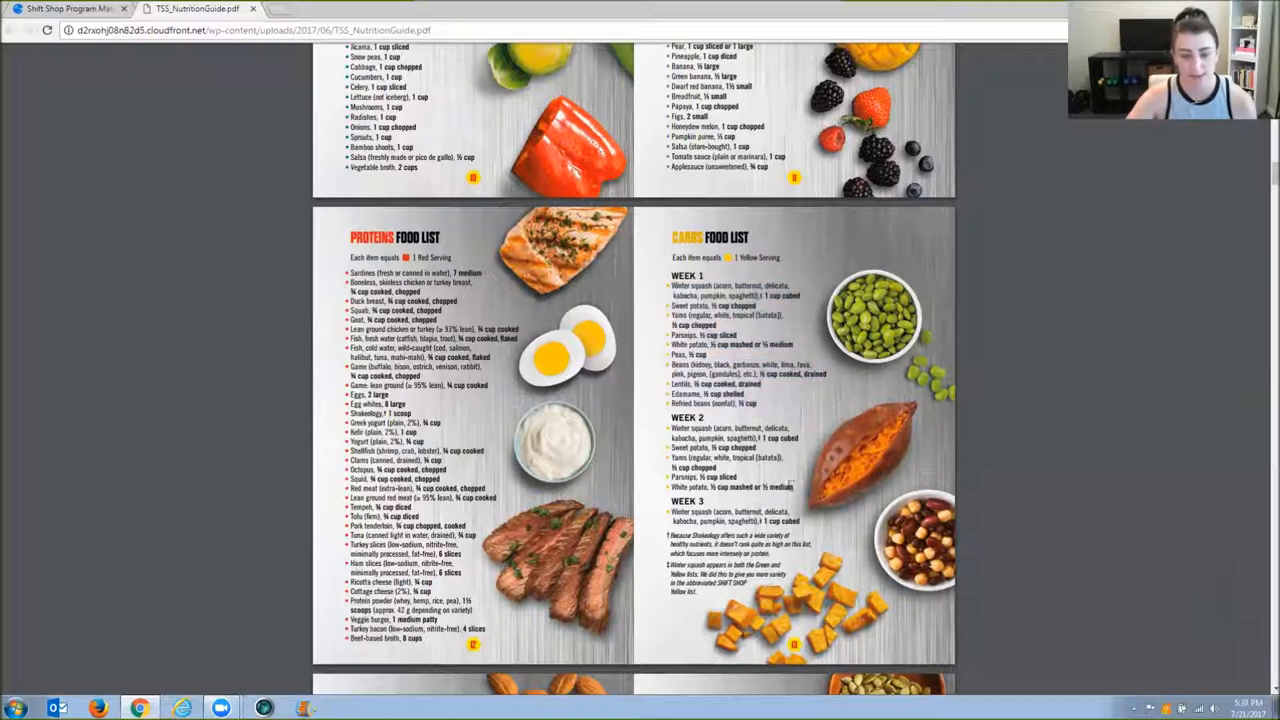
pyautogui.moveTo(670, 428); pyautogui.dragTo(790, 487)
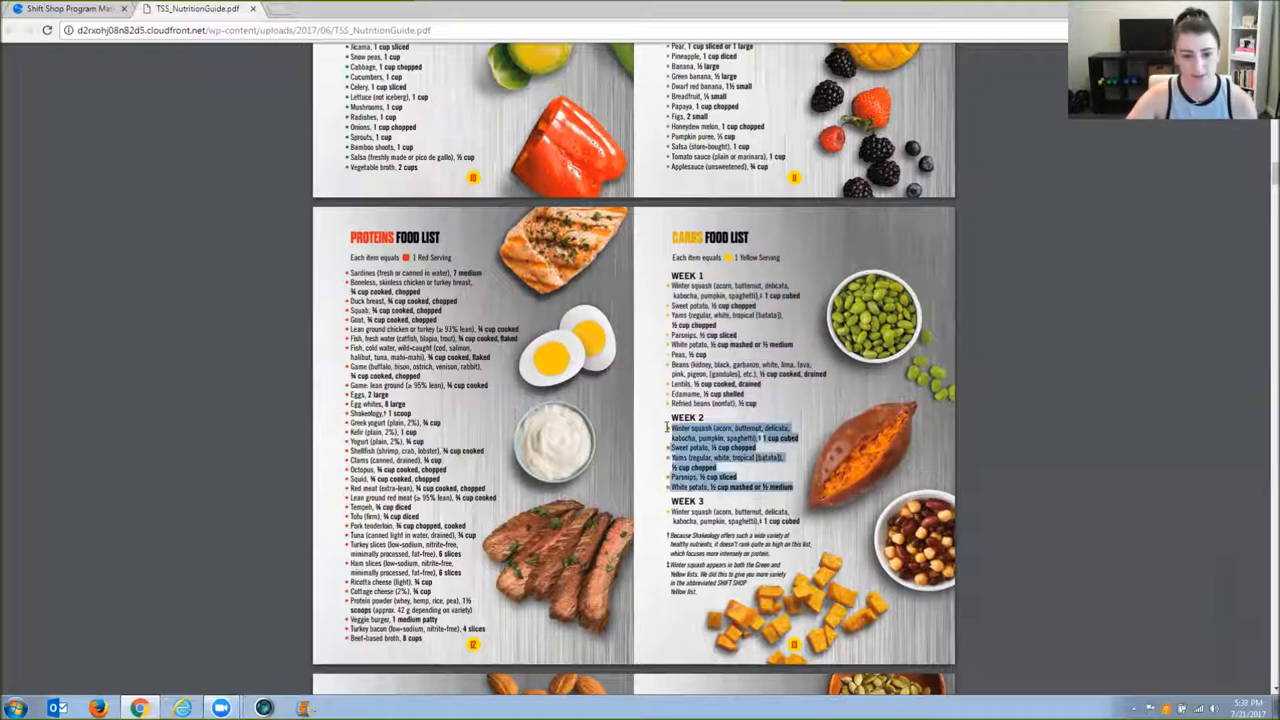
pyautogui.scroll(-3)
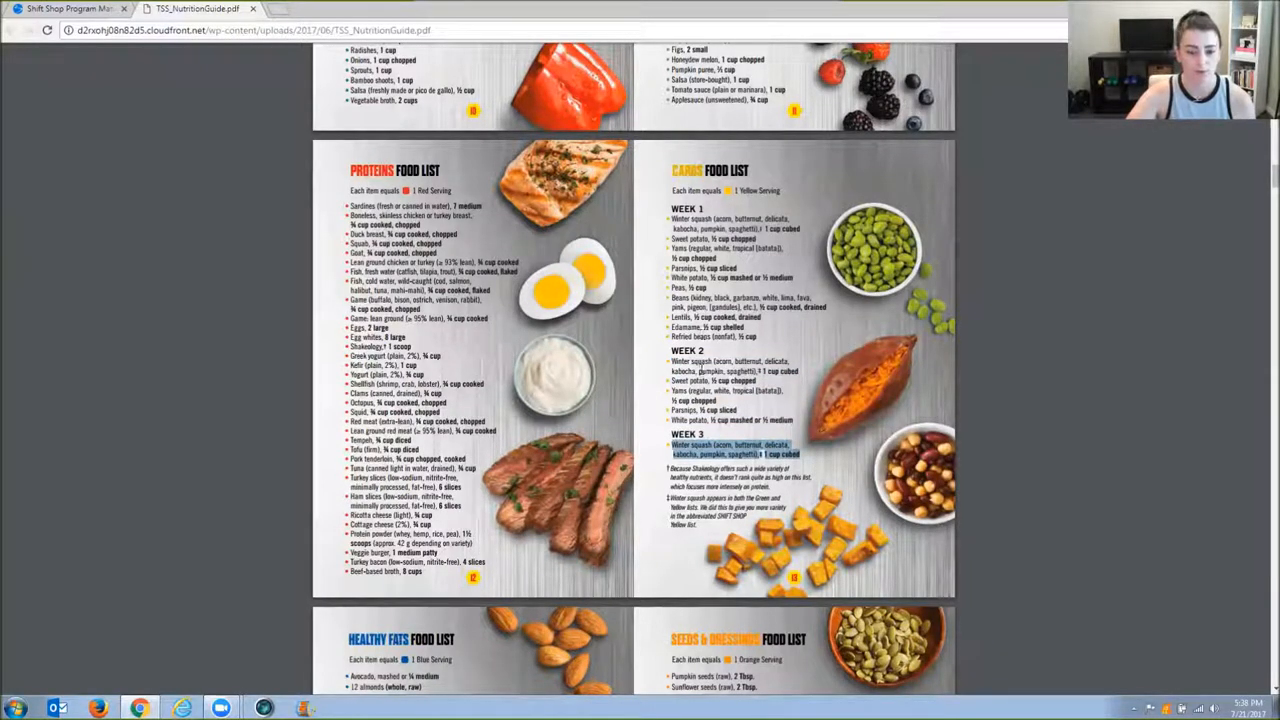
pyautogui.moveTo(807, 267)
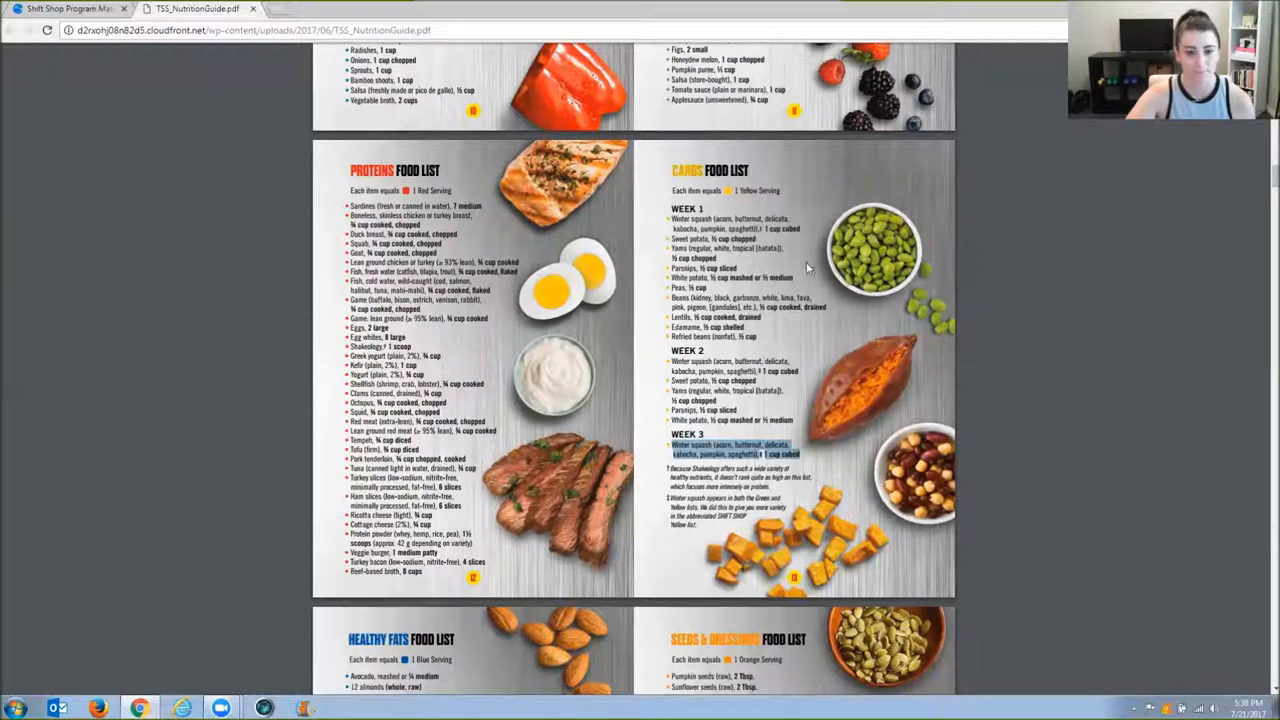
pyautogui.scroll(-3)
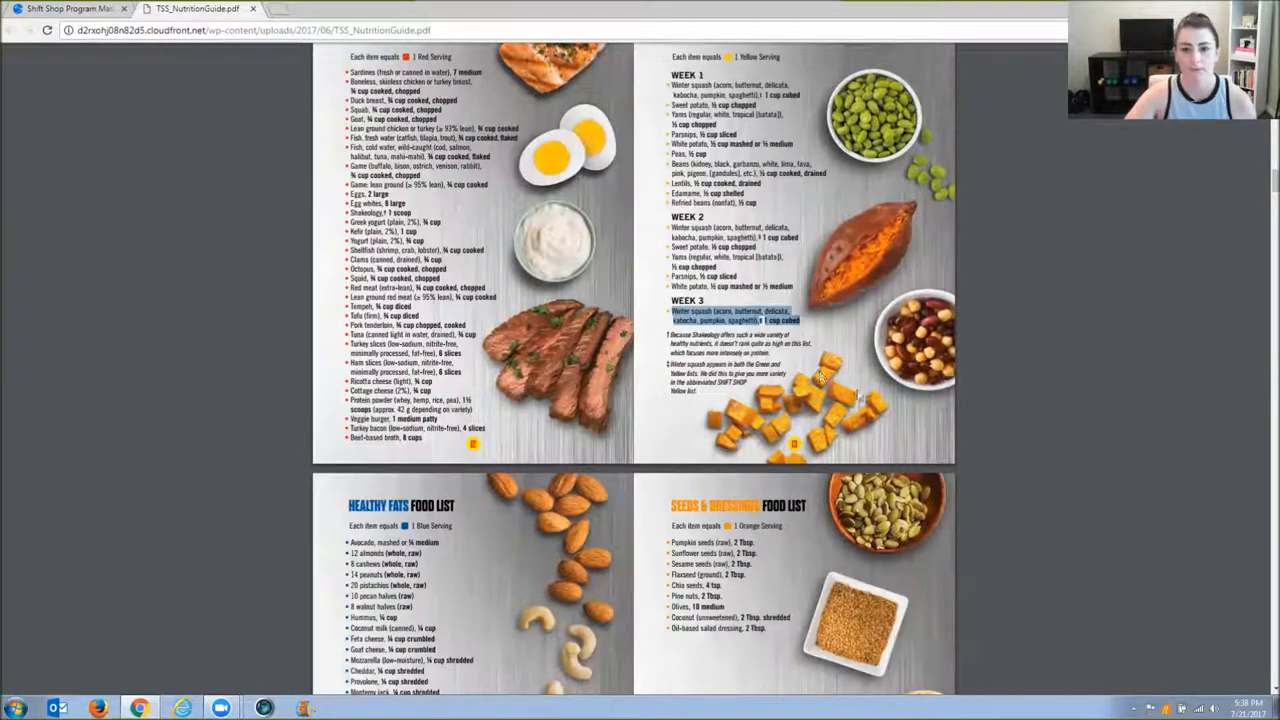
# Scroll the Nutrition Guide to the Veggies and Fruits food list spread.
pyautogui.scroll(-3)
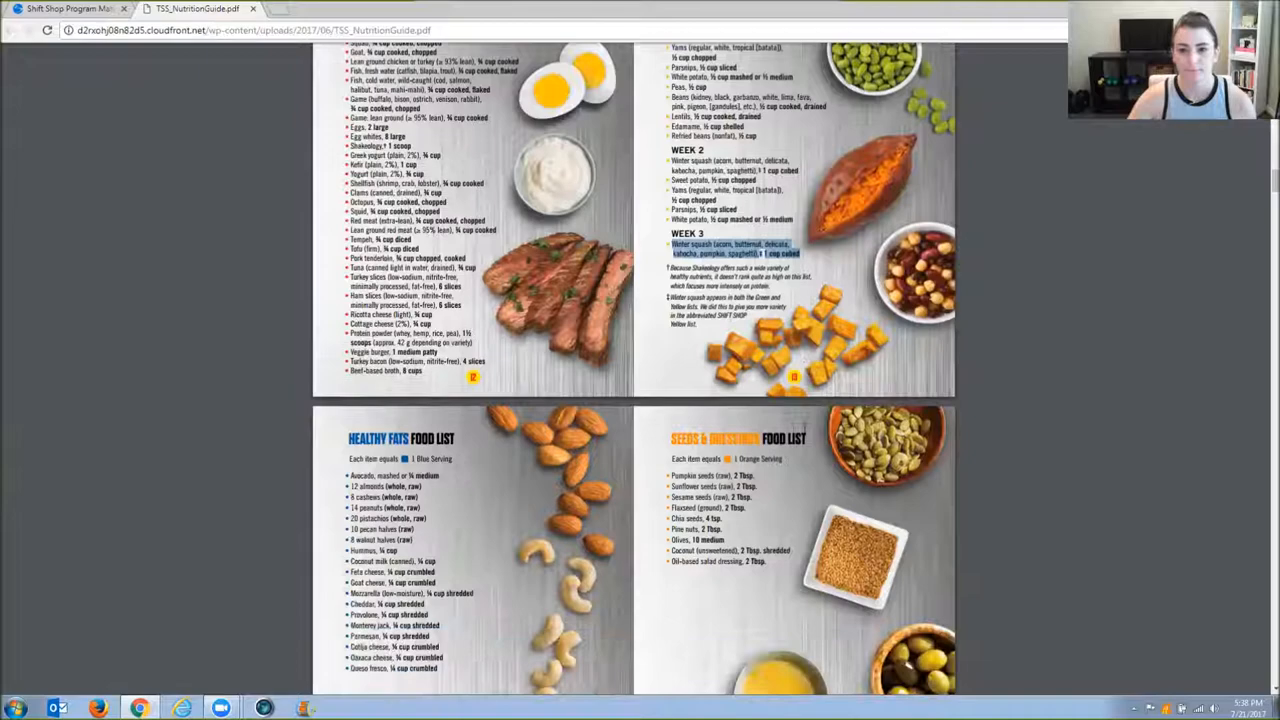
pyautogui.scroll(-3)
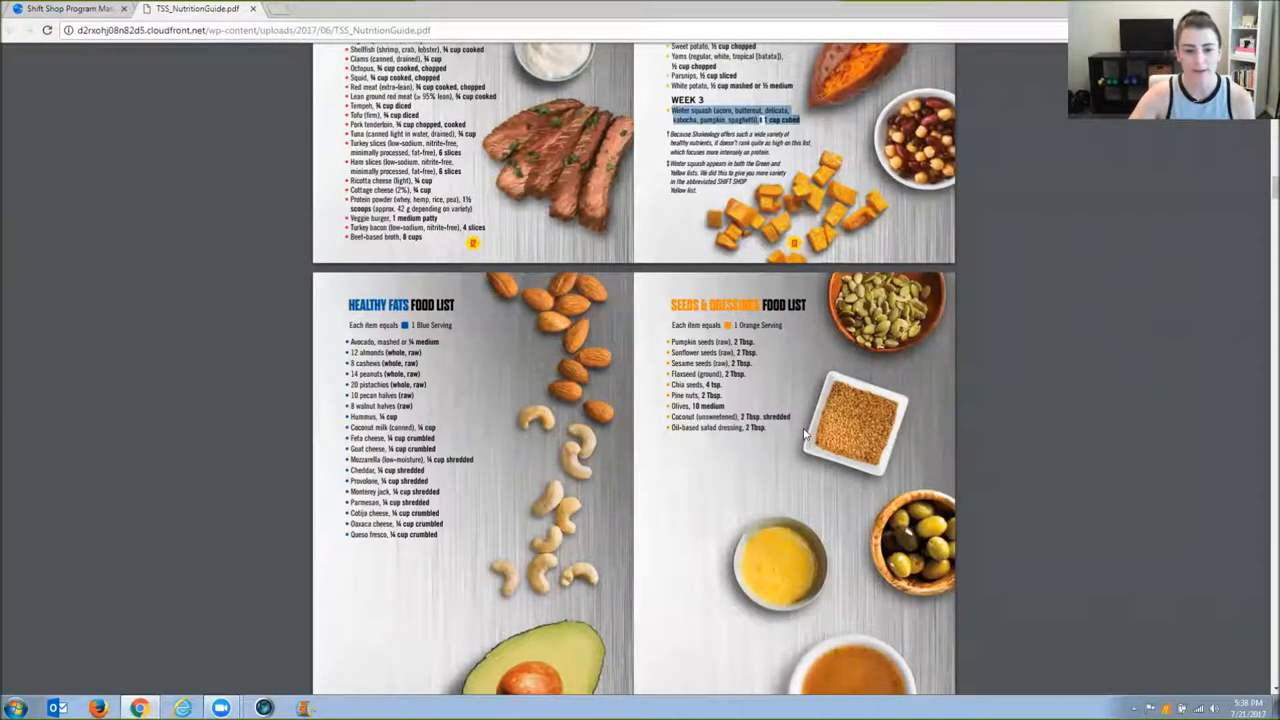
pyautogui.scroll(-3)
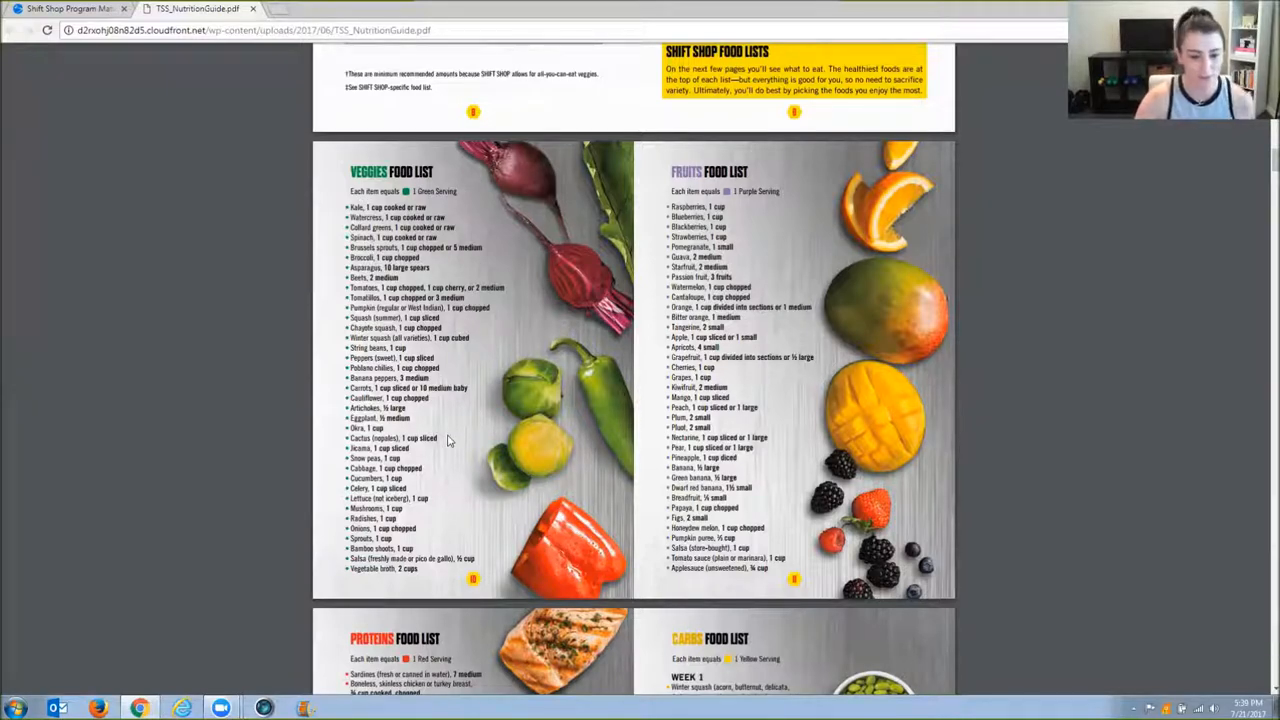
# Scroll down to the Healthy Fats and Seeds & Dressings food lists on page 9.
pyautogui.scroll(-3)
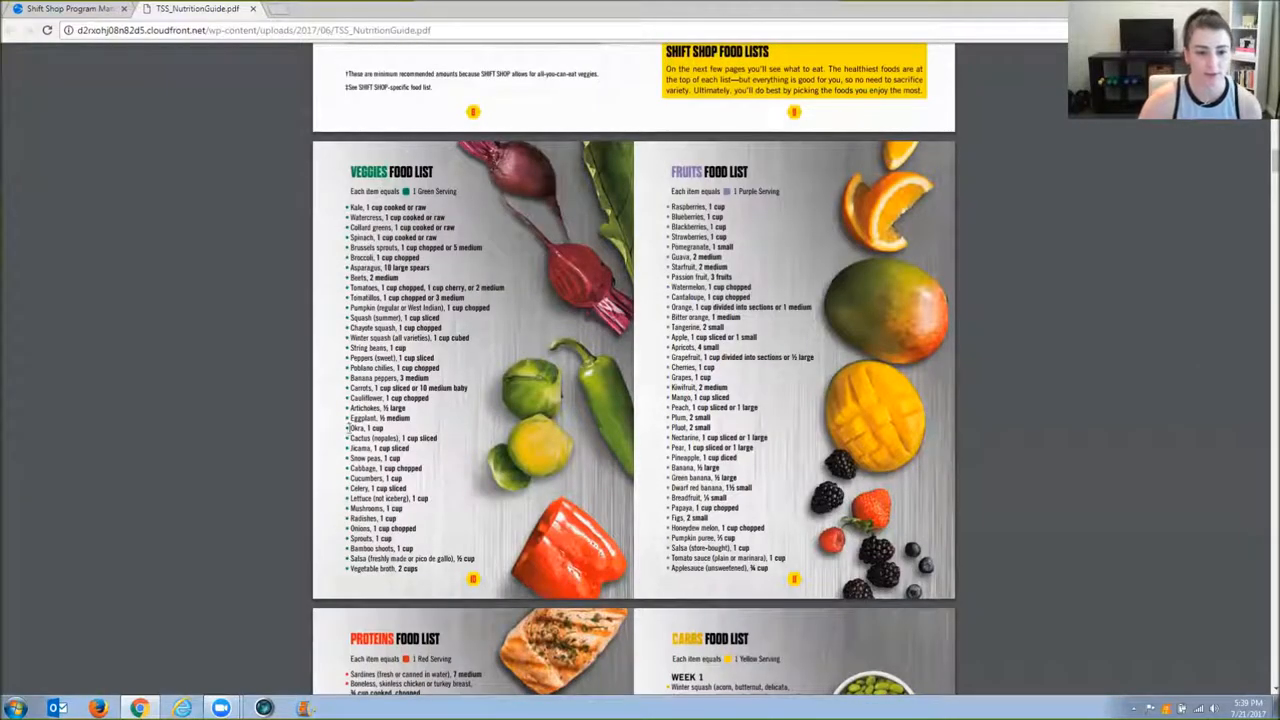
pyautogui.scroll(-3)
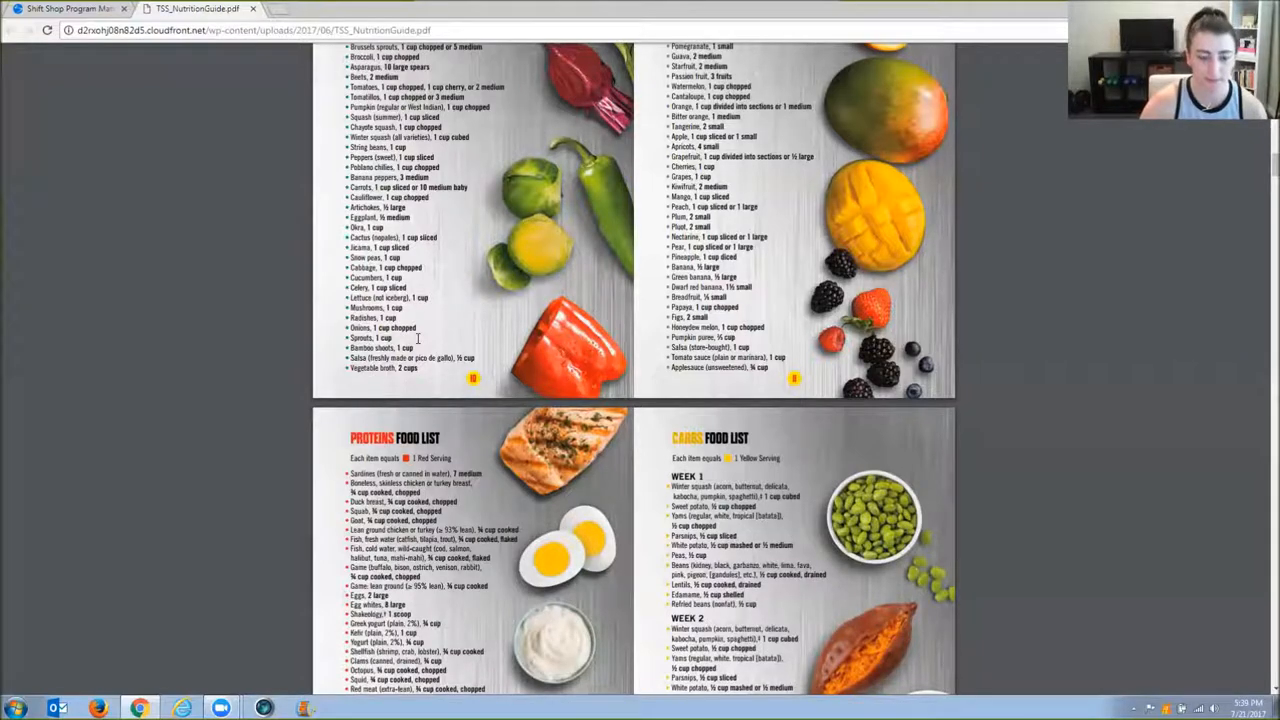
pyautogui.scroll(-3)
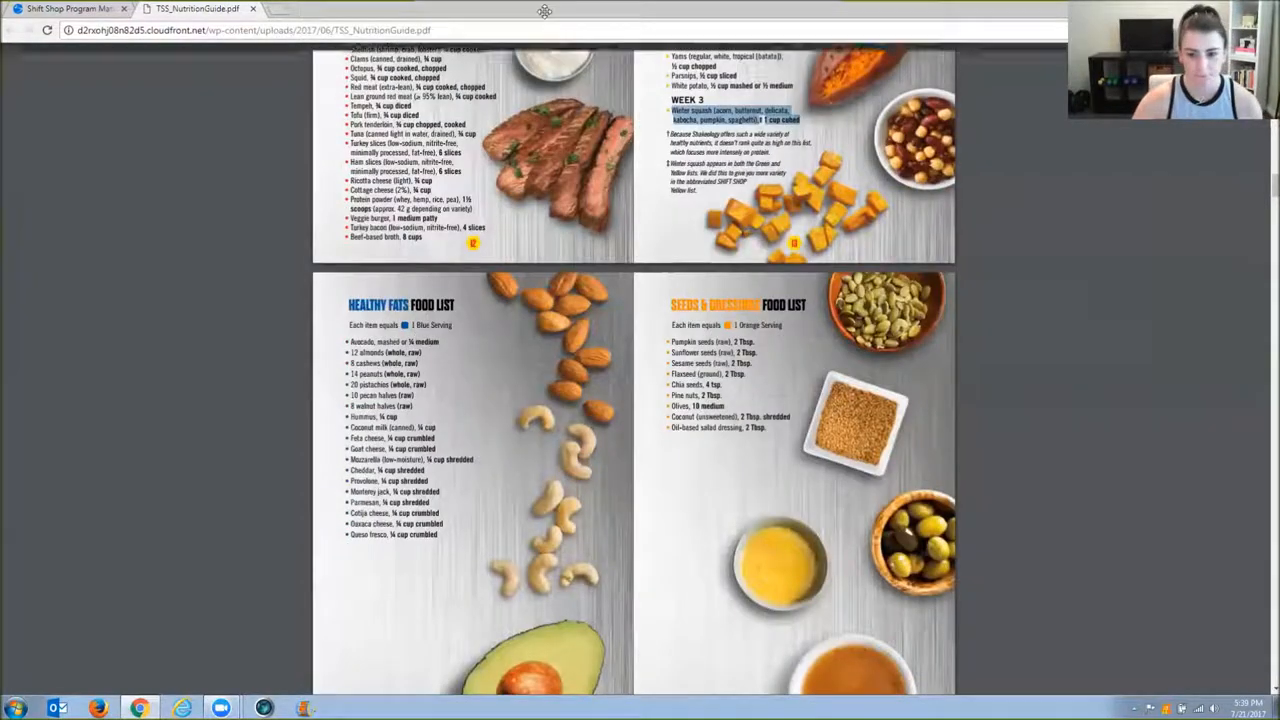
pyautogui.scroll(-3)
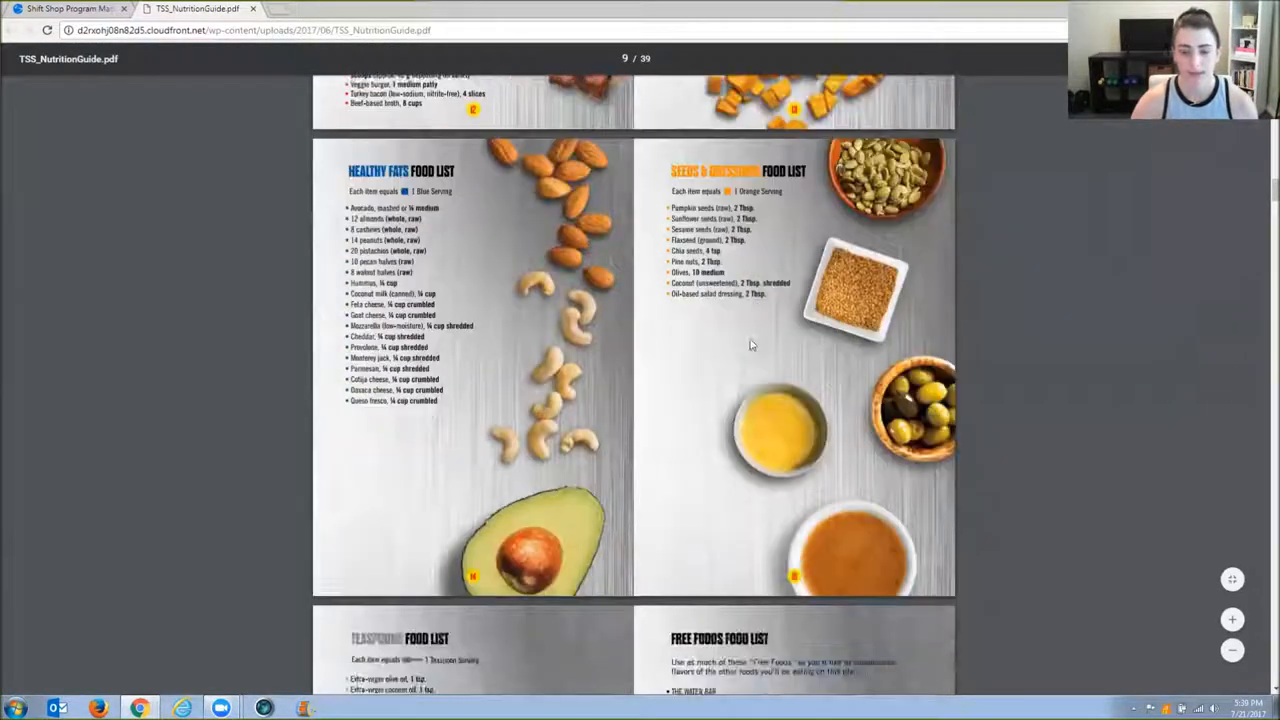
# Scroll through the shopping lists intro and Plan A Week 1 menu to Plan B's Week 1.
pyautogui.scroll(-3)
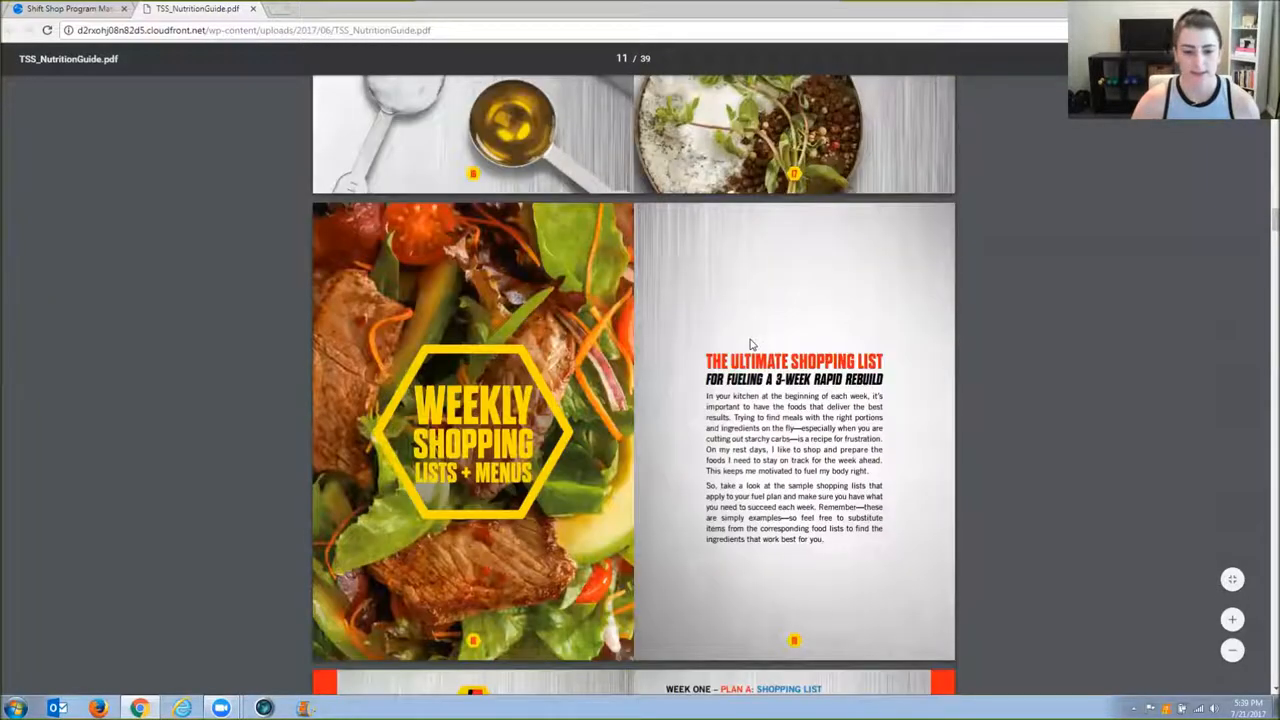
pyautogui.scroll(-3)
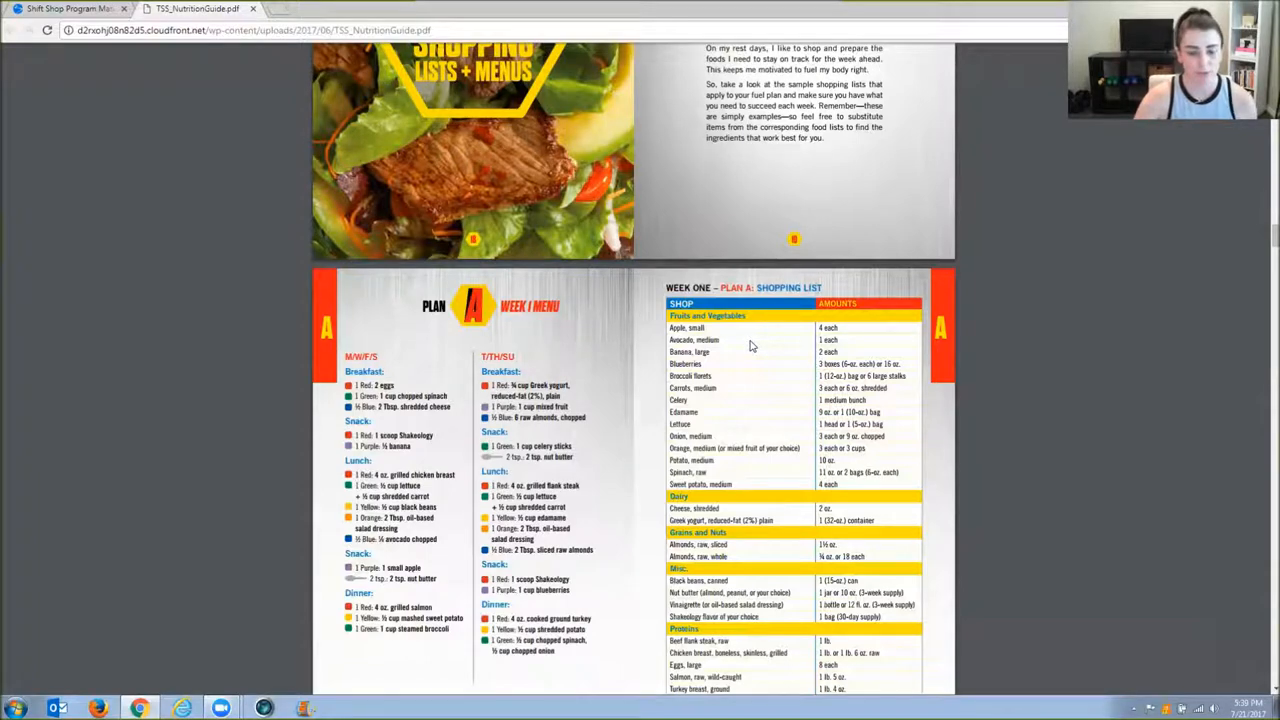
pyautogui.scroll(-3)
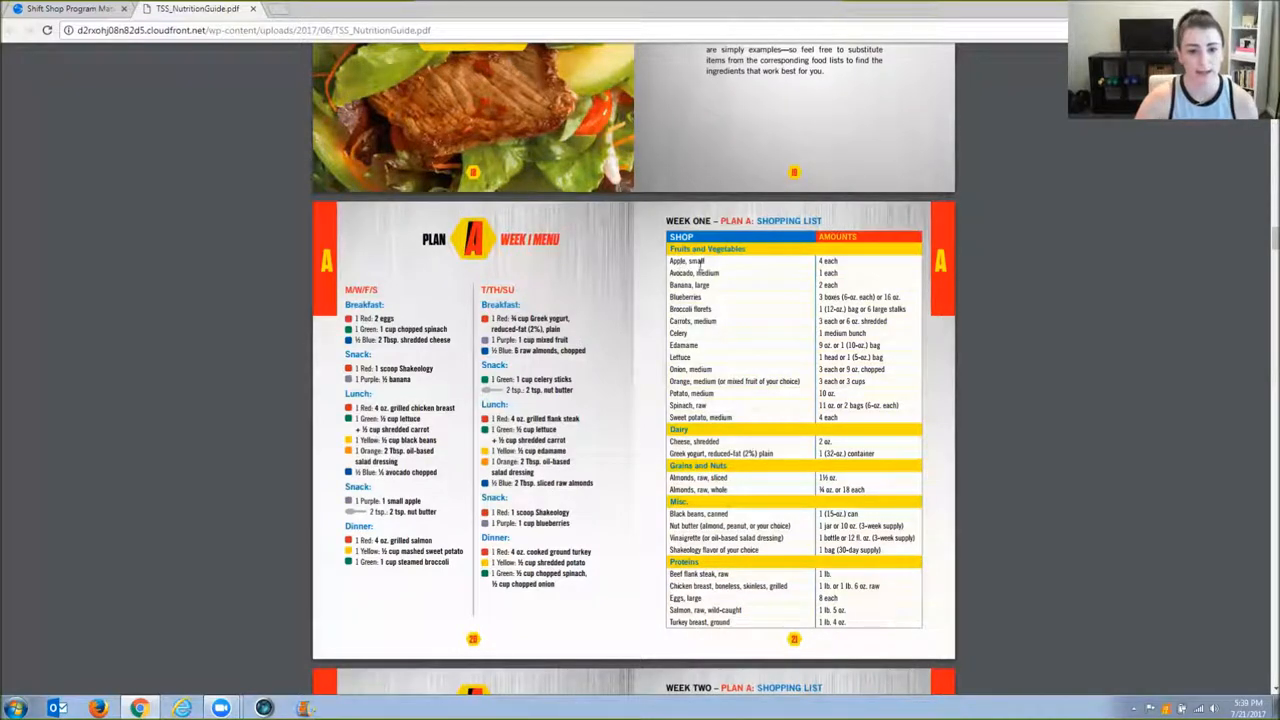
pyautogui.moveTo(733, 510)
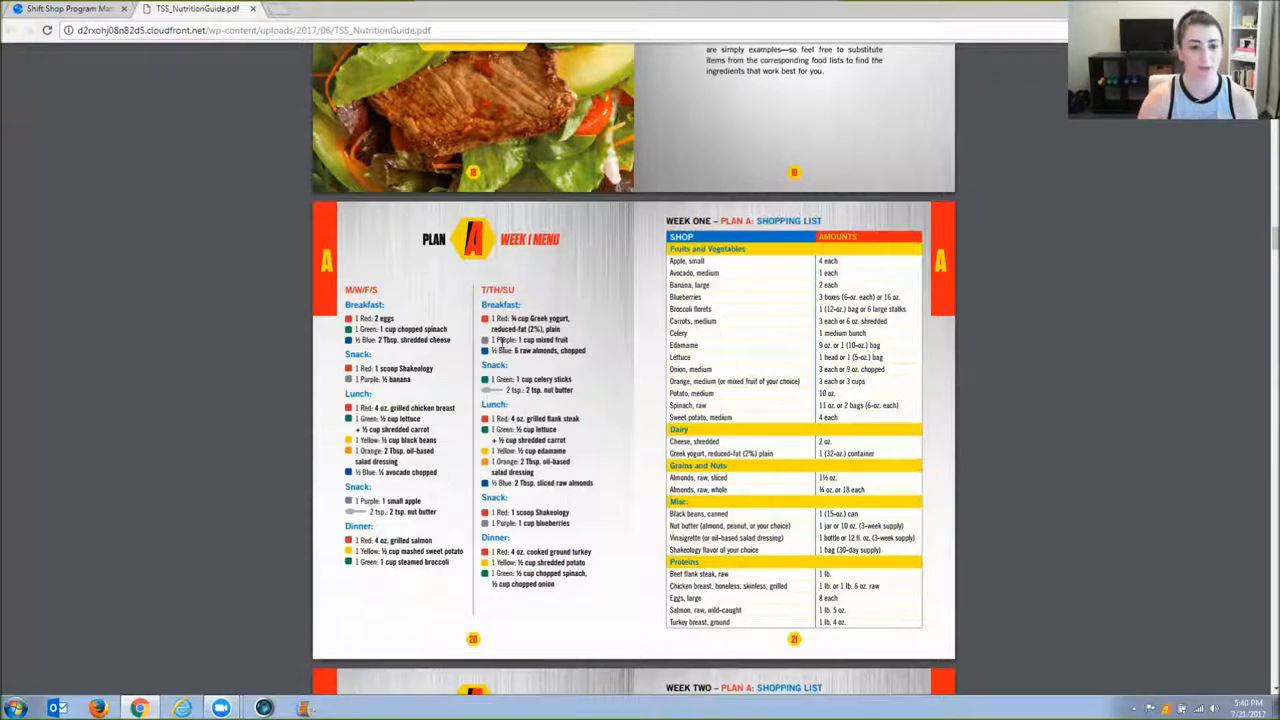
pyautogui.scroll(-3)
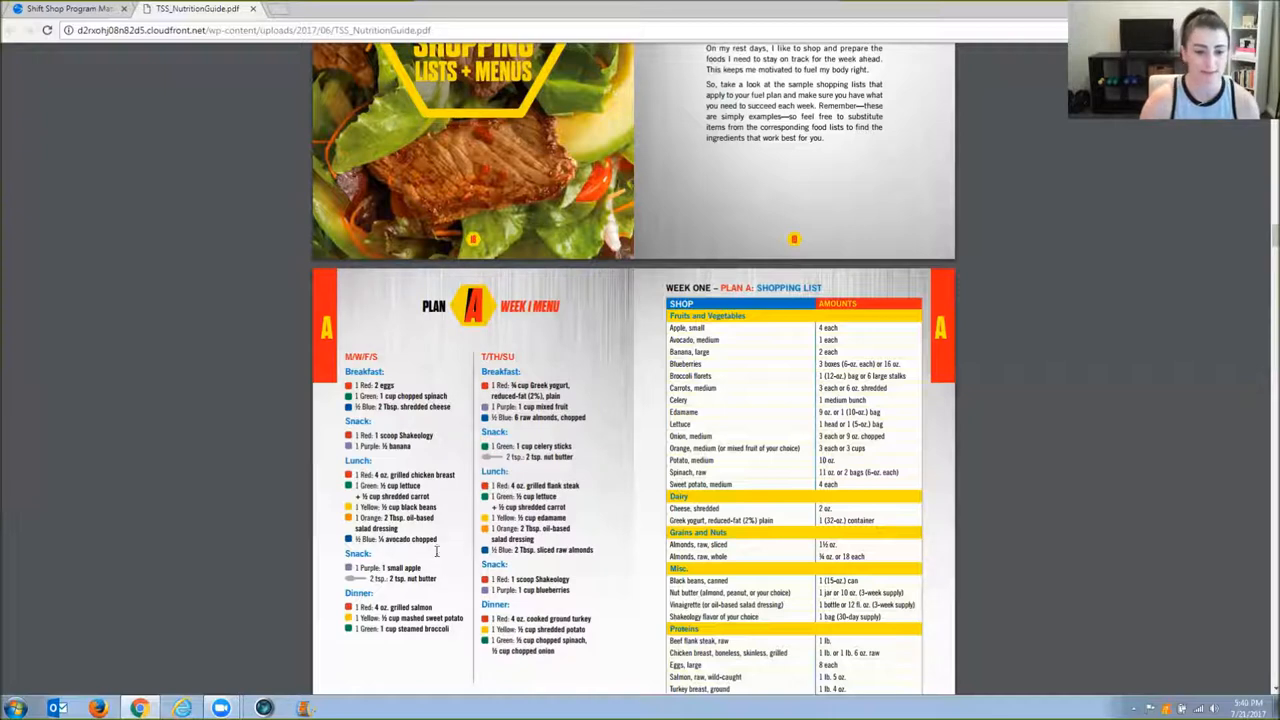
pyautogui.moveTo(462, 537)
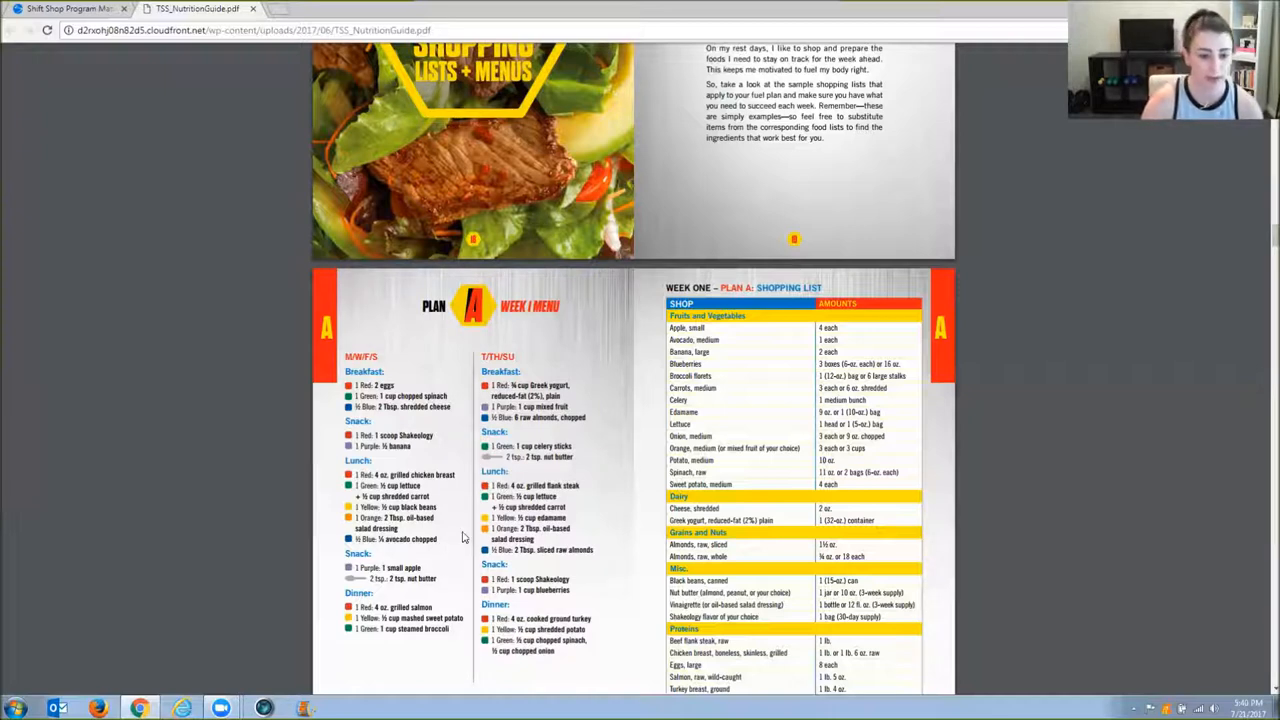
pyautogui.moveTo(605, 493)
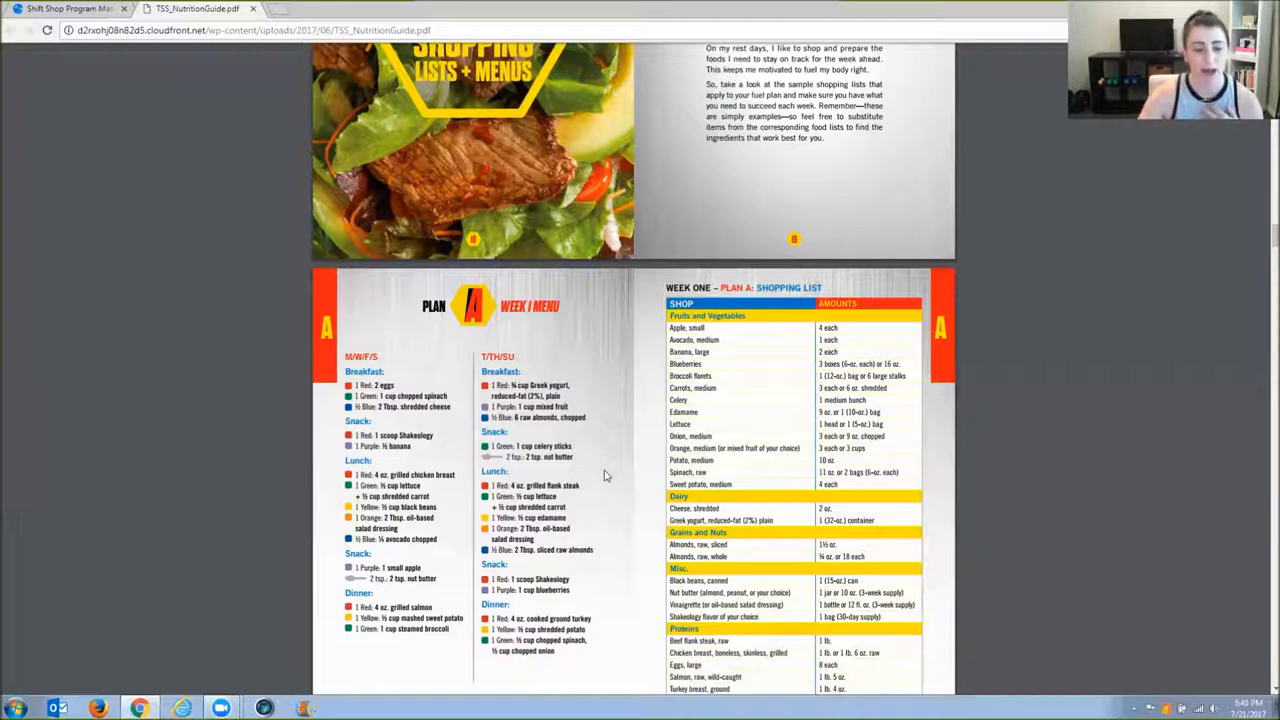
pyautogui.moveTo(598, 485)
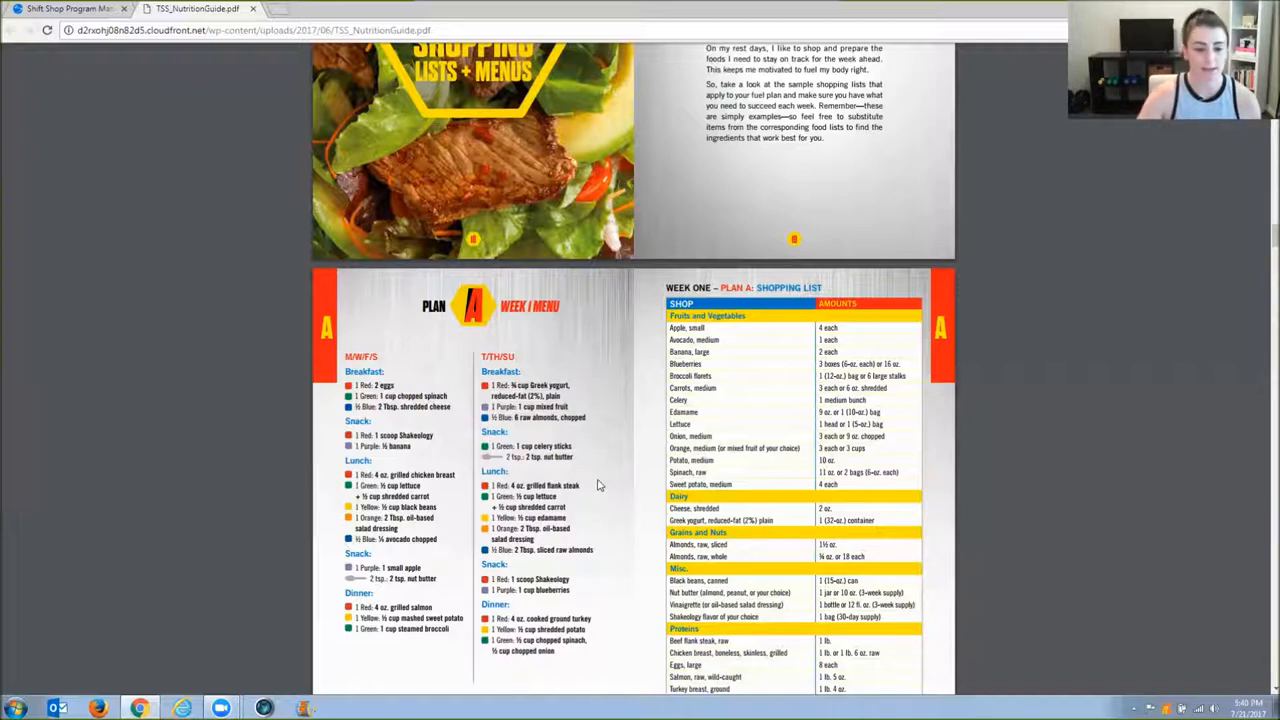
pyautogui.moveTo(378, 422)
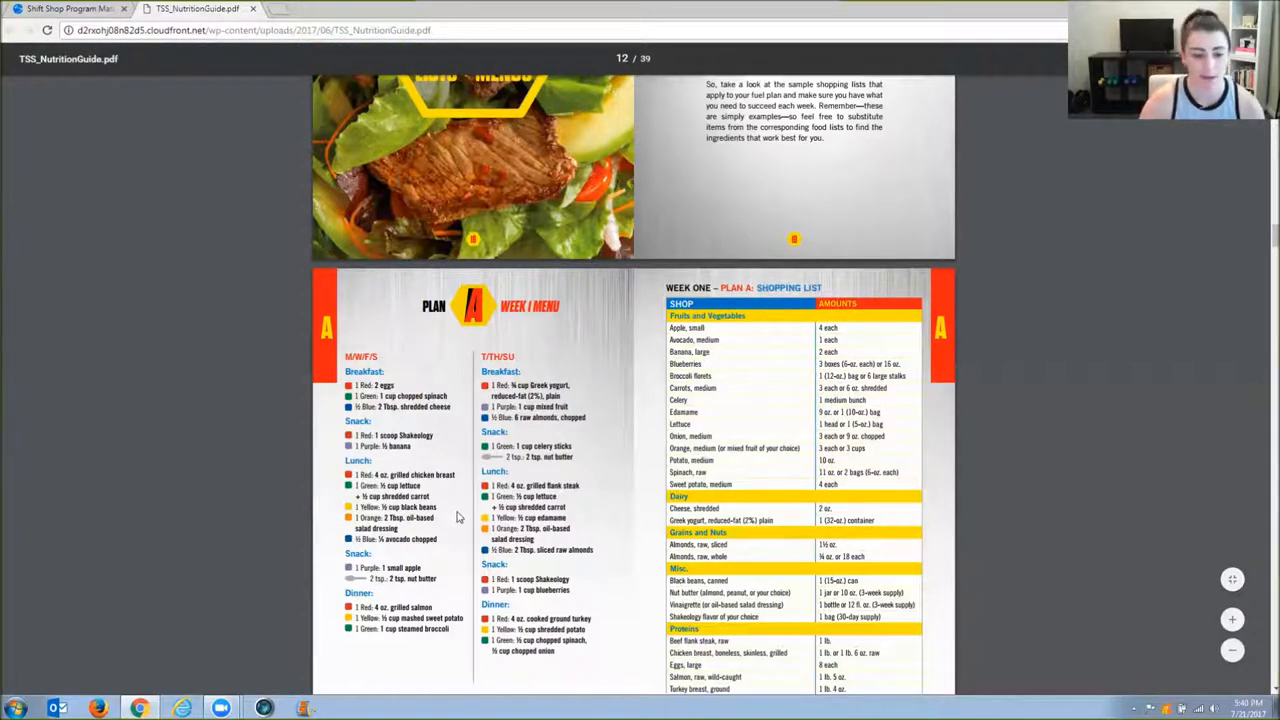
pyautogui.scroll(-3)
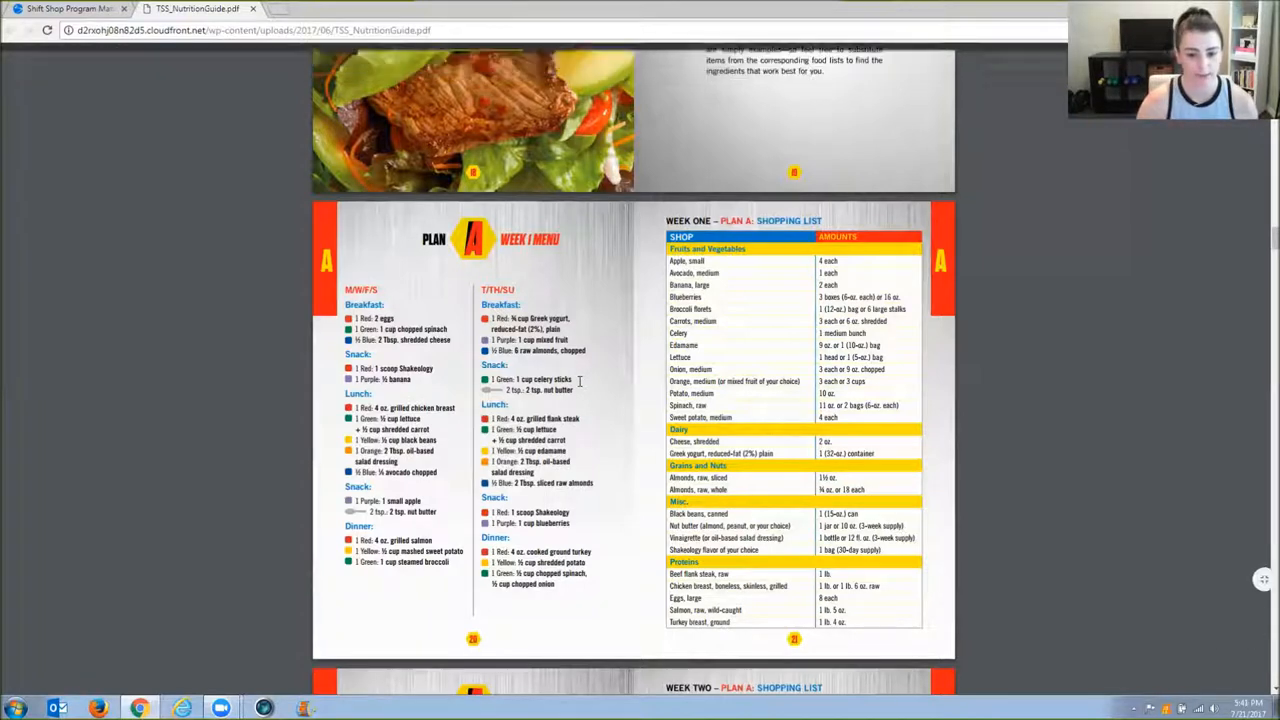
pyautogui.scroll(-3)
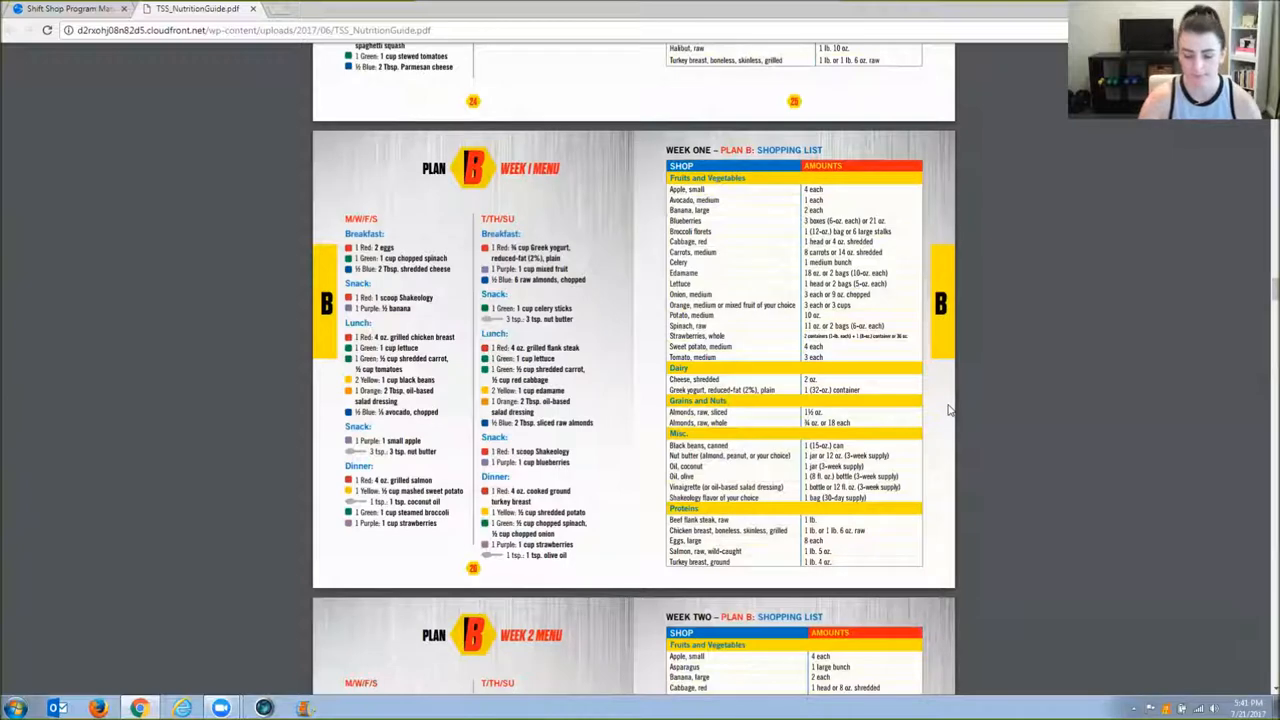
# Scroll past the Plan C and D menus to the 'You Are What You Drink' Hydration spread.
pyautogui.scroll(-3)
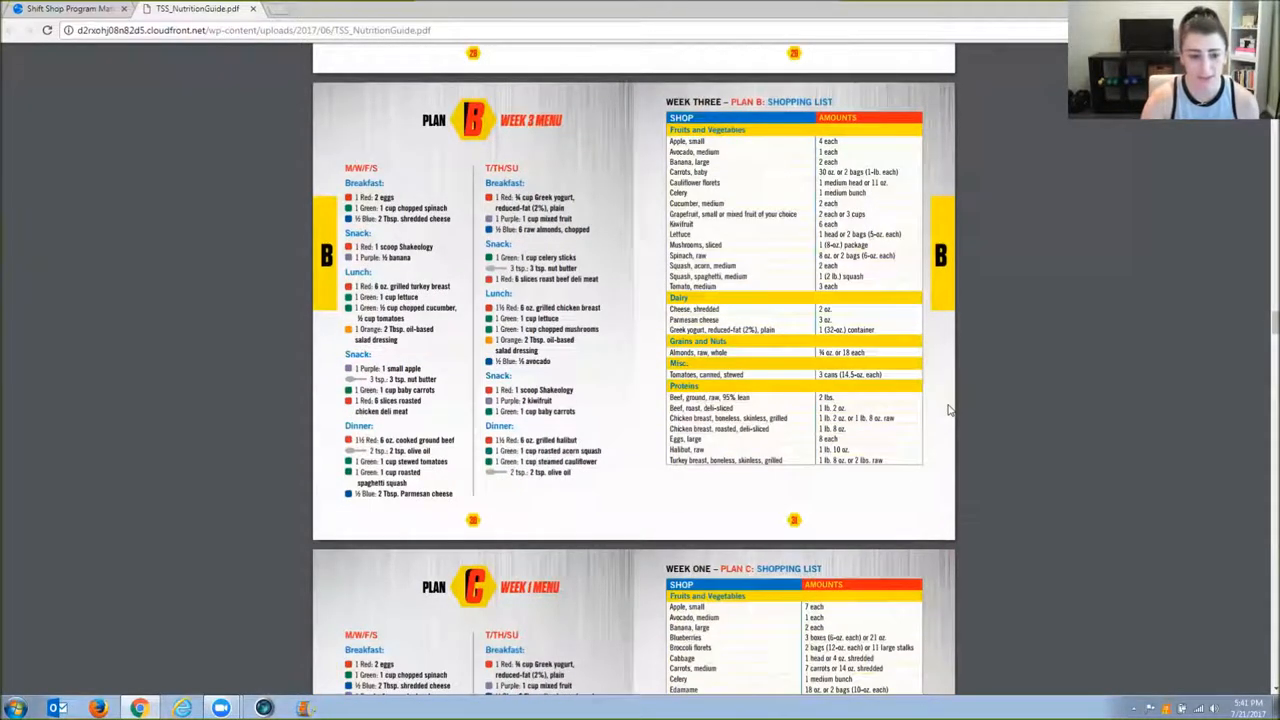
pyautogui.scroll(-3)
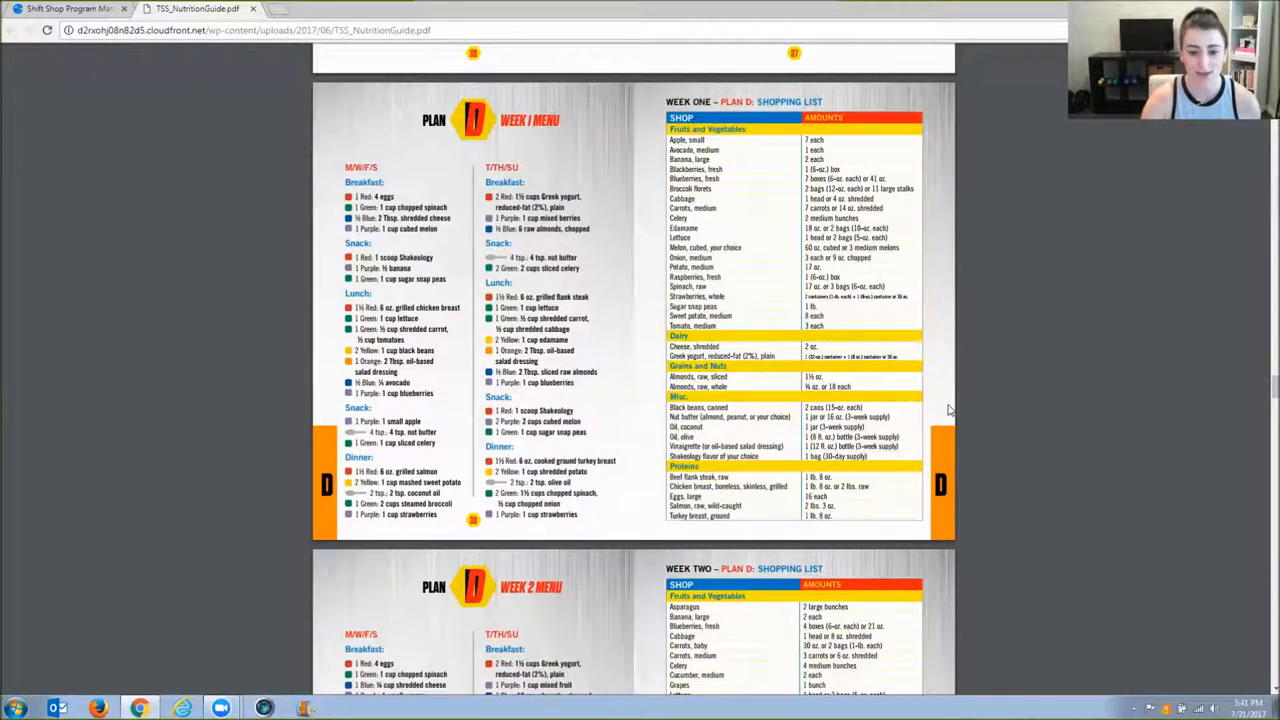
pyautogui.scroll(-3)
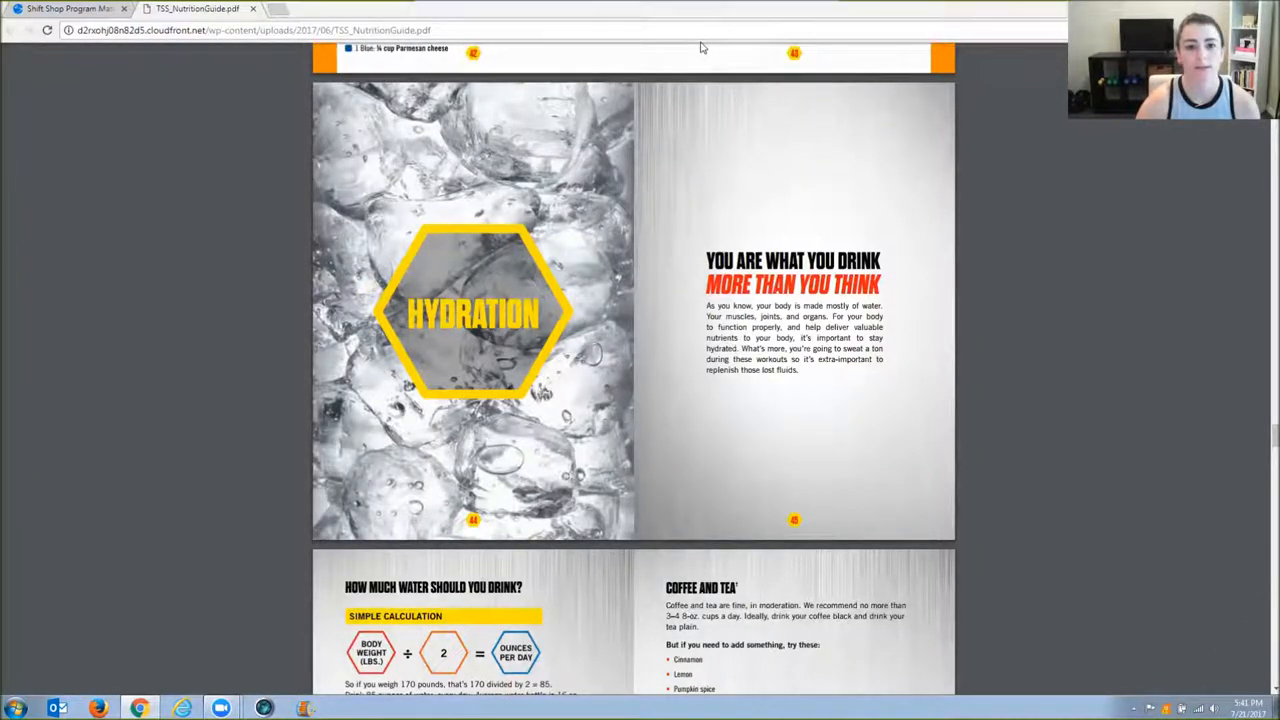
pyautogui.moveTo(787, 388)
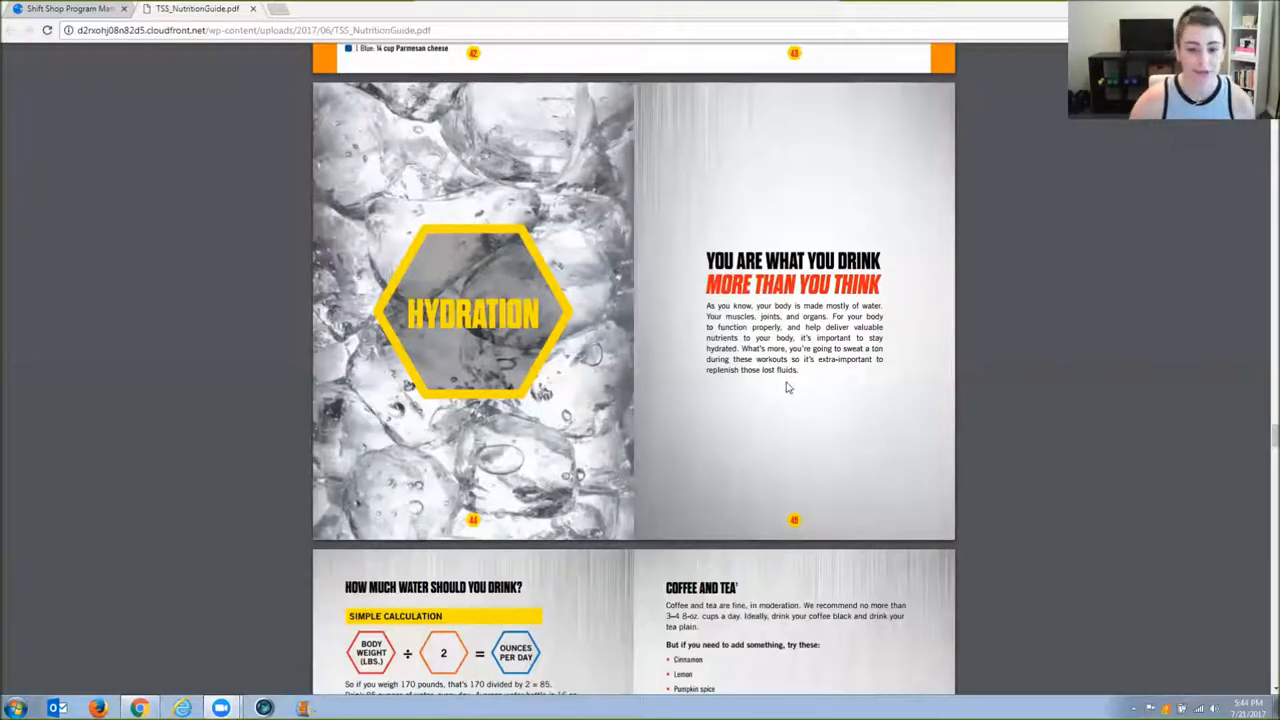
pyautogui.moveTo(1014, 407)
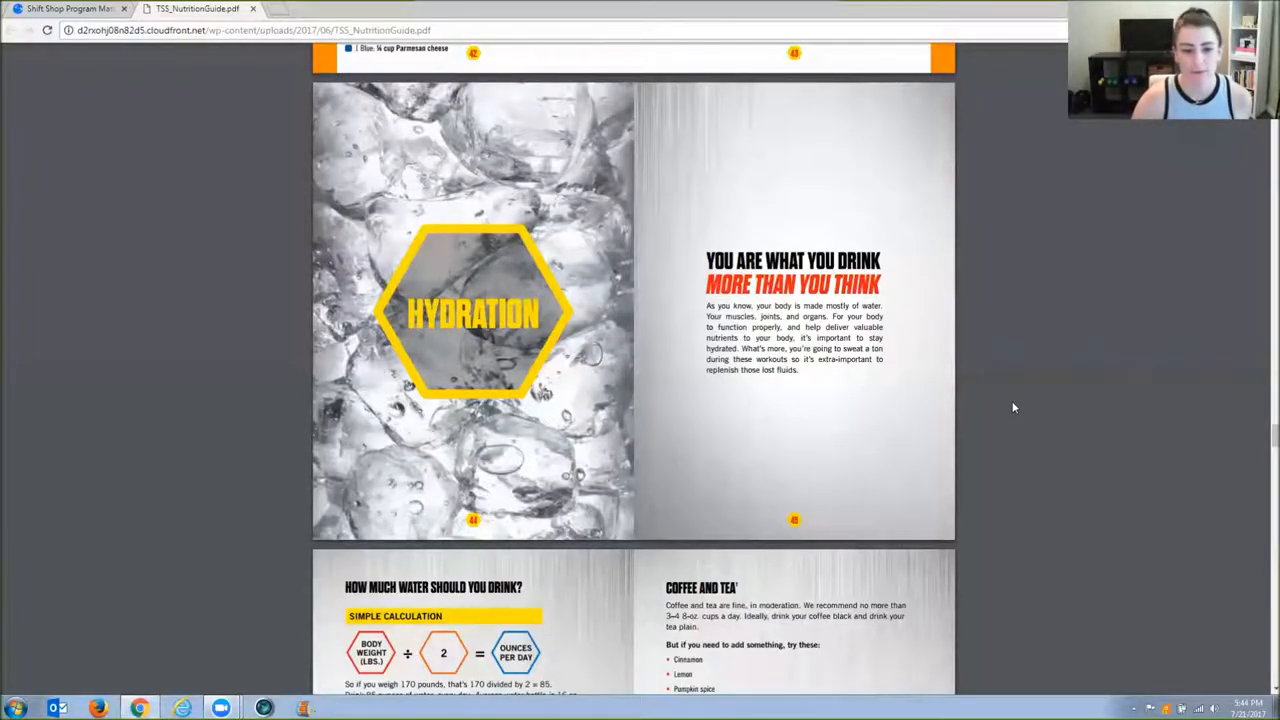
pyautogui.scroll(-3)
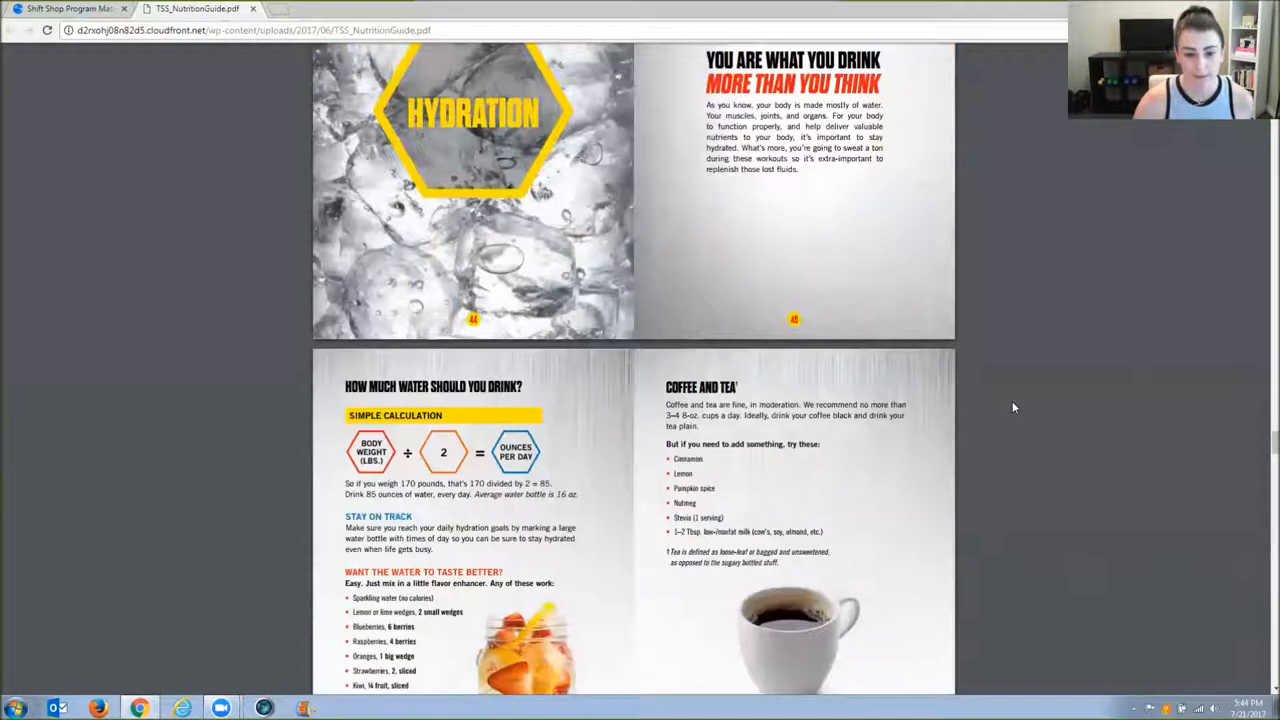
pyautogui.scroll(-3)
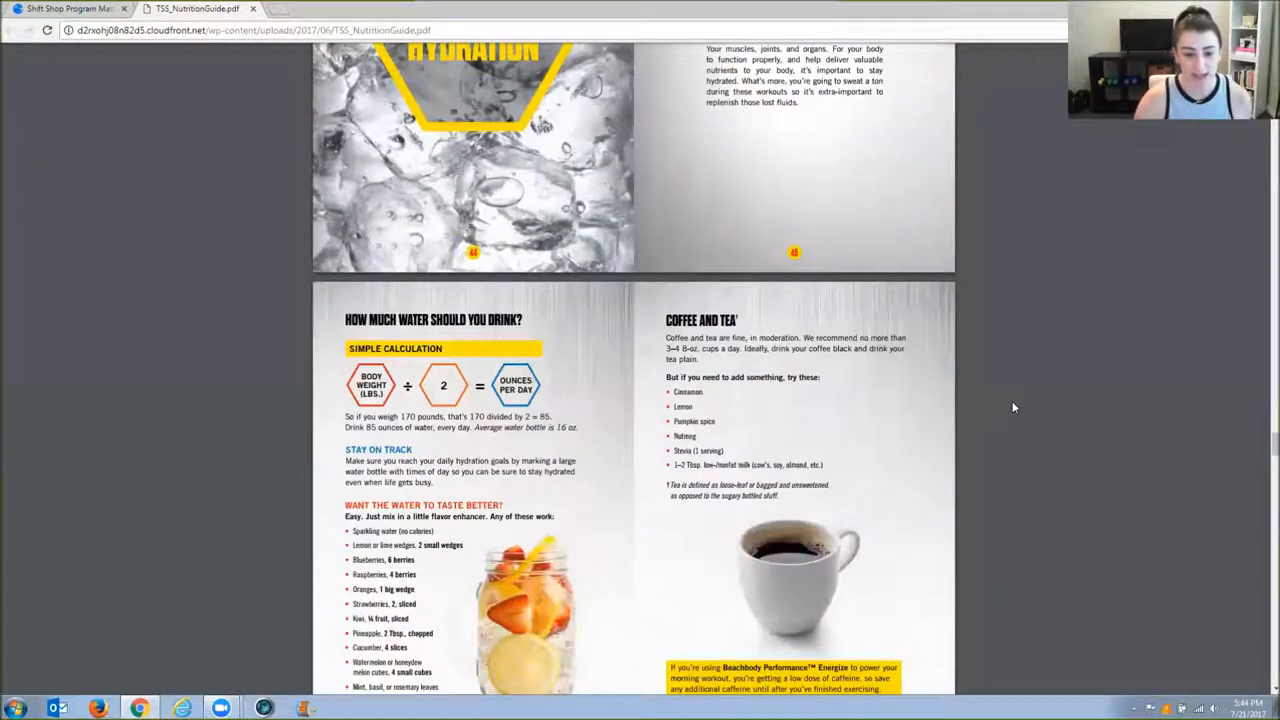
pyautogui.scroll(-3)
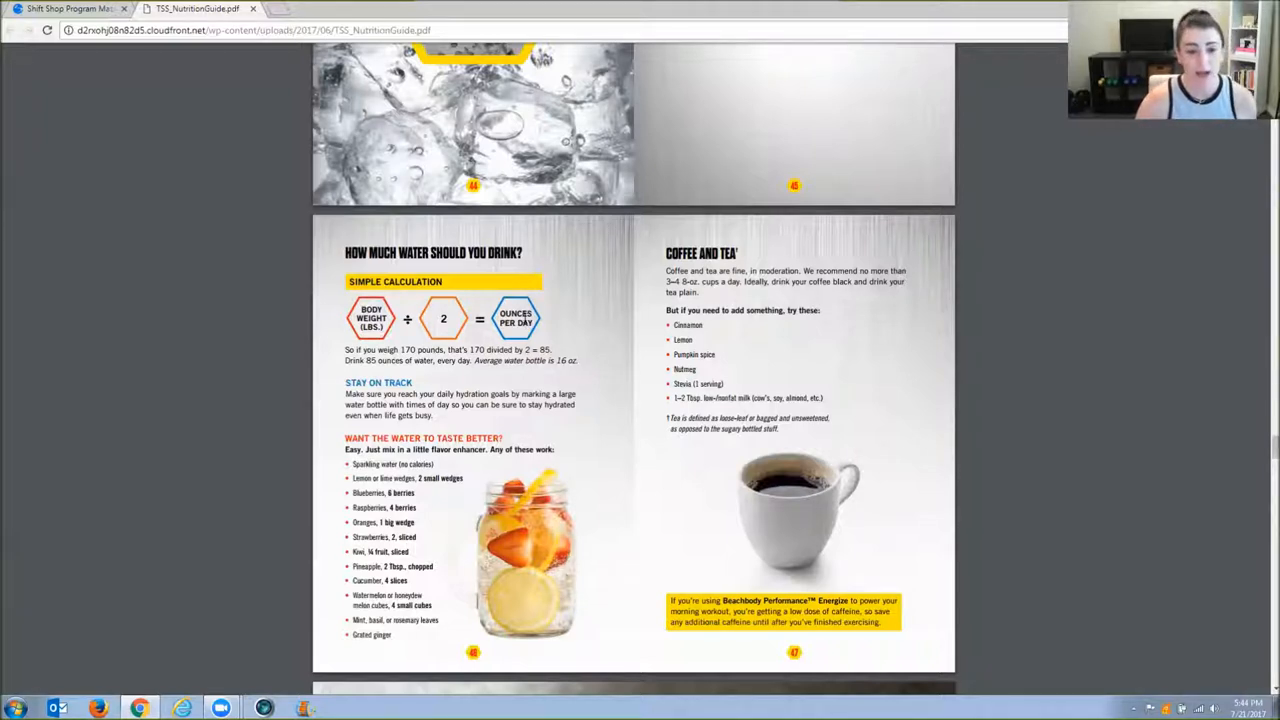
pyautogui.moveTo(578, 318)
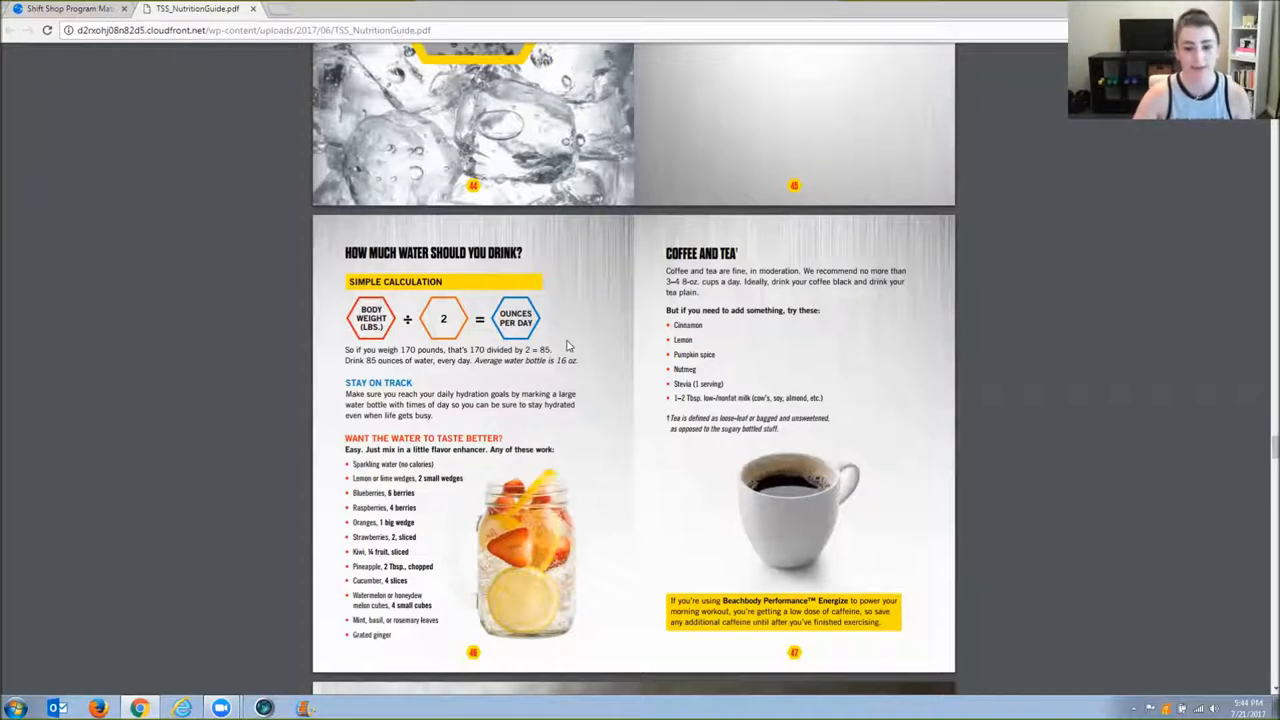
pyautogui.moveTo(573, 346)
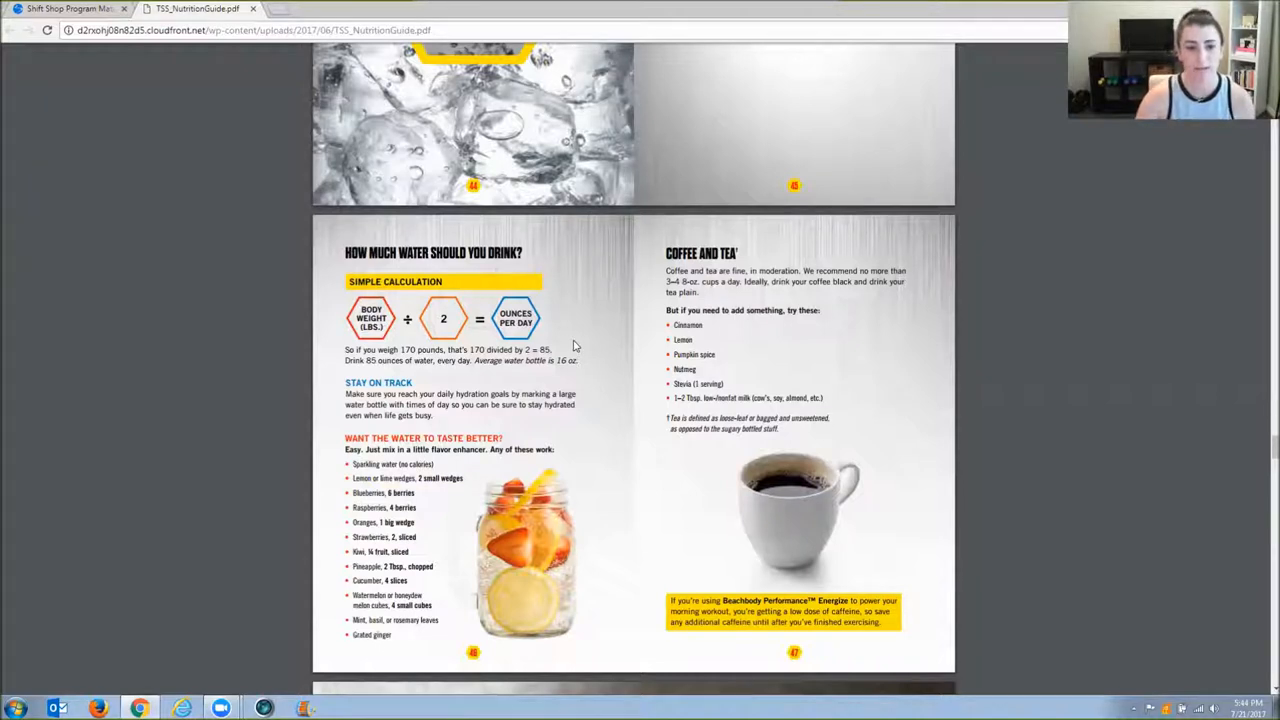
pyautogui.moveTo(582, 325)
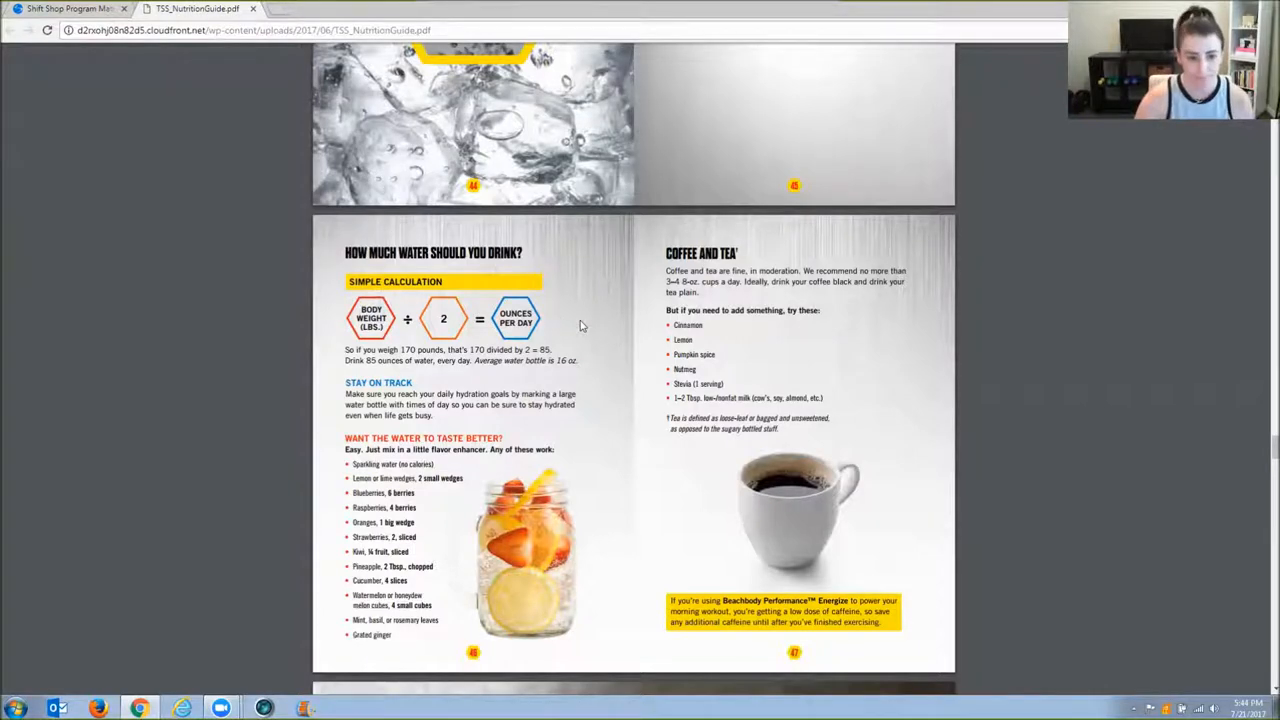
pyautogui.scroll(-3)
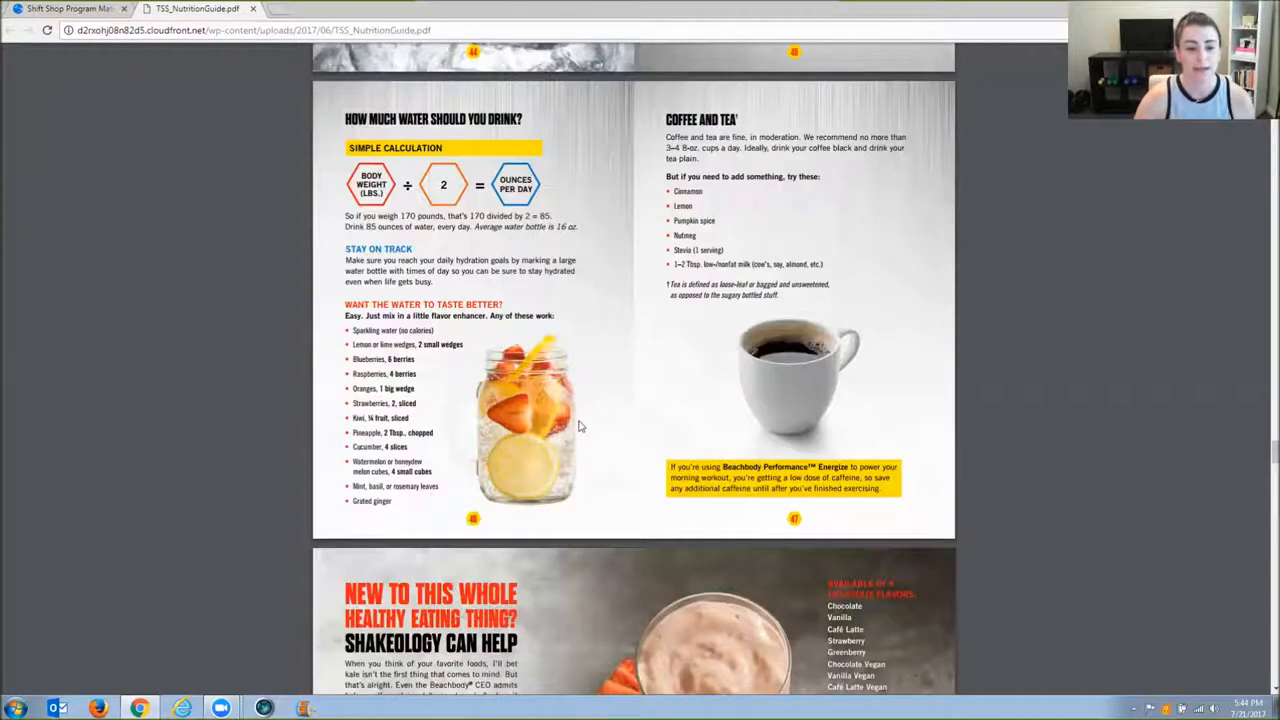
pyautogui.moveTo(600, 427)
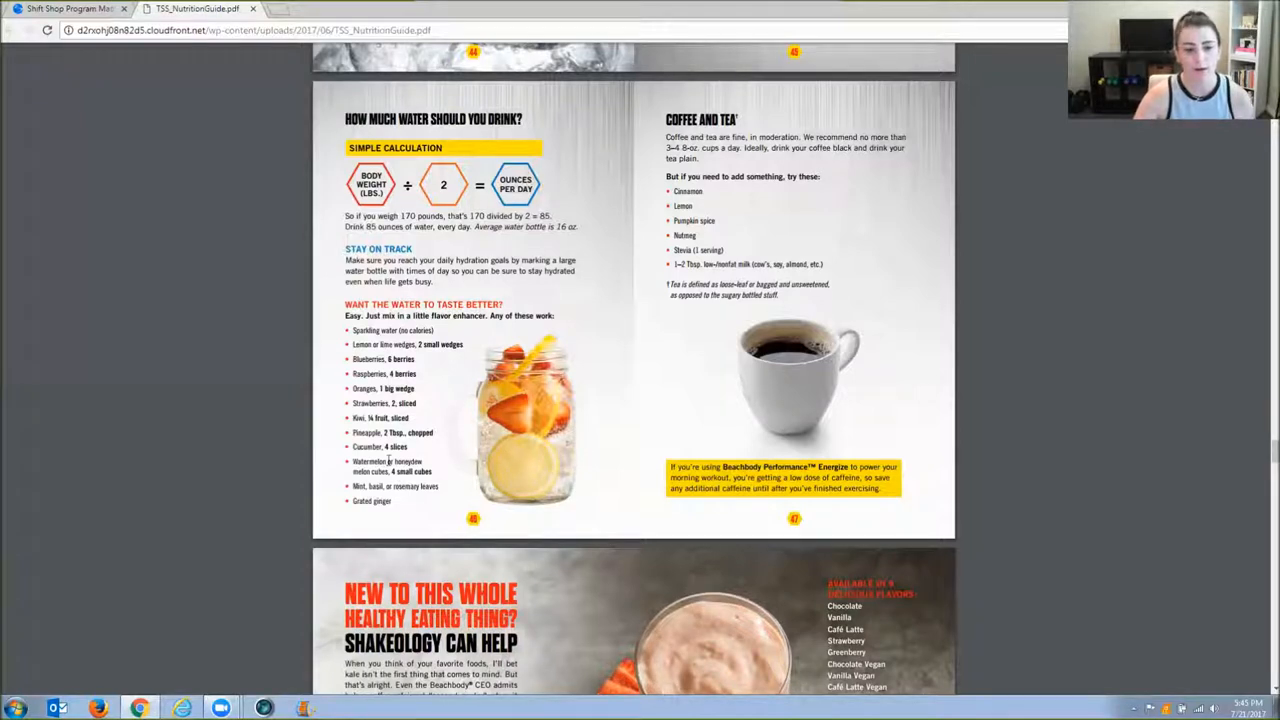
pyautogui.moveTo(399, 491)
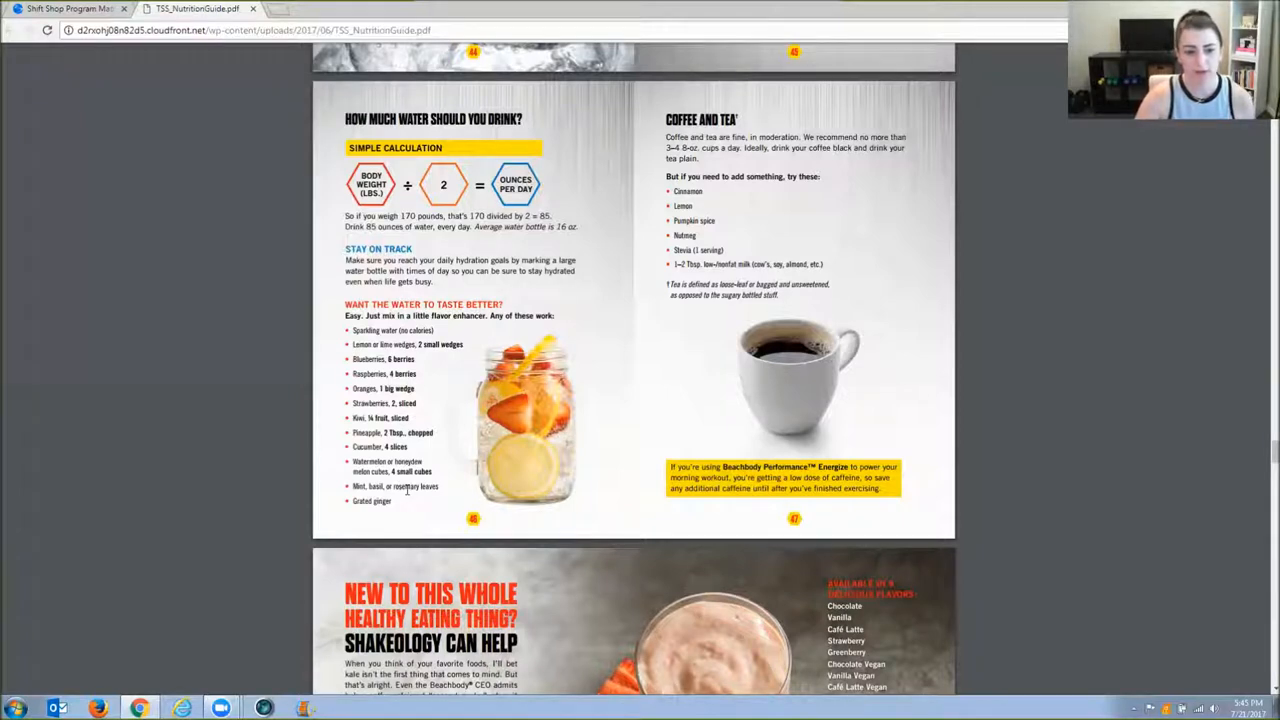
pyautogui.moveTo(461, 460)
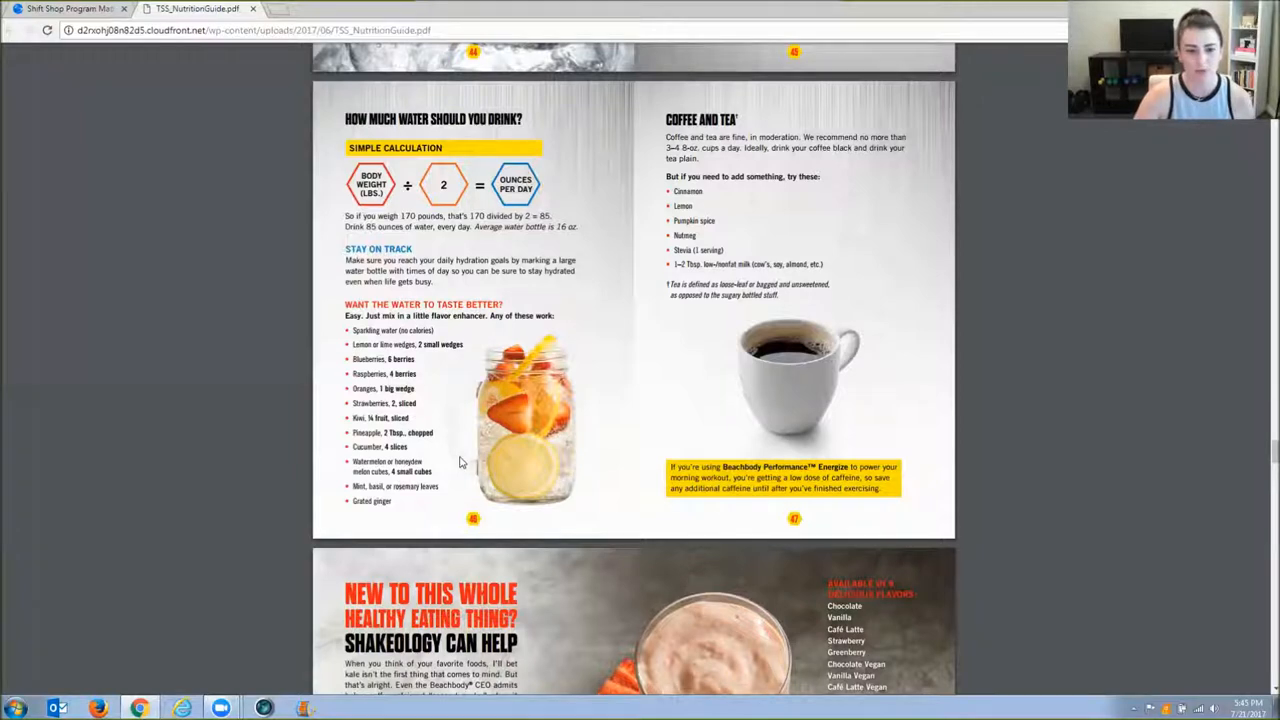
pyautogui.moveTo(424, 367)
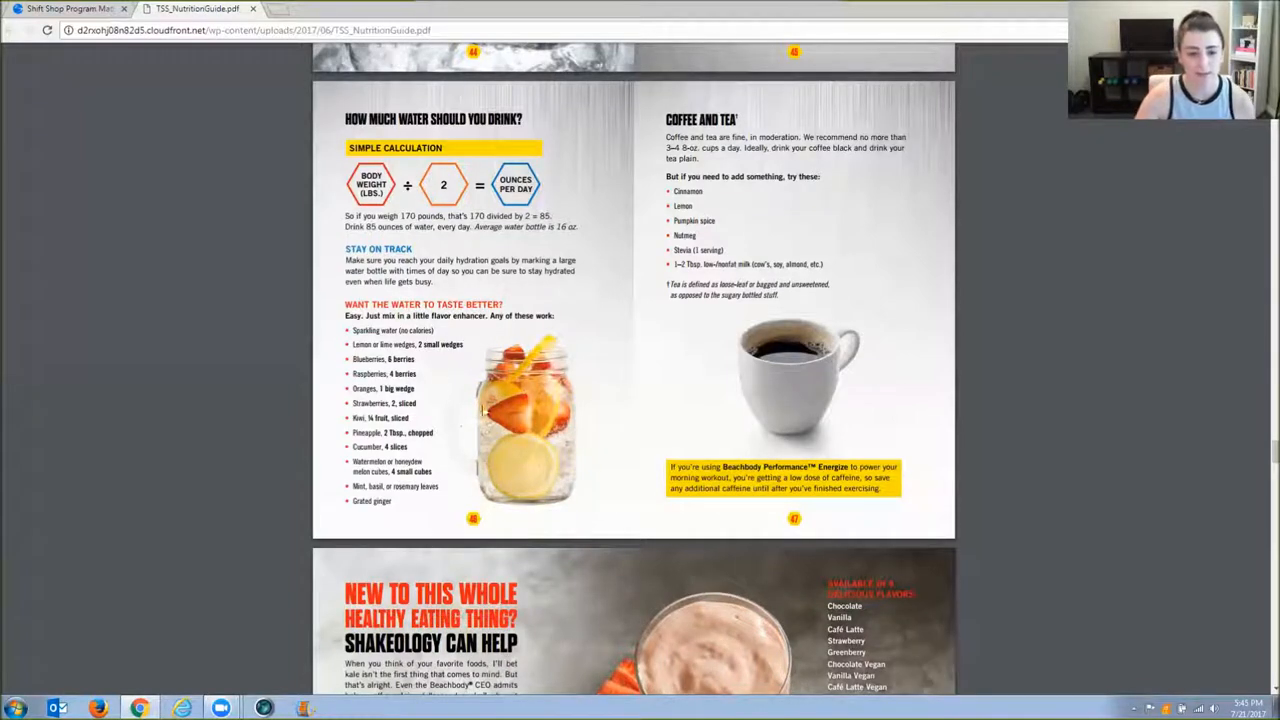
pyautogui.moveTo(655, 195)
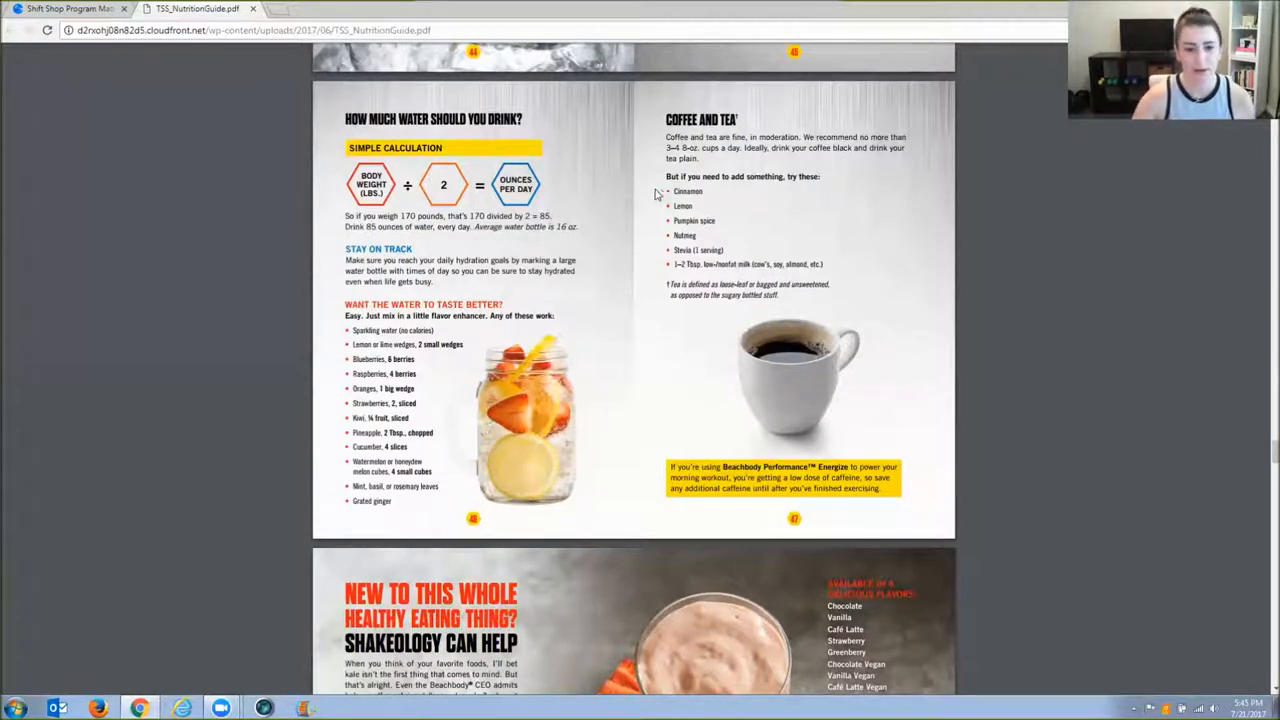
pyautogui.moveTo(583, 350)
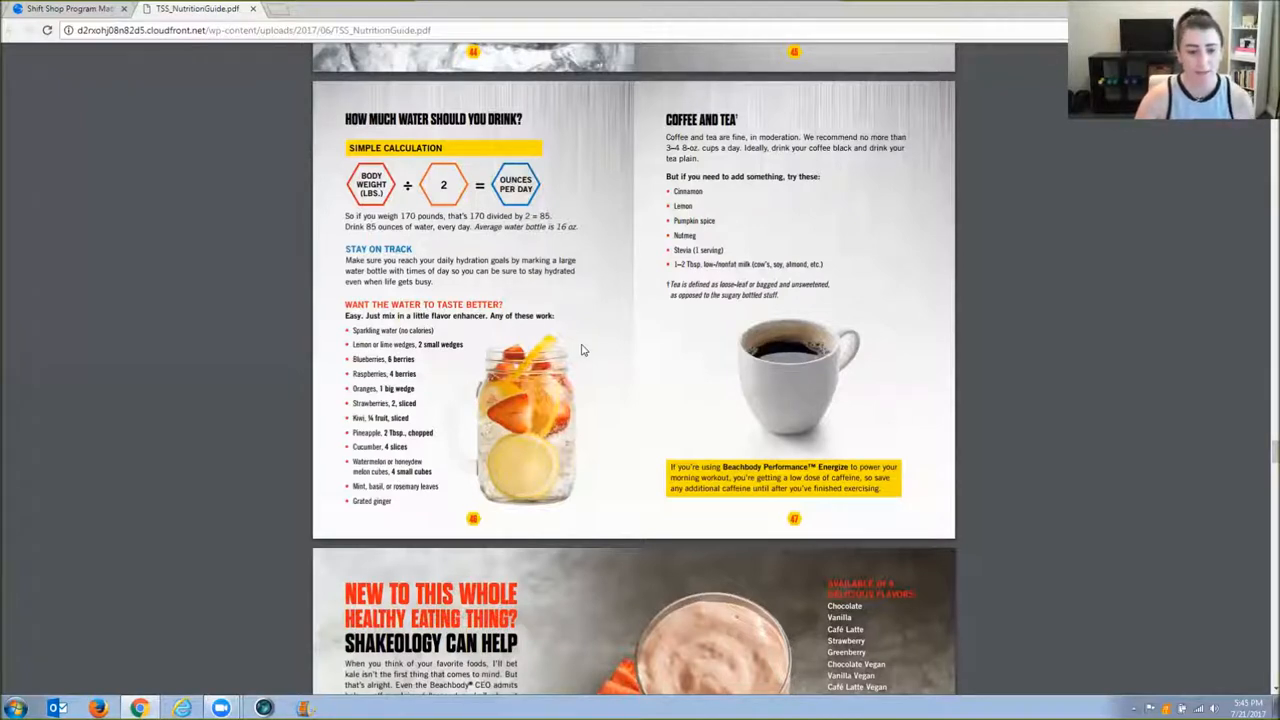
pyautogui.moveTo(520, 430)
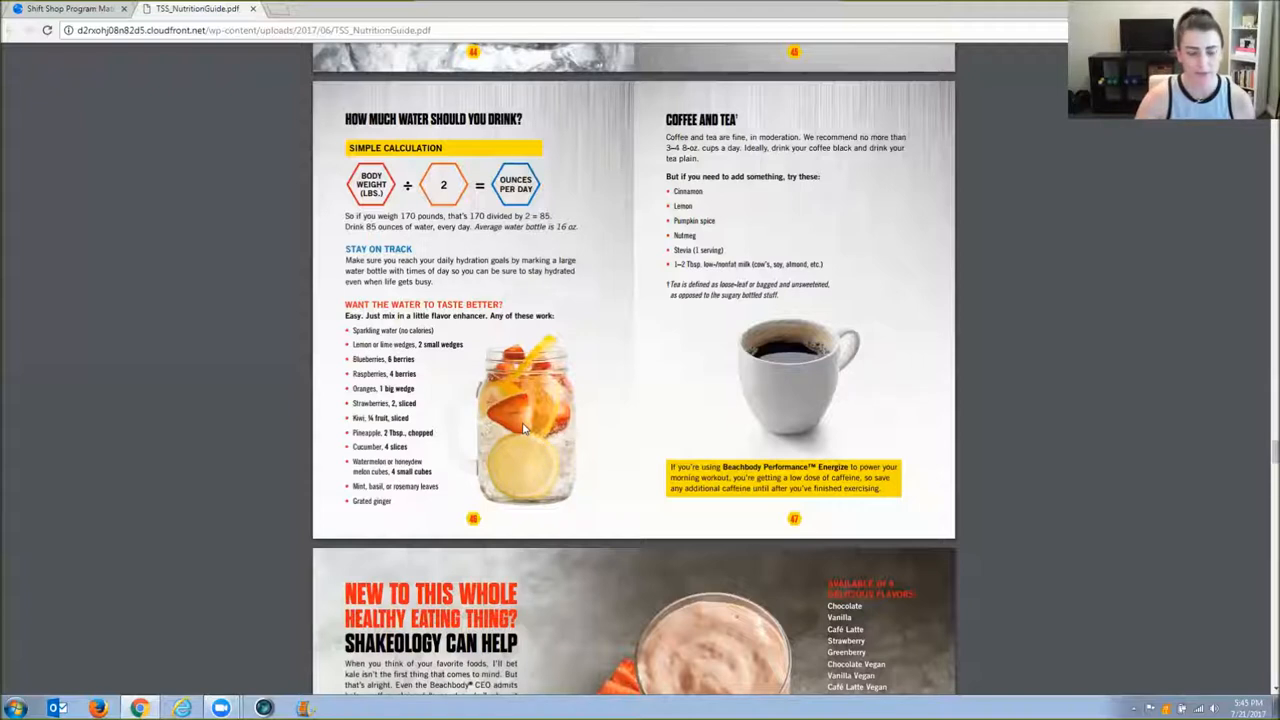
pyautogui.moveTo(562, 410)
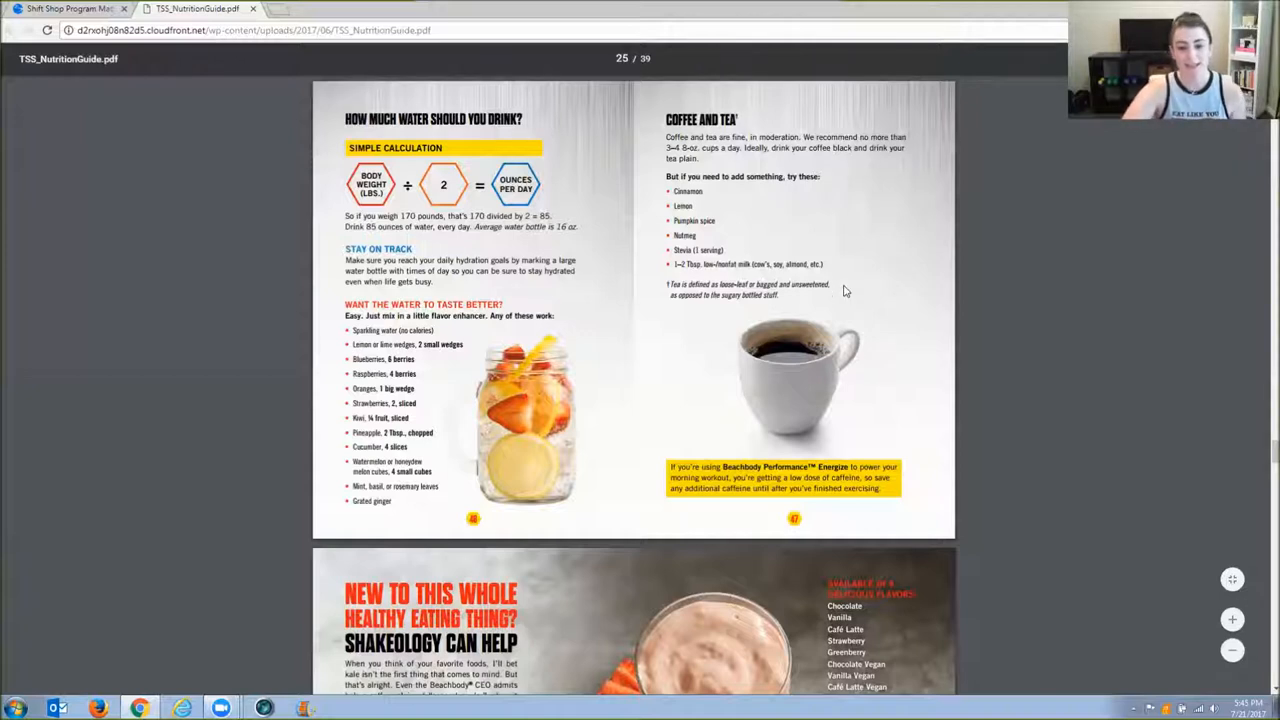
pyautogui.moveTo(617, 587)
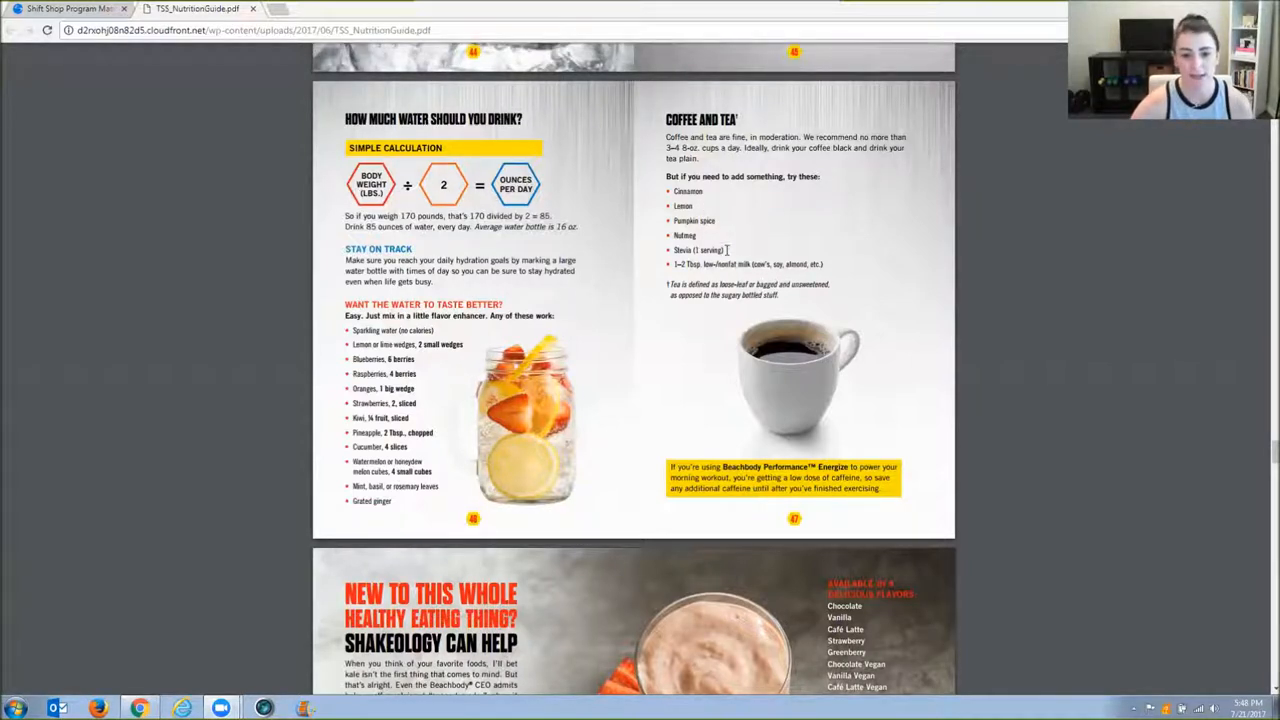
# Highlight the 'Stevia (1 serving)' entry in the Coffee and Tea add-ins list.
pyautogui.doubleClick(697, 250)
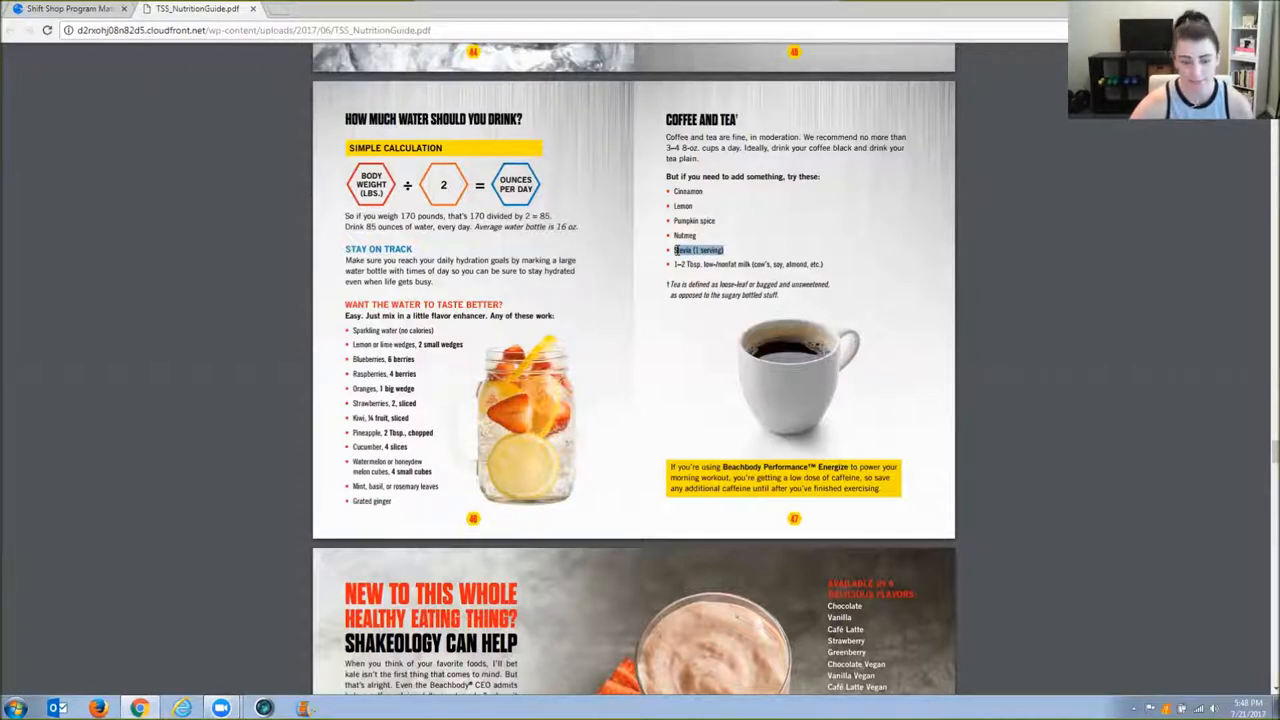
pyautogui.moveTo(896, 414)
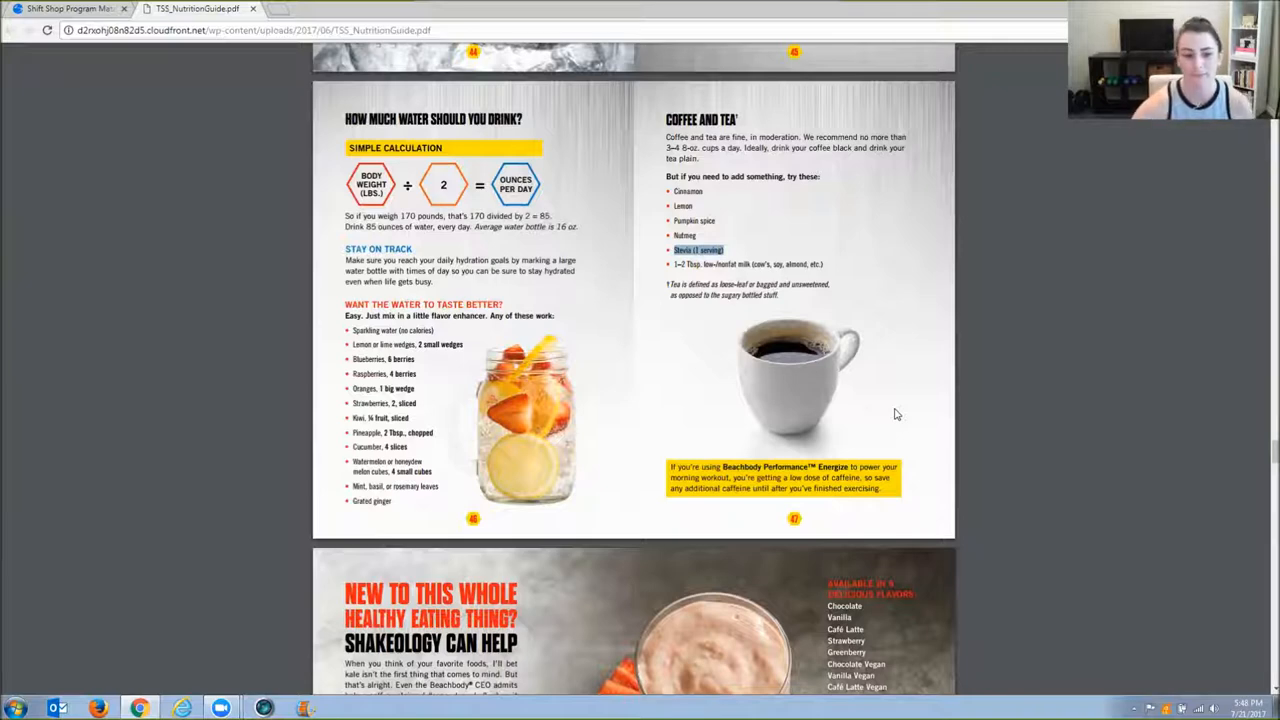
pyautogui.moveTo(770, 388)
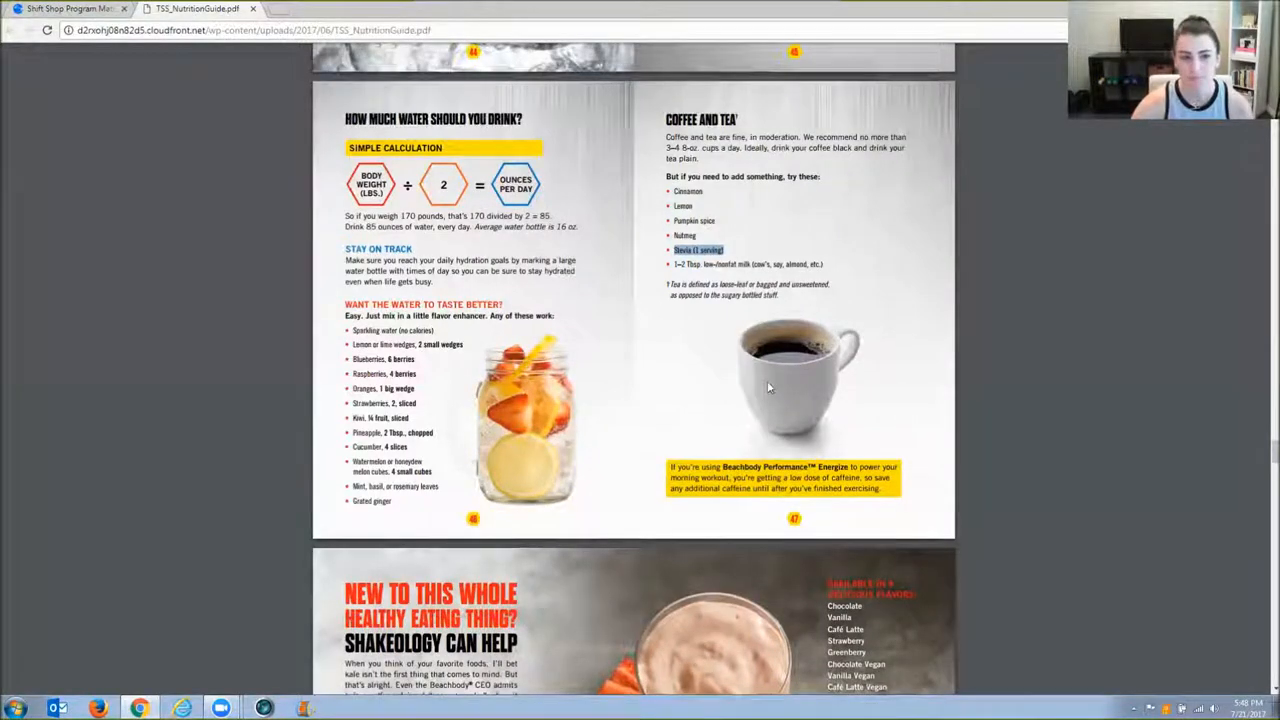
# Scroll down to the 'New to This Whole Healthy Eating Thing? Shakeology Can Help' page.
pyautogui.scroll(-3)
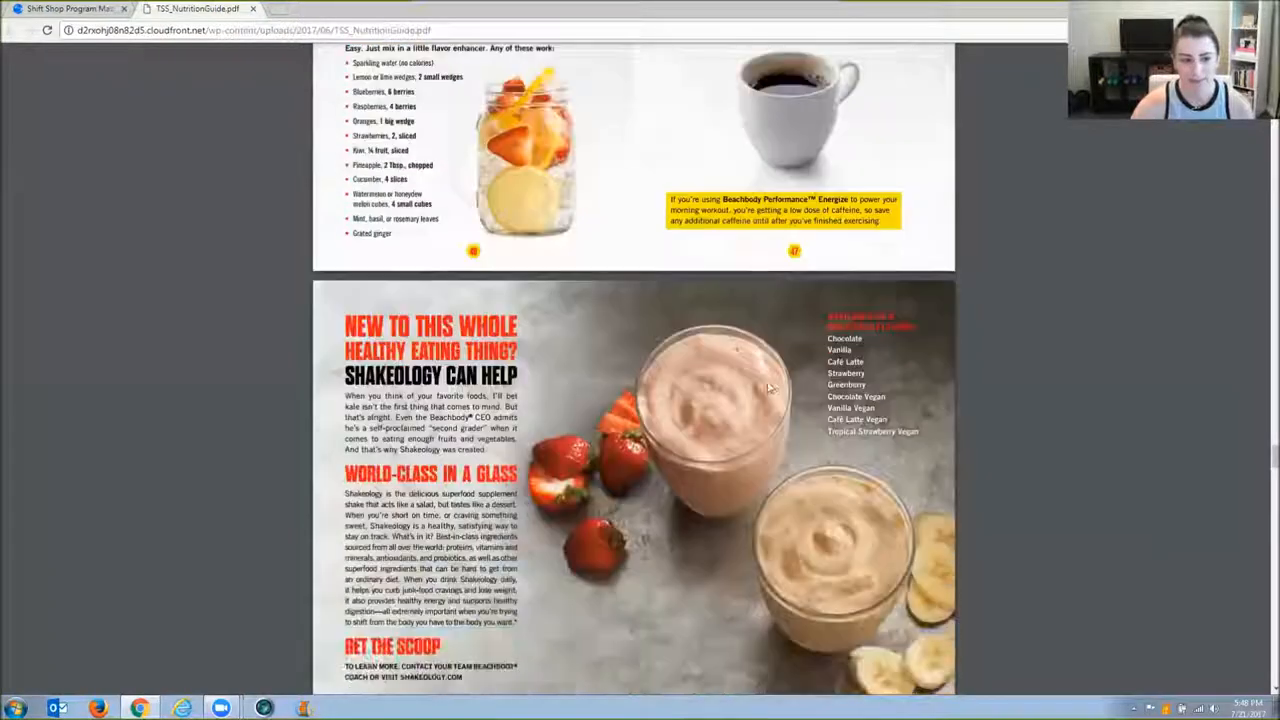
pyautogui.scroll(-3)
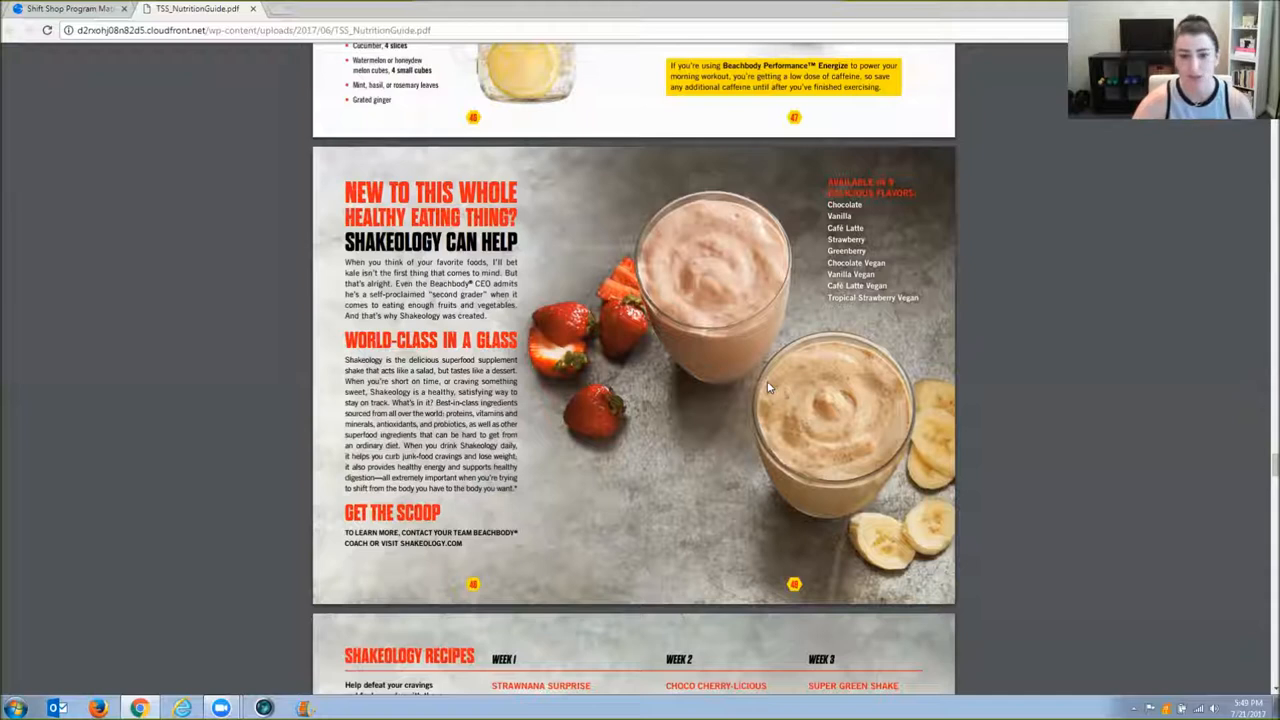
pyautogui.moveTo(797, 401)
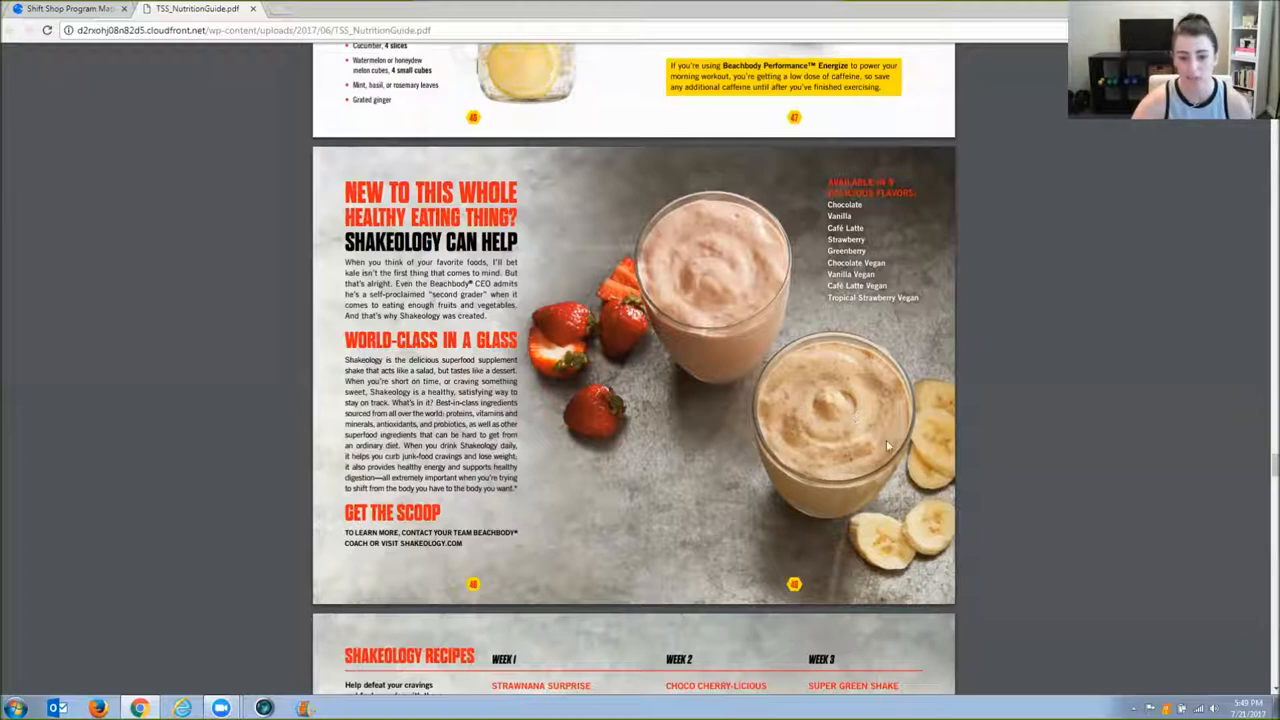
# Scroll to the Shakeology Recipes spread showing the week 1 to 3 shakes.
pyautogui.scroll(-3)
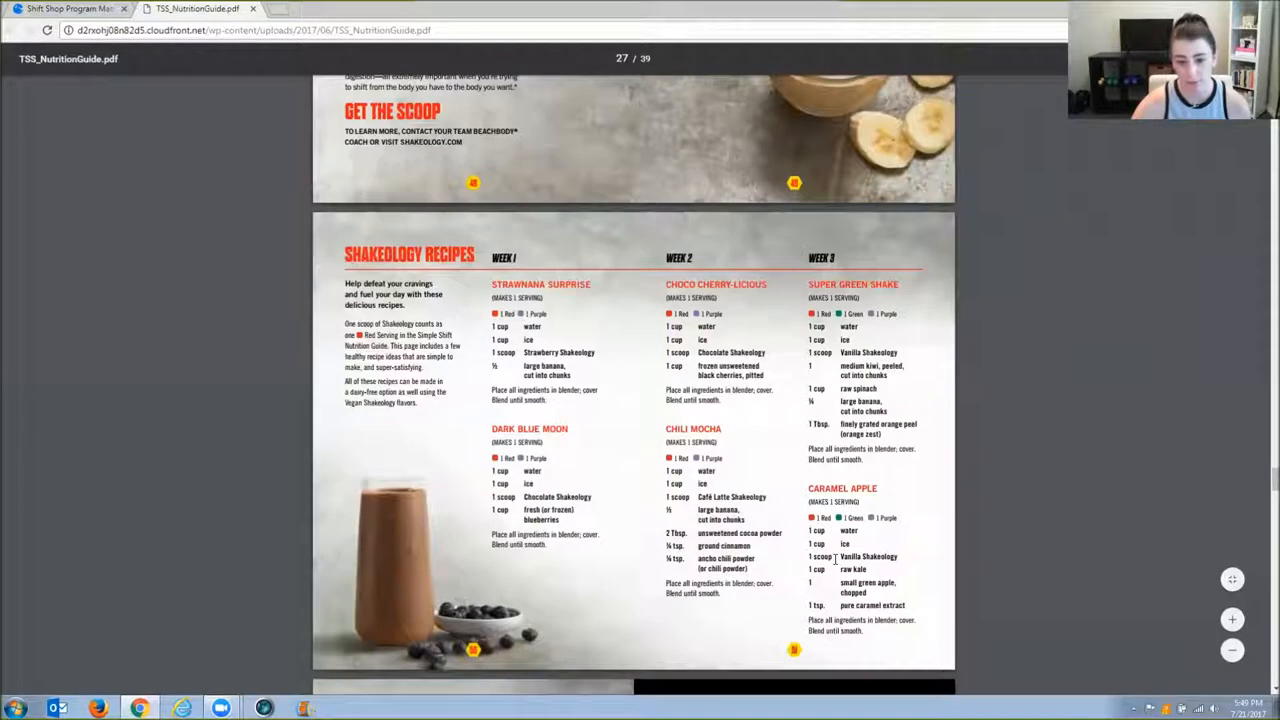
pyautogui.scroll(-3)
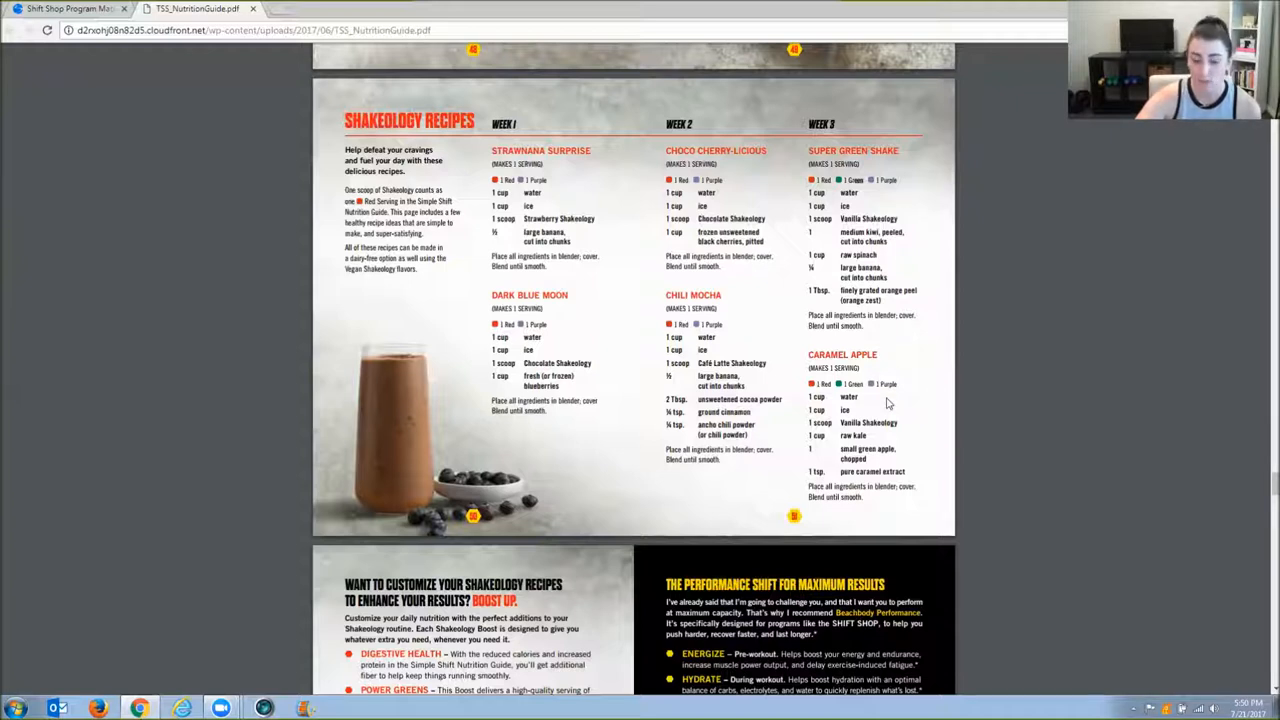
pyautogui.moveTo(758, 501)
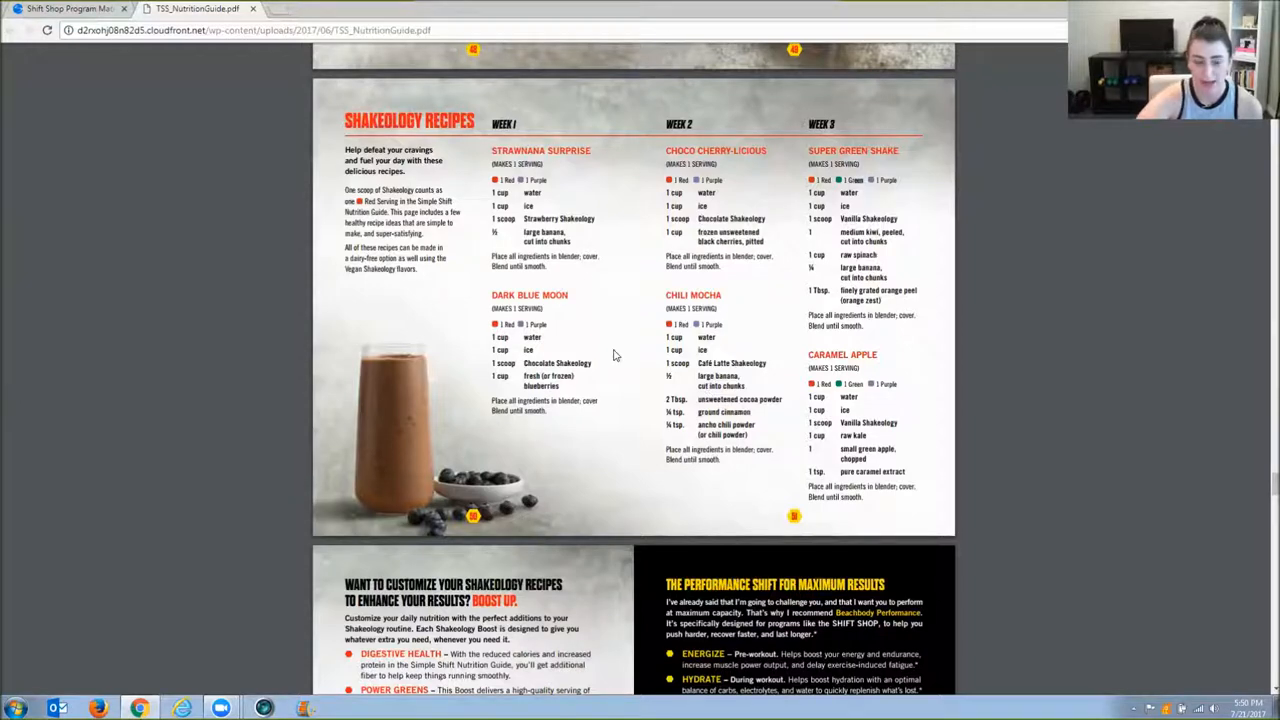
pyautogui.moveTo(598, 390)
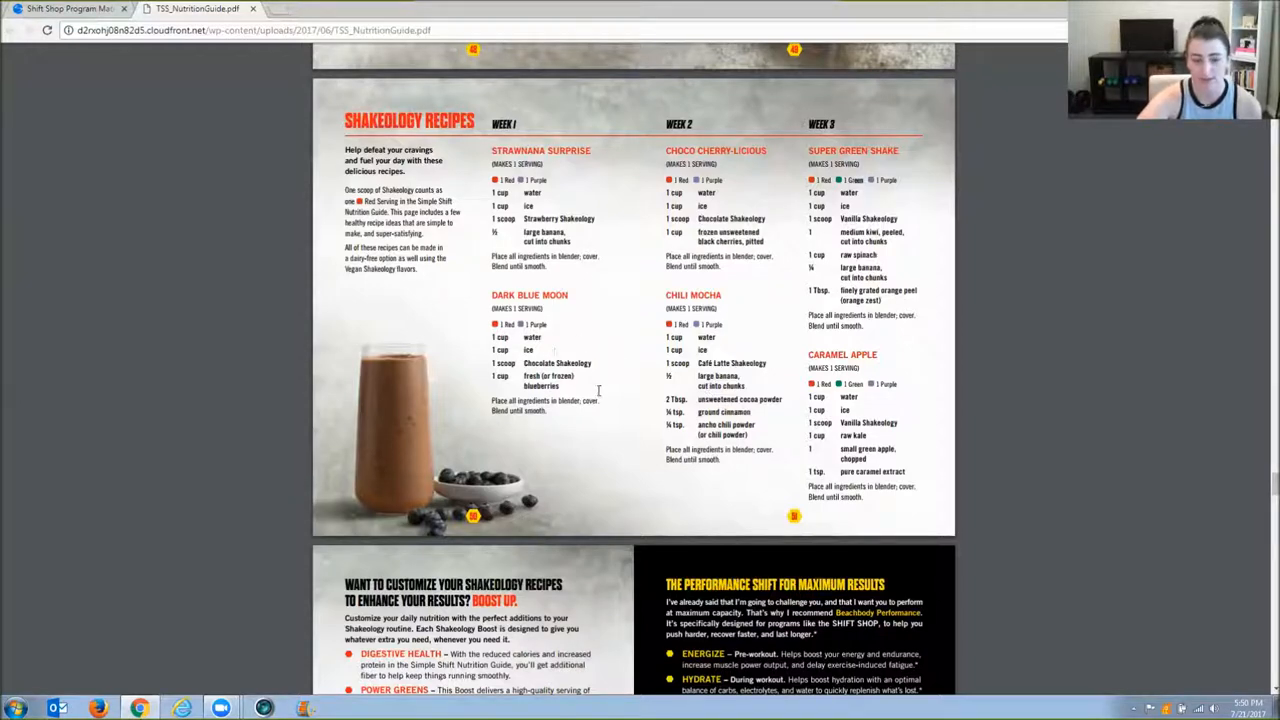
pyautogui.moveTo(633, 423)
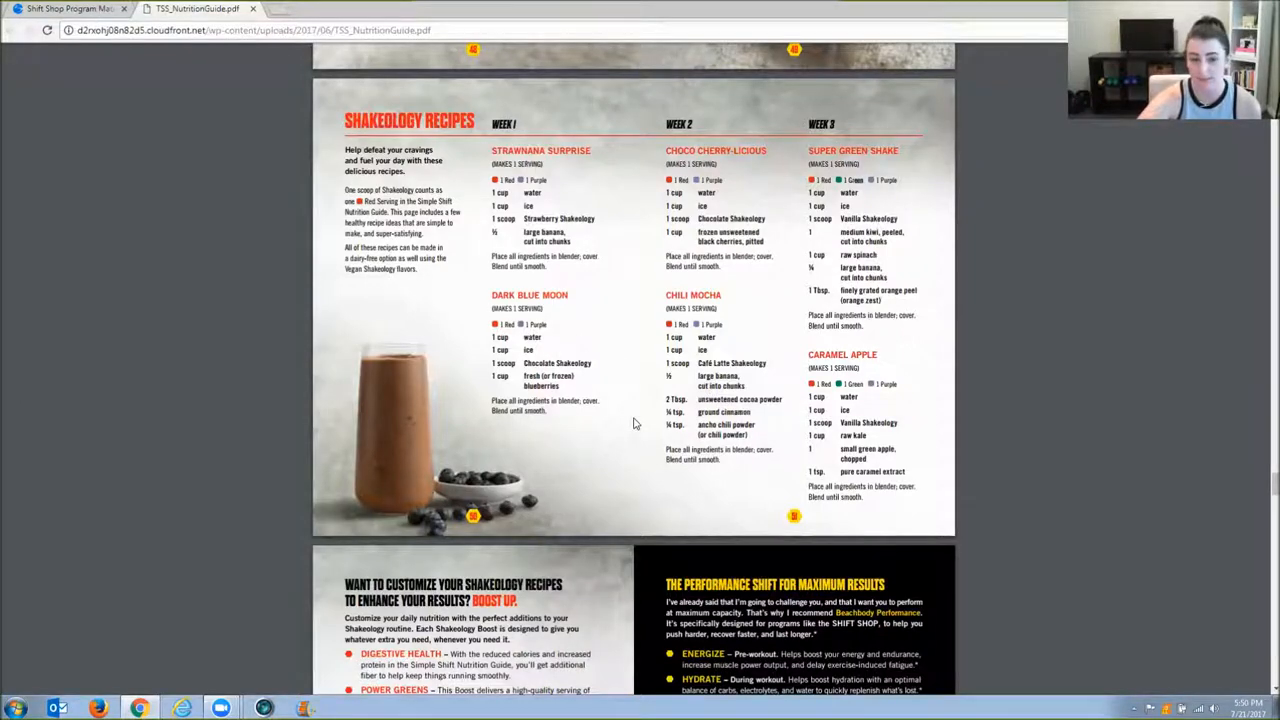
pyautogui.scroll(-3)
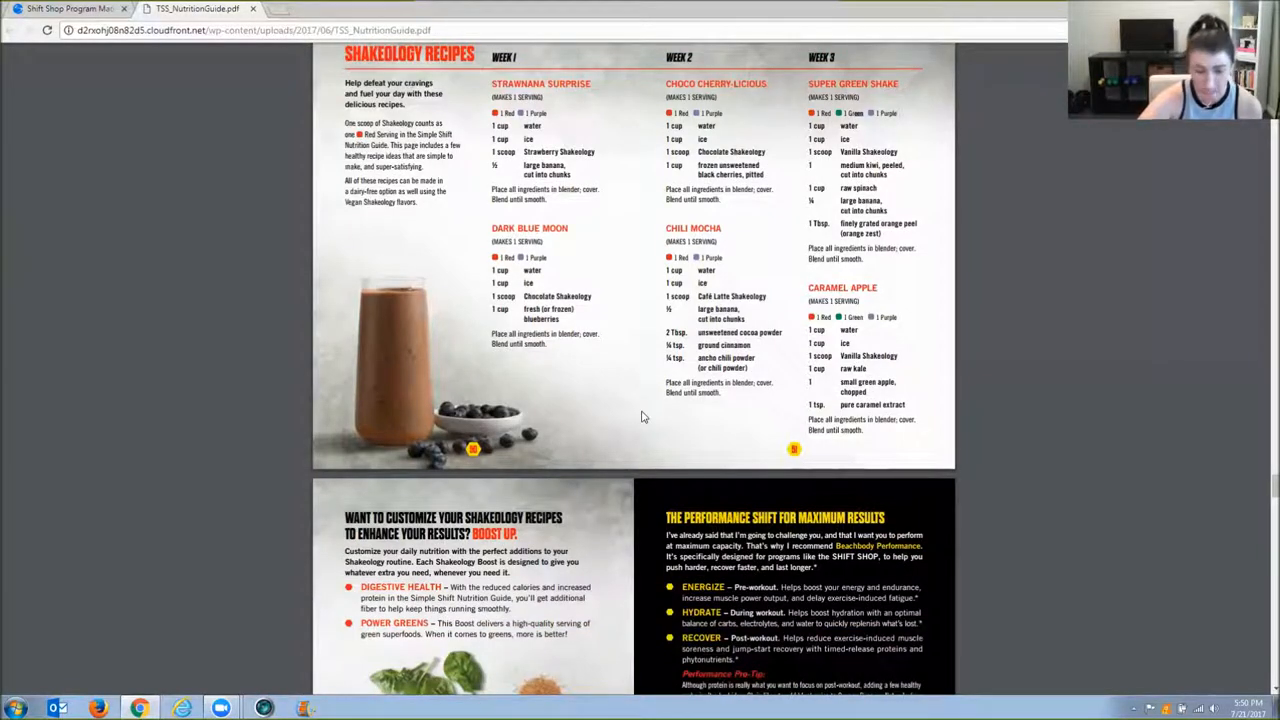
# Scroll to page 28, the Shakeology Boost and Performance Shift spread.
pyautogui.scroll(-3)
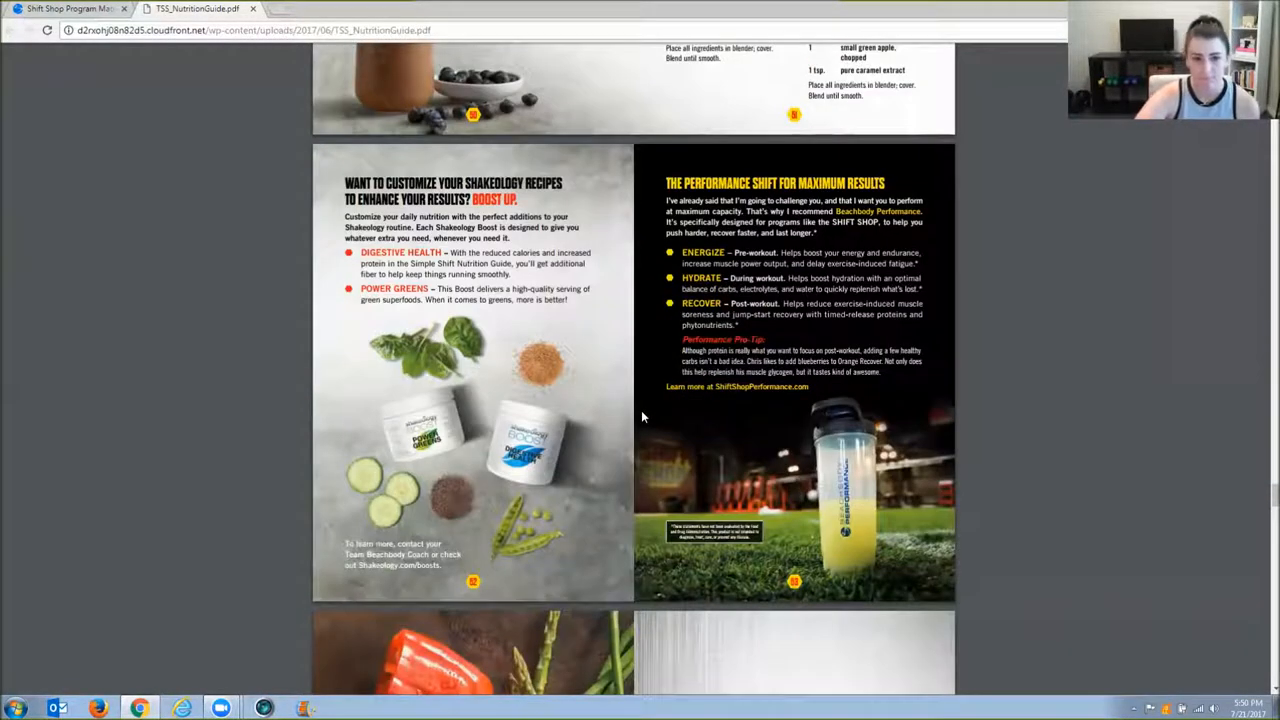
pyautogui.scroll(-3)
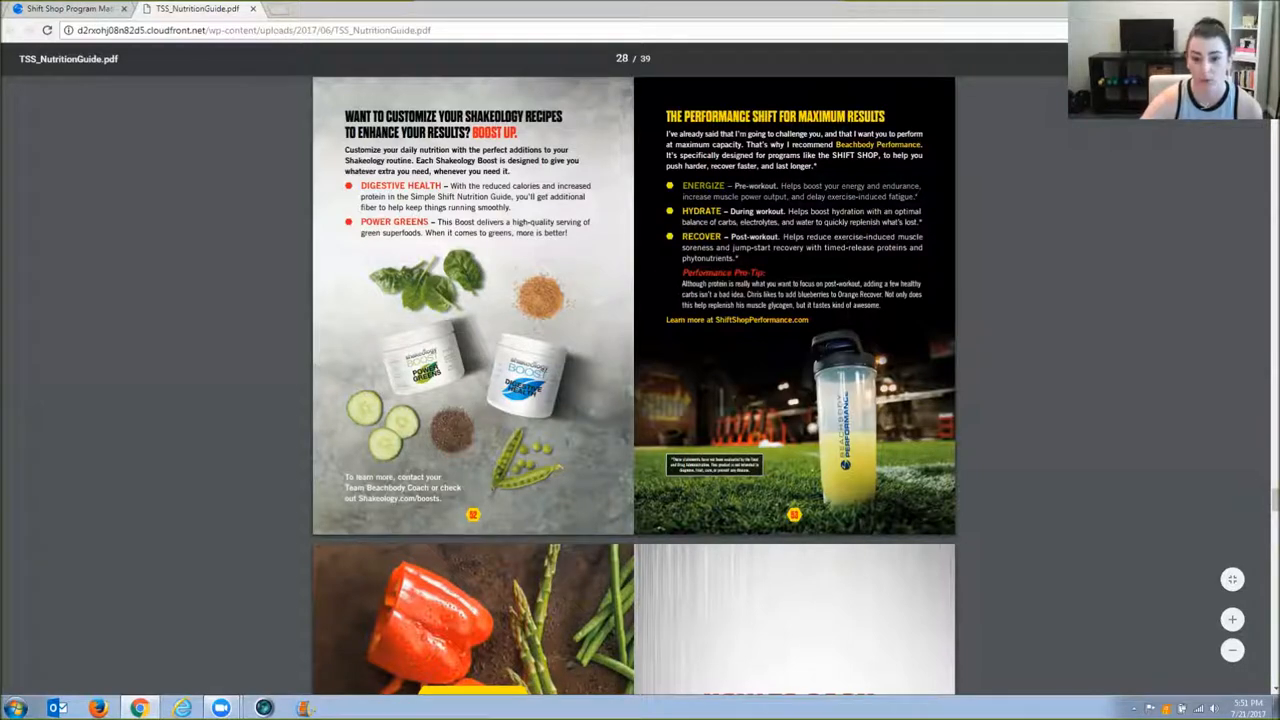
pyautogui.moveTo(969, 230)
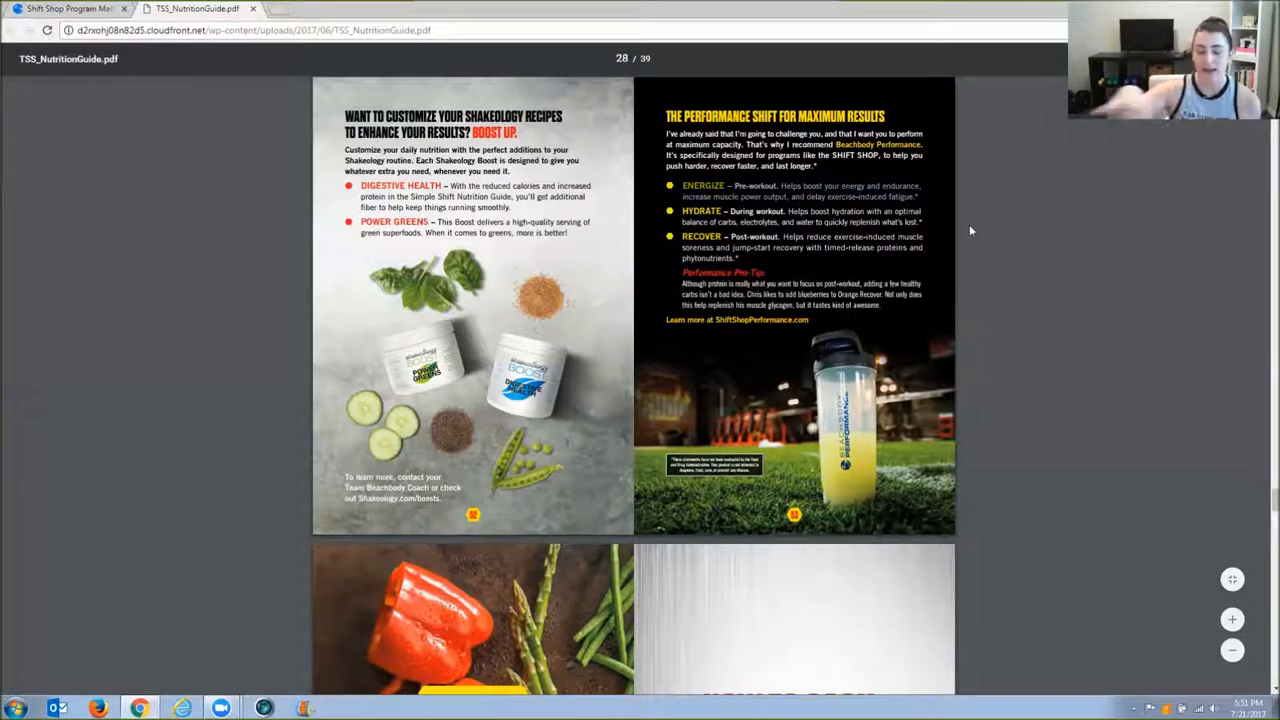
pyautogui.scroll(-3)
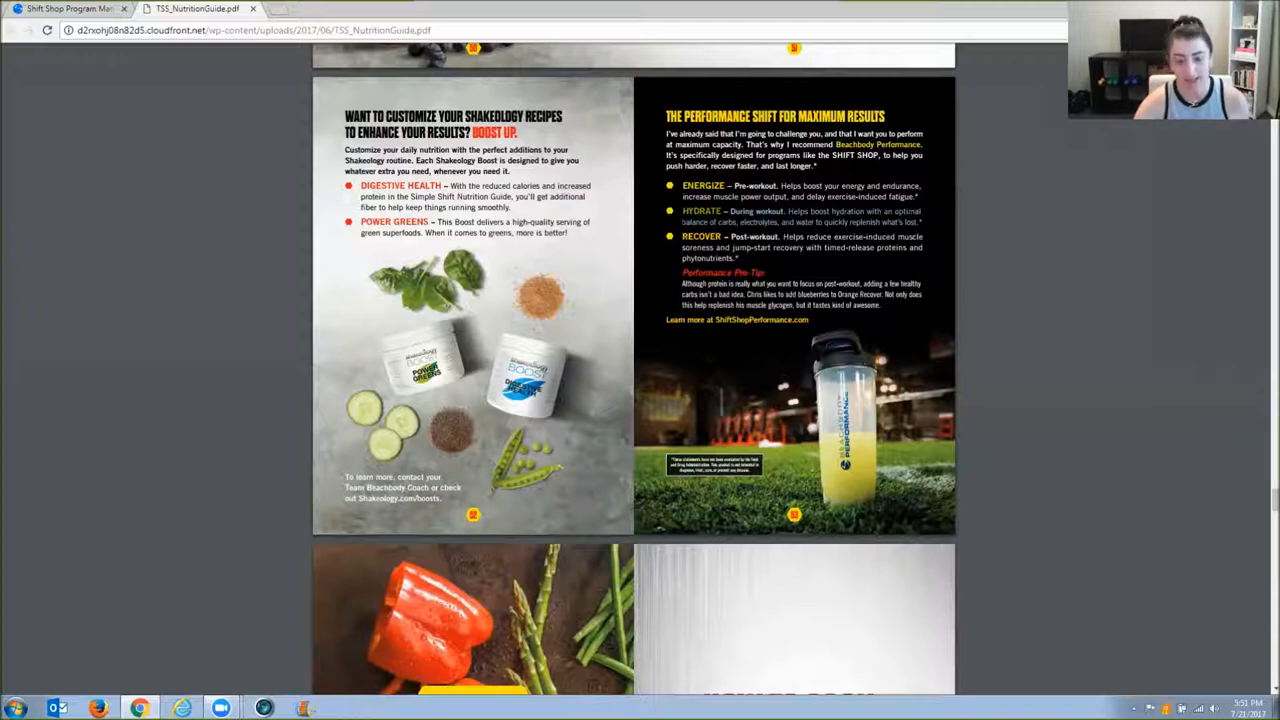
pyautogui.moveTo(936, 224)
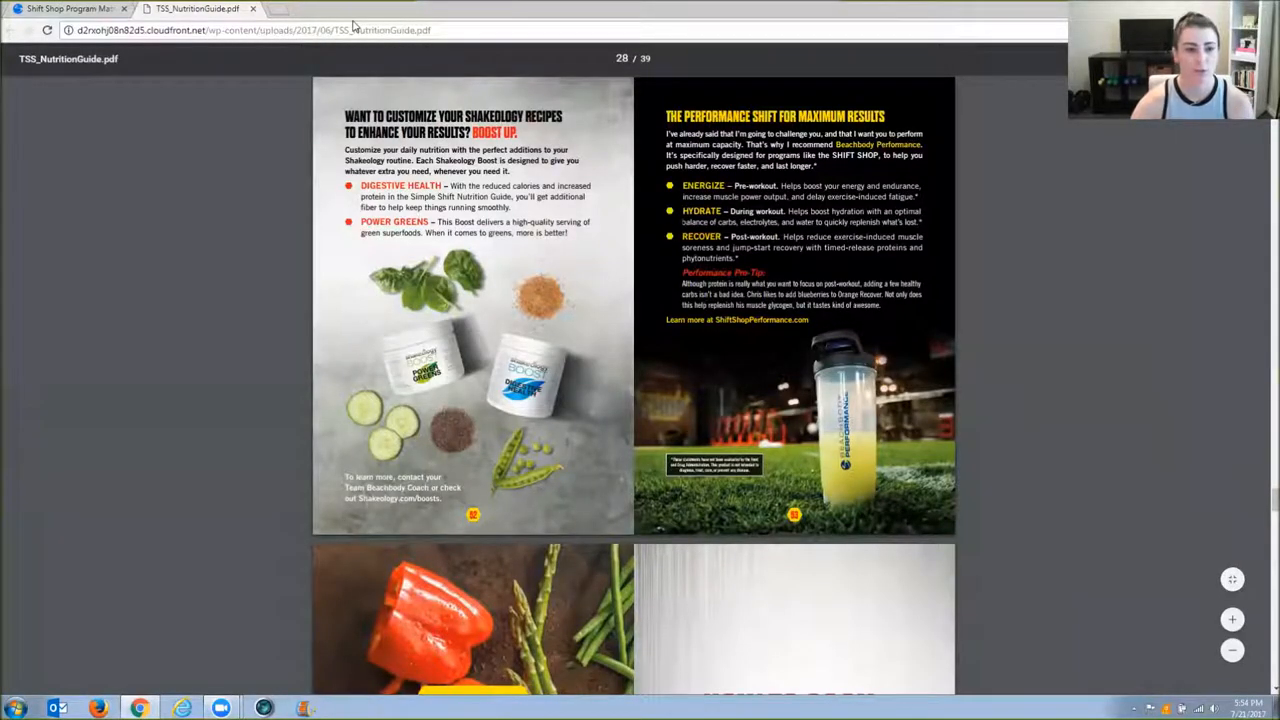
# Open the SHIFT SHOP Recipe Booklet and scroll its recipes through to Week Three.
pyautogui.scroll(-3)
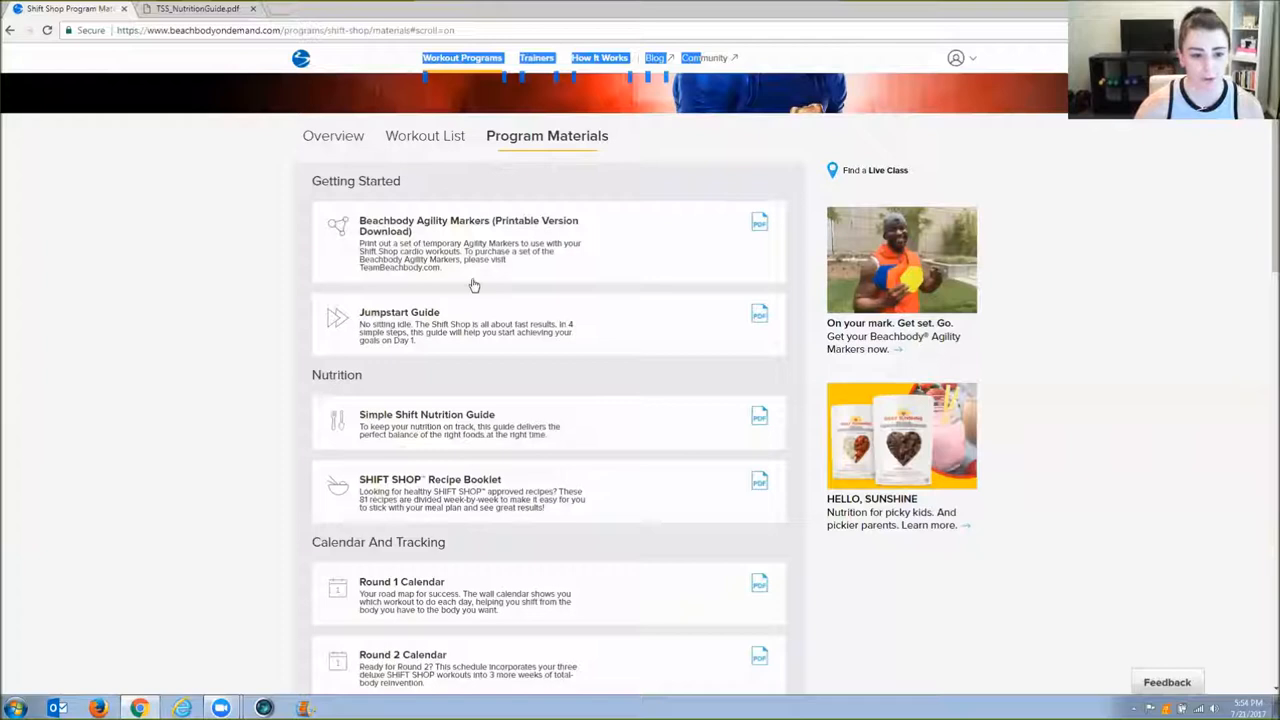
pyautogui.moveTo(475, 485)
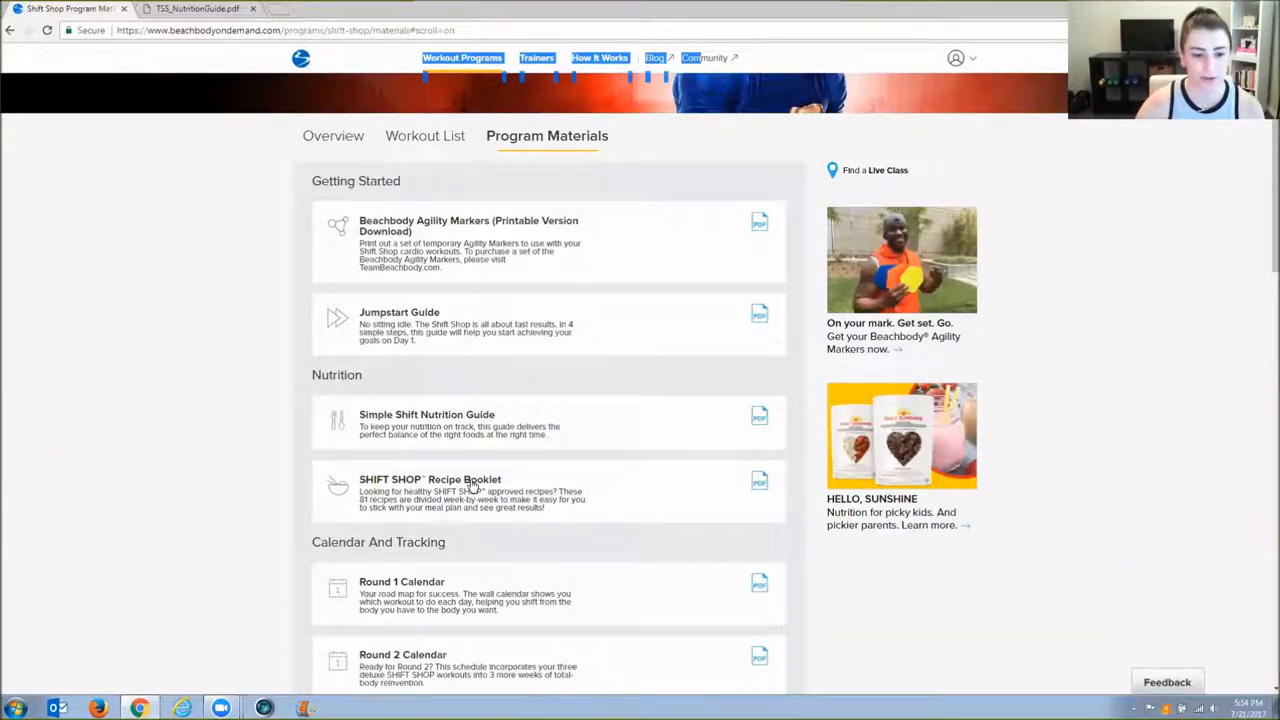
pyautogui.moveTo(430, 491)
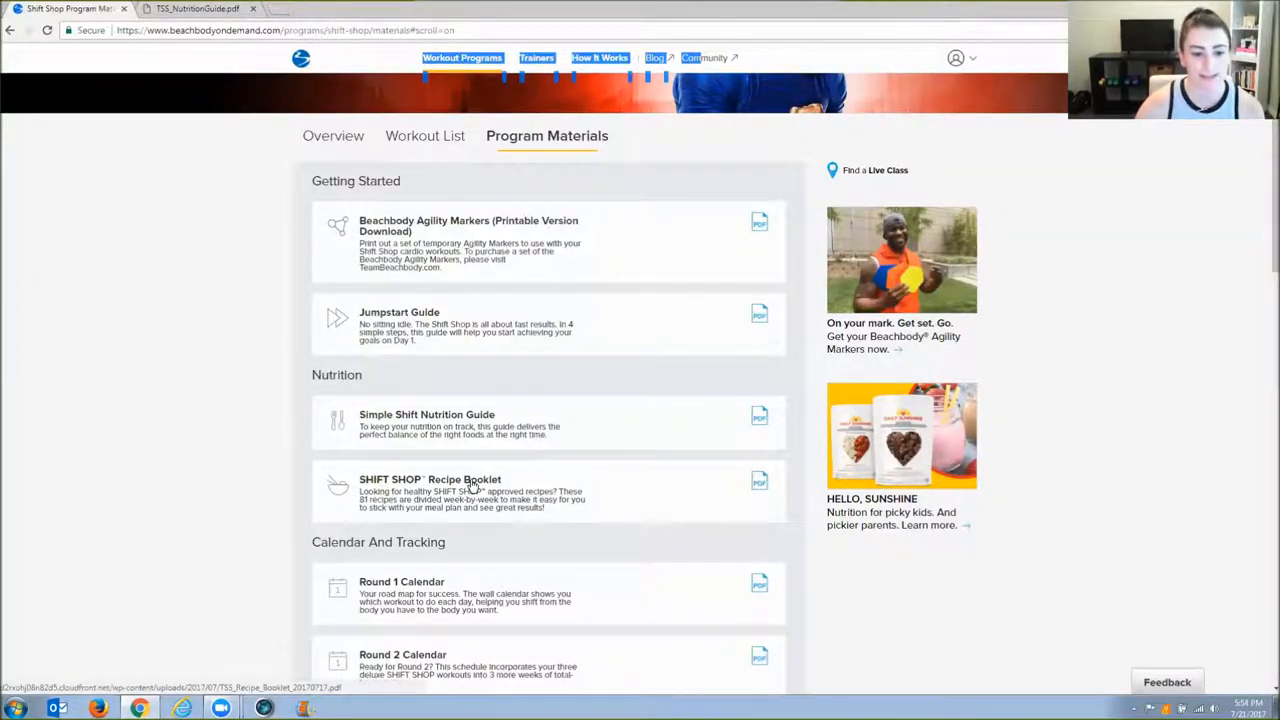
pyautogui.click(430, 479)
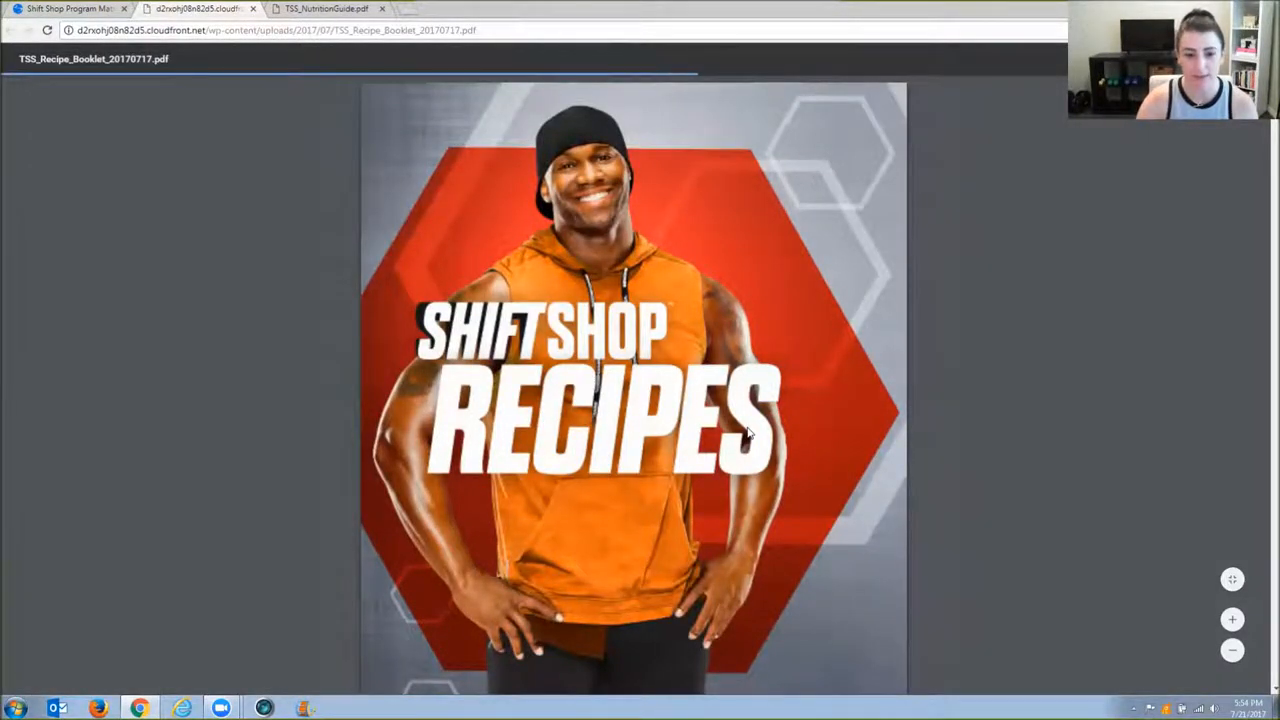
pyautogui.scroll(-3)
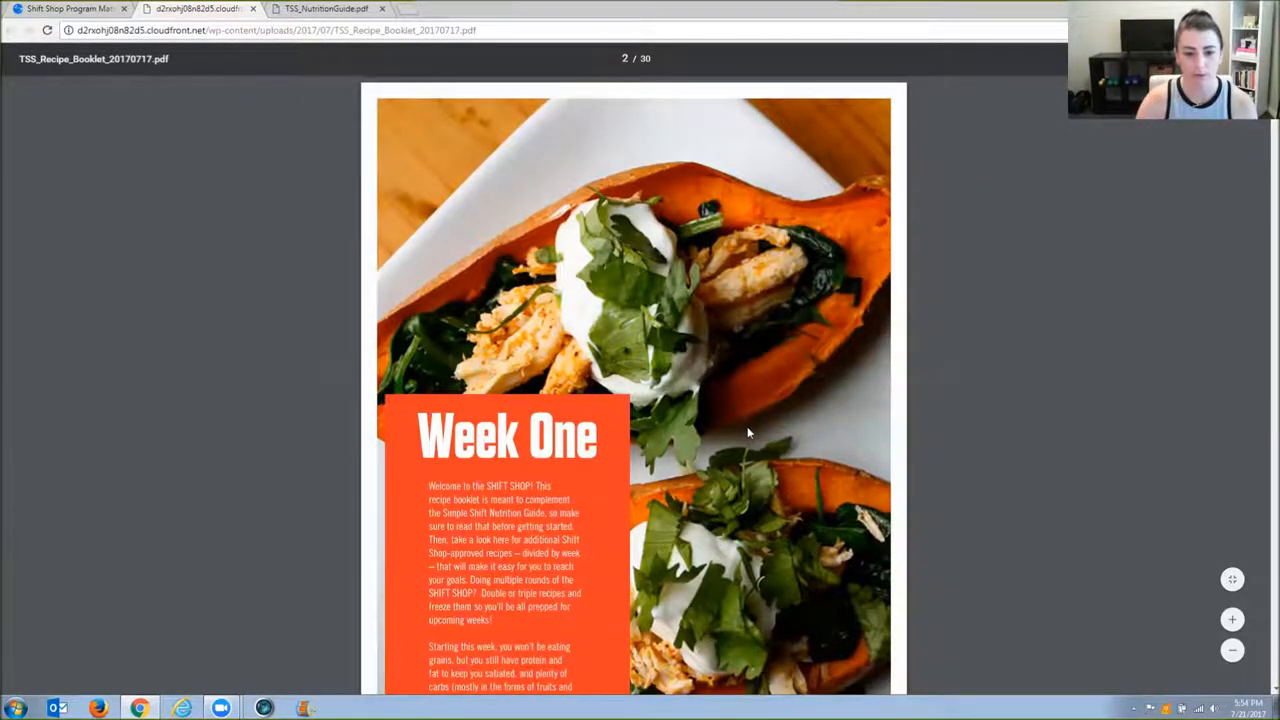
pyautogui.scroll(-3)
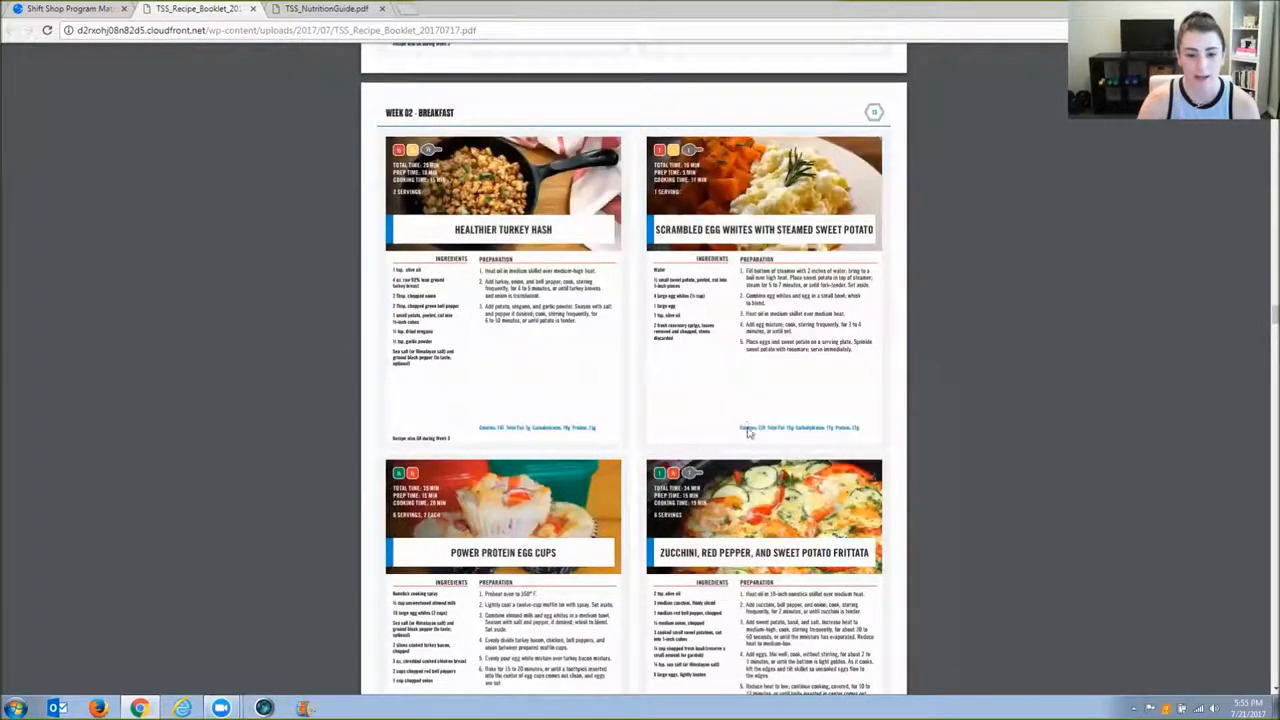
pyautogui.scroll(-3)
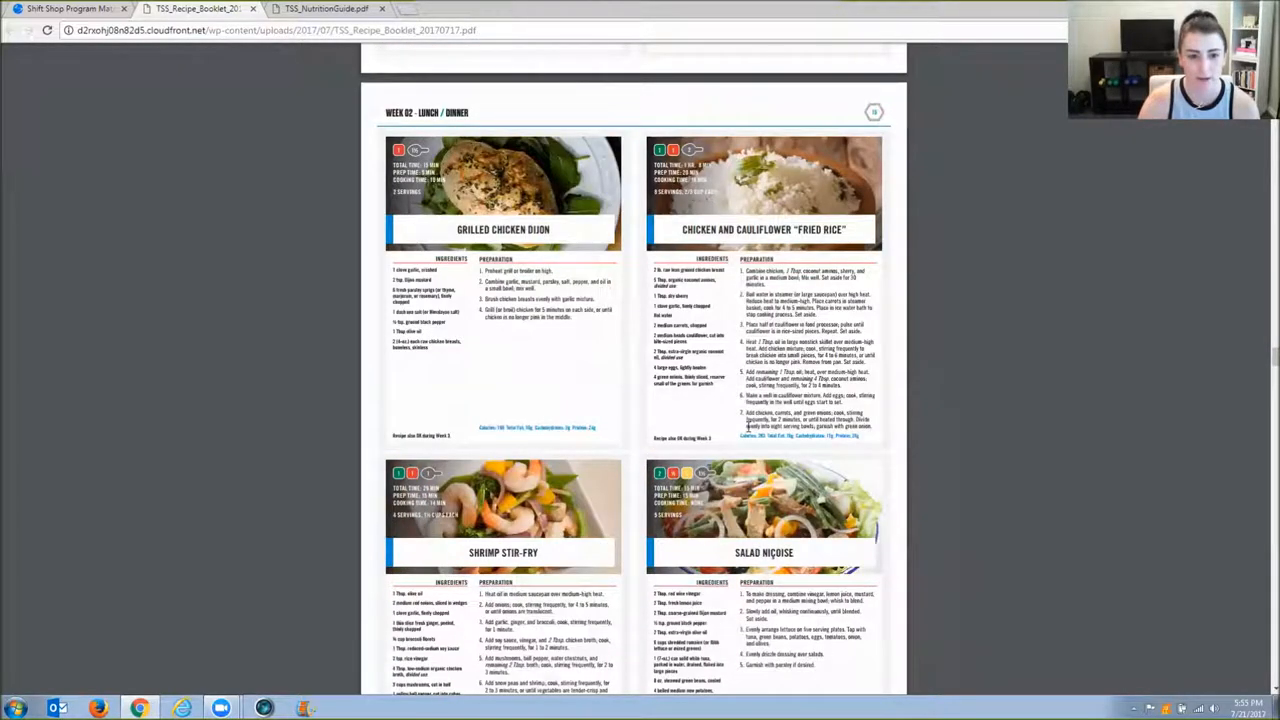
pyautogui.scroll(-3)
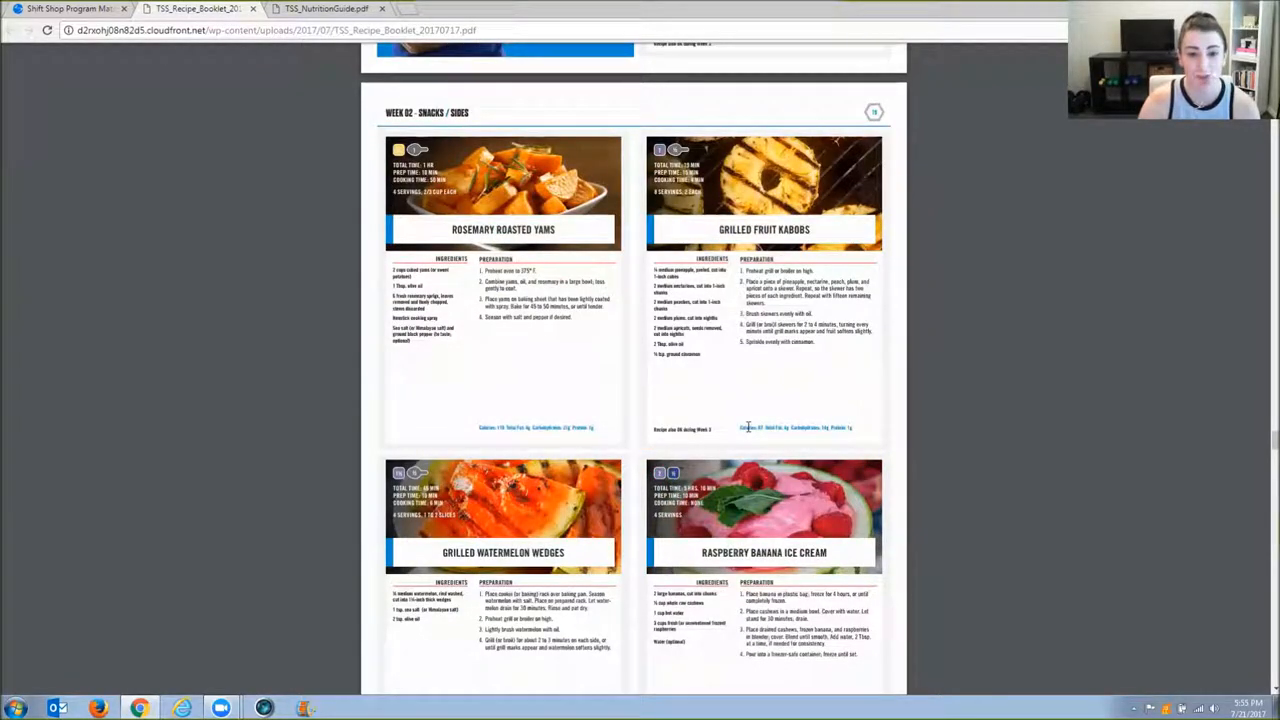
pyautogui.scroll(-3)
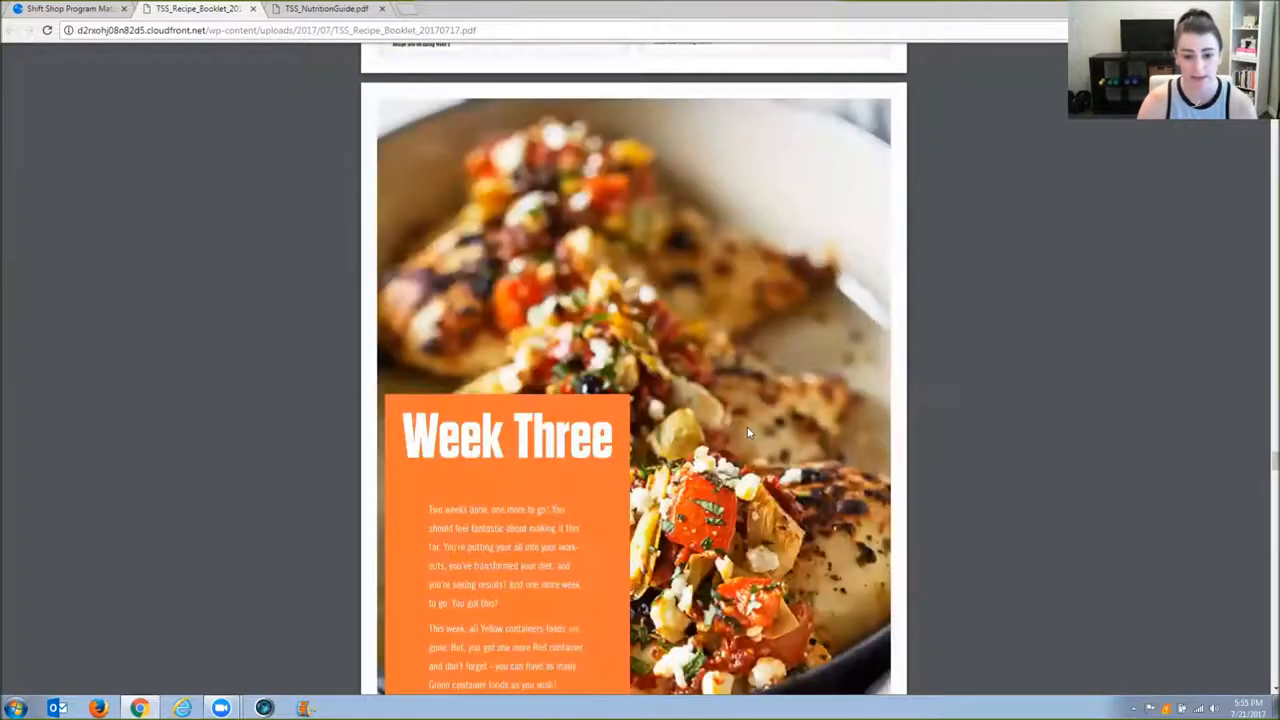
pyautogui.scroll(-3)
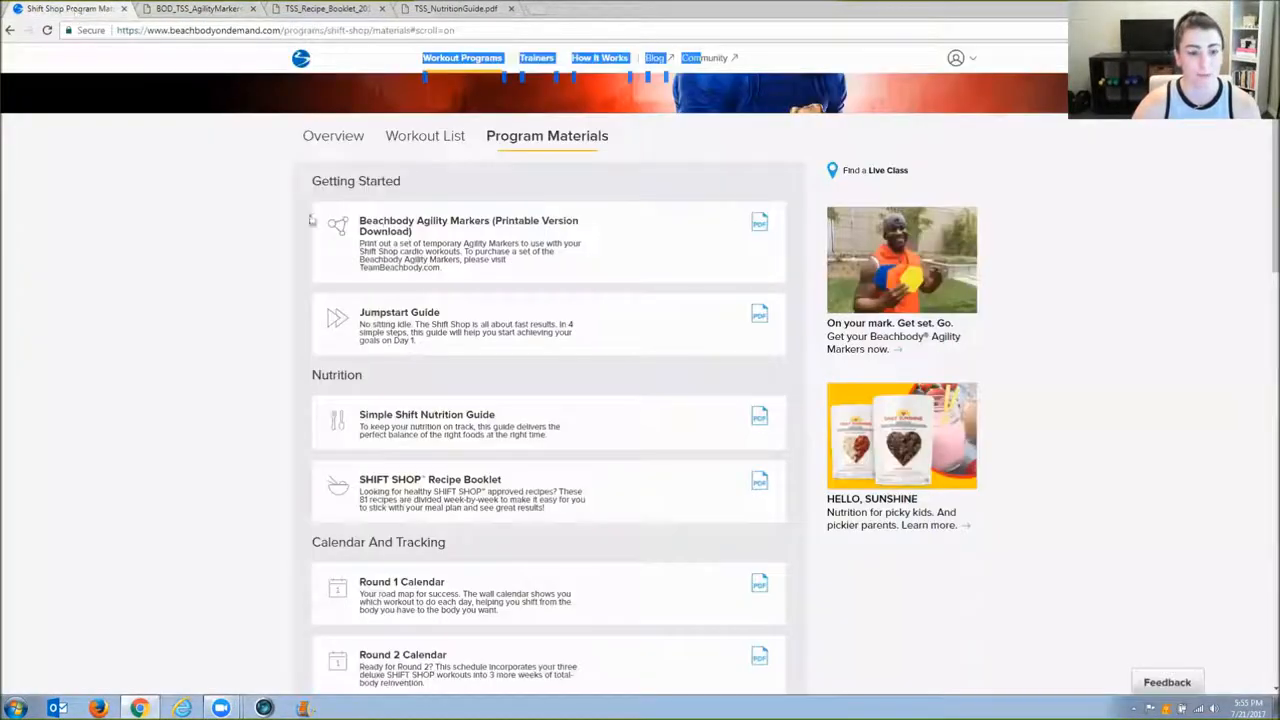
# Open the Shift Shop Jumpstart guide PDF on its cover and welcome page.
pyautogui.click(759, 314)
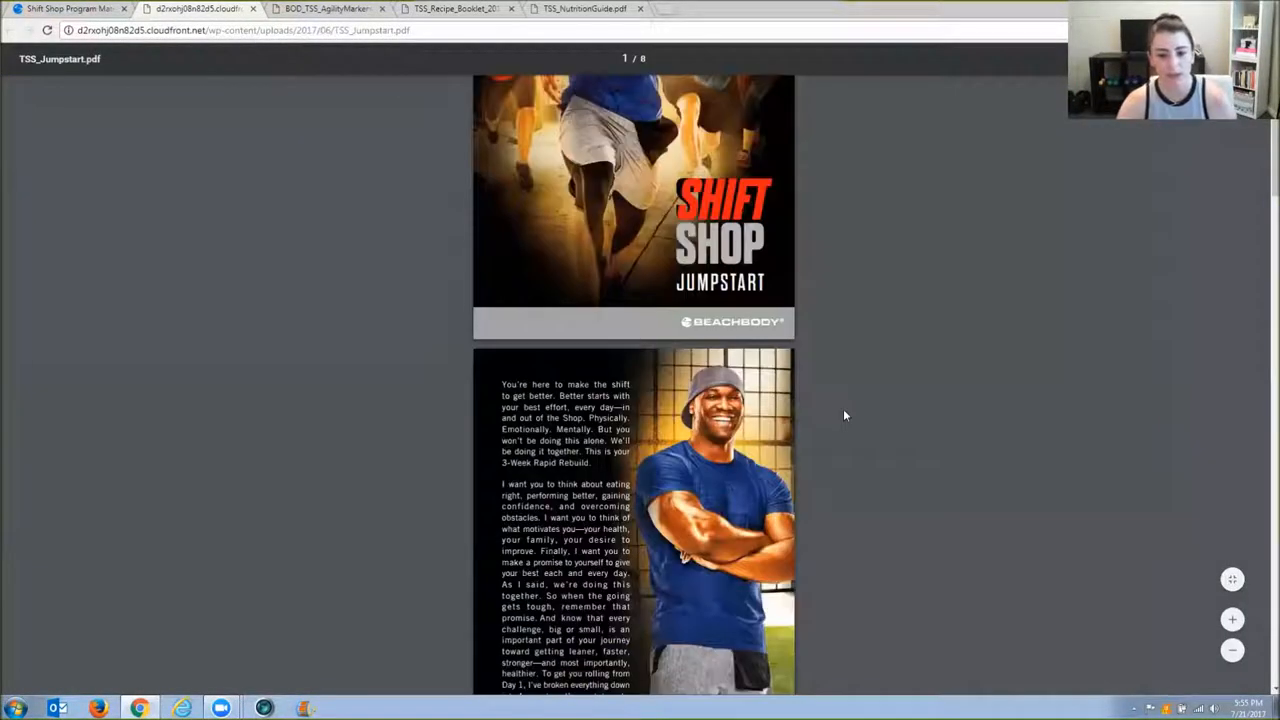
# Scroll the Jumpstart guide past Track Your Shift and Fuel Up to Marker Formations.
pyautogui.scroll(-3)
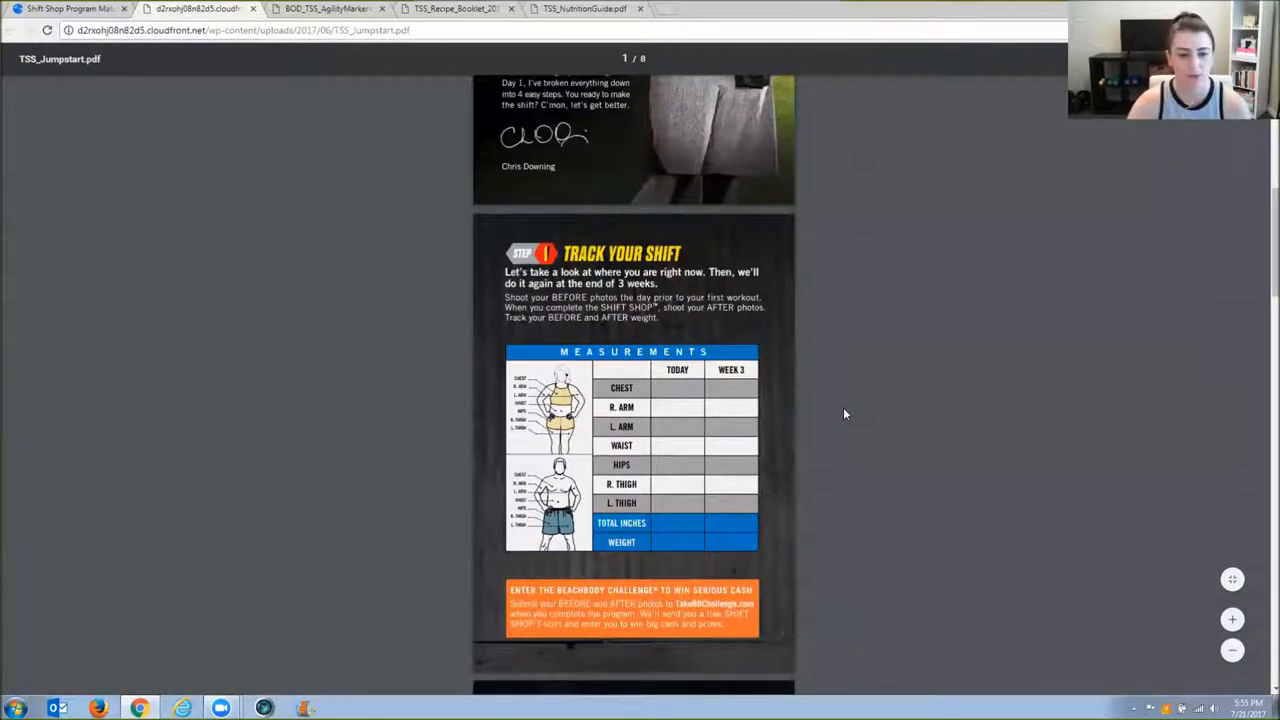
pyautogui.scroll(-3)
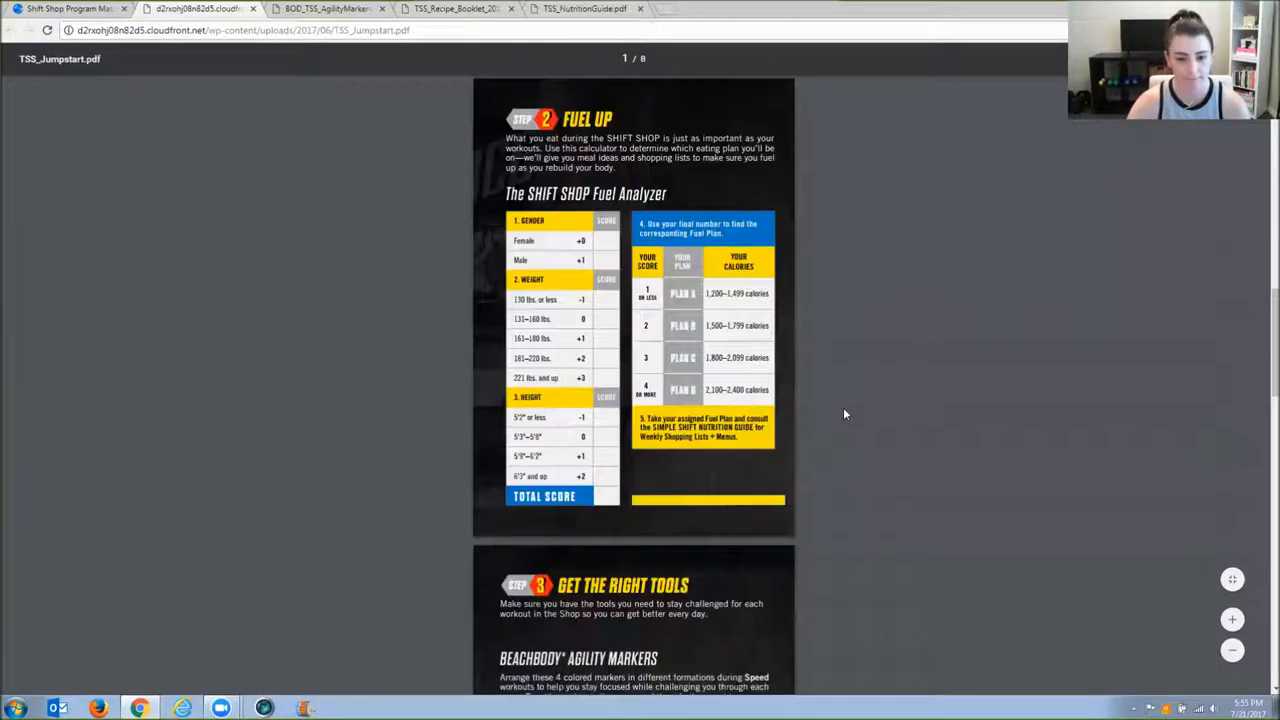
pyautogui.scroll(-3)
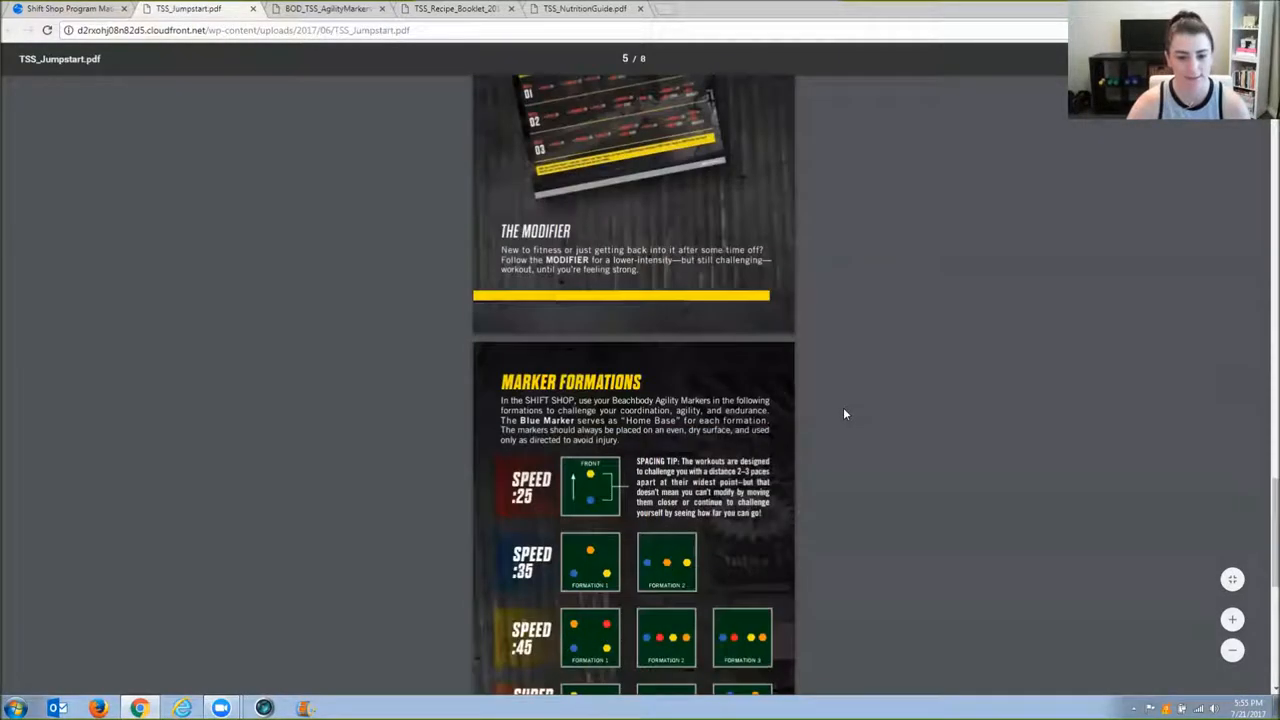